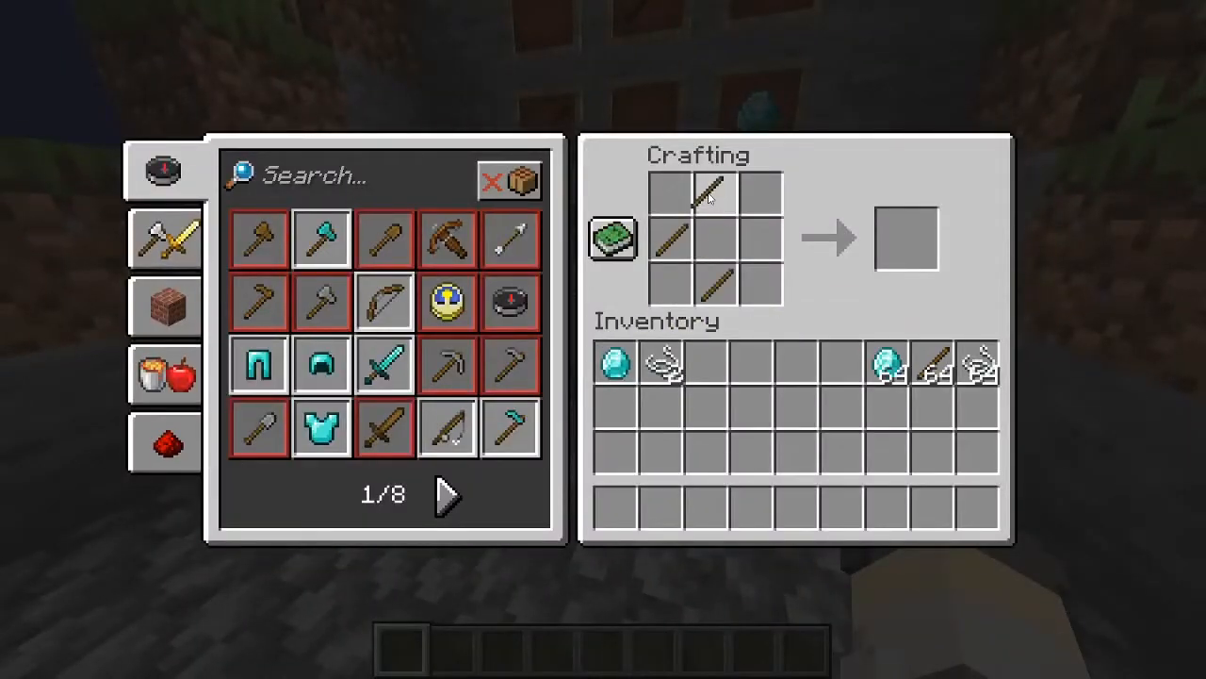
pyautogui.moveTo(610, 366)
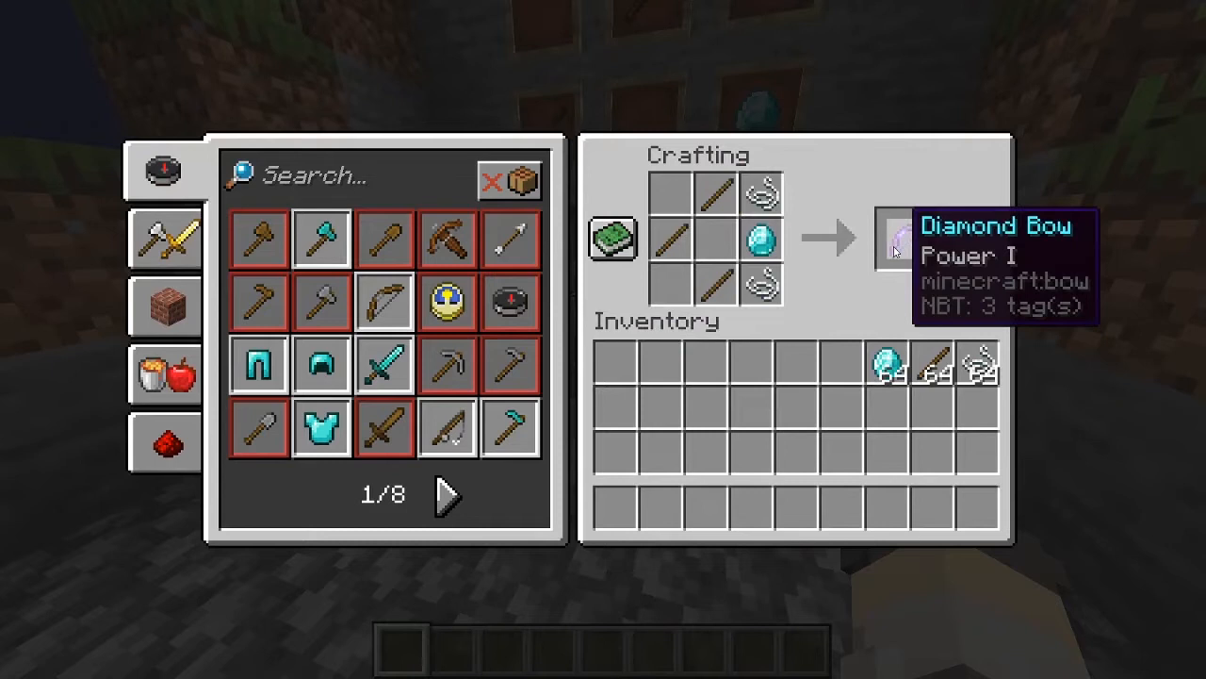
pyautogui.moveTo(808, 249)
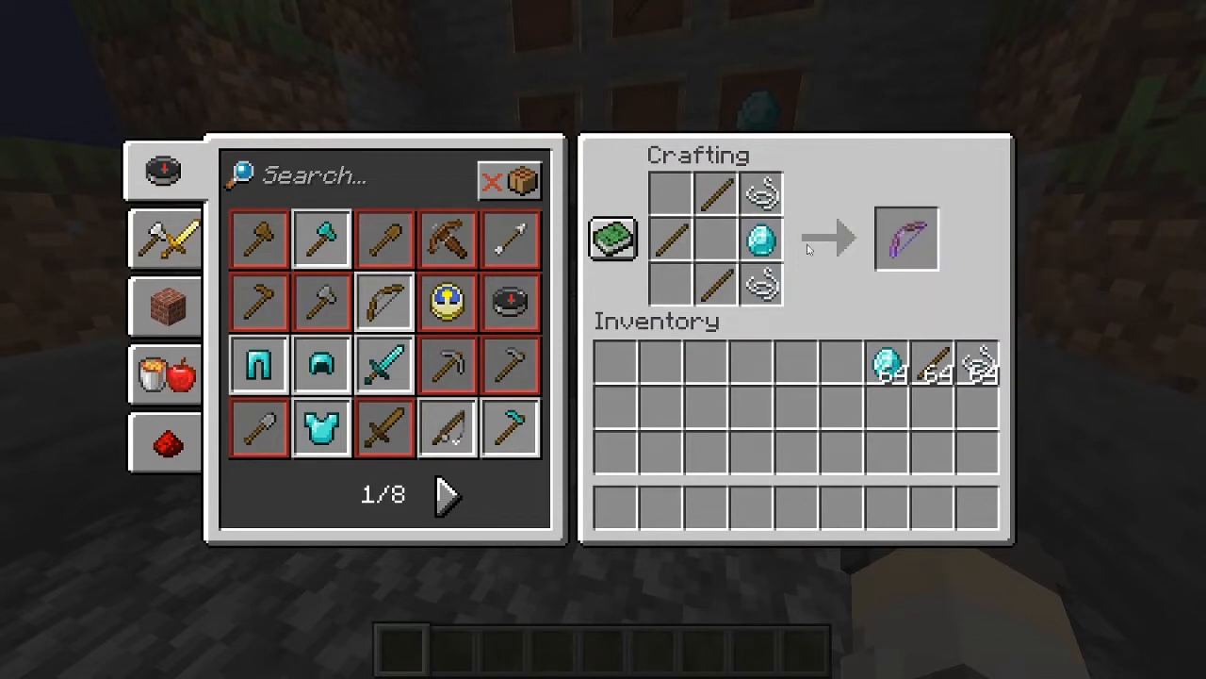
# Close the crafting screen after taking the crafted Power I Diamond Bow into the hotbar.
pyautogui.press('Escape')
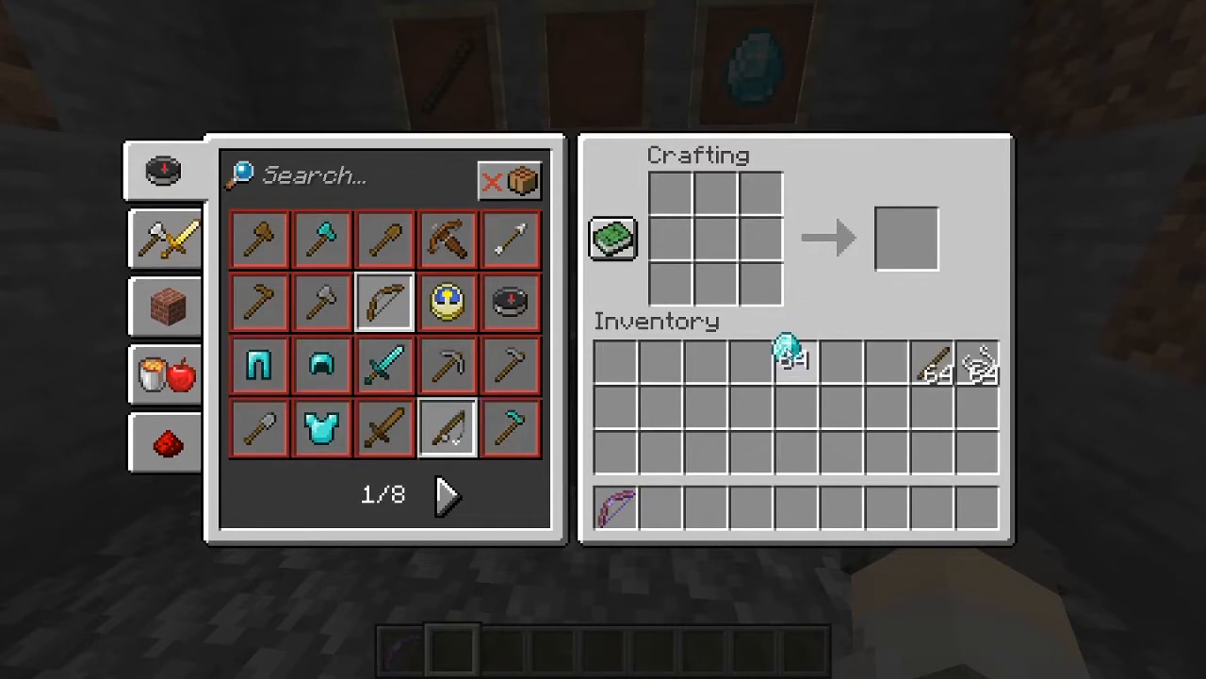
pyautogui.moveTo(796, 362)
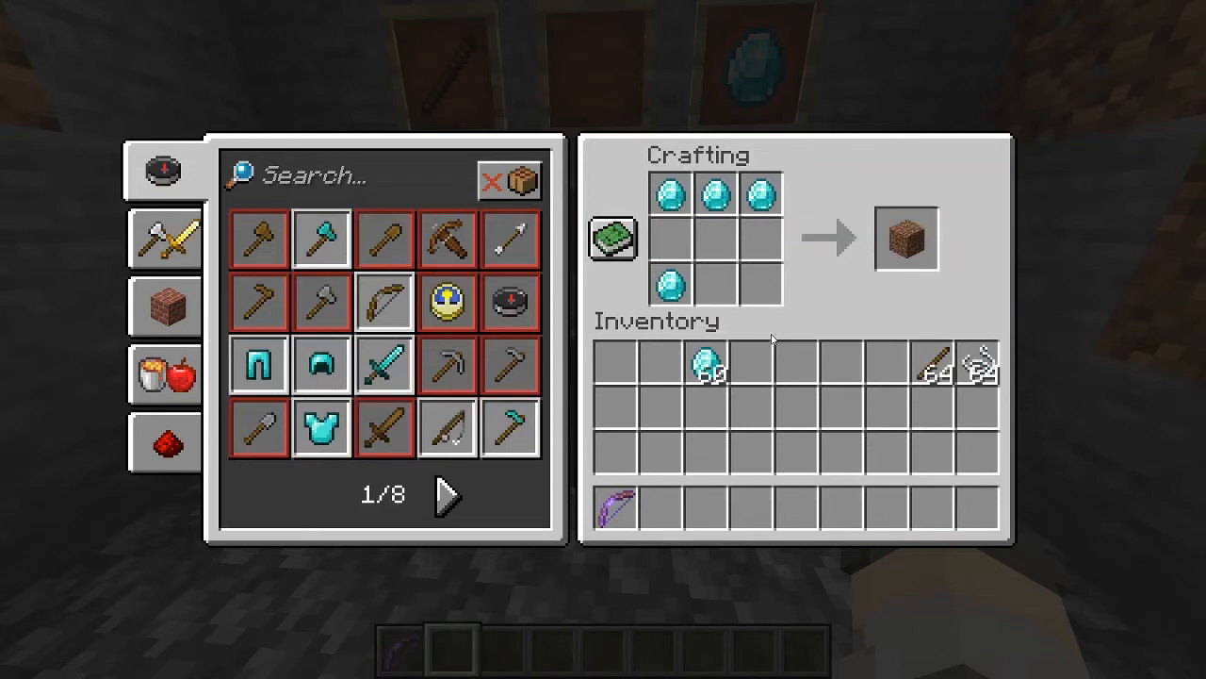
pyautogui.moveTo(754, 193)
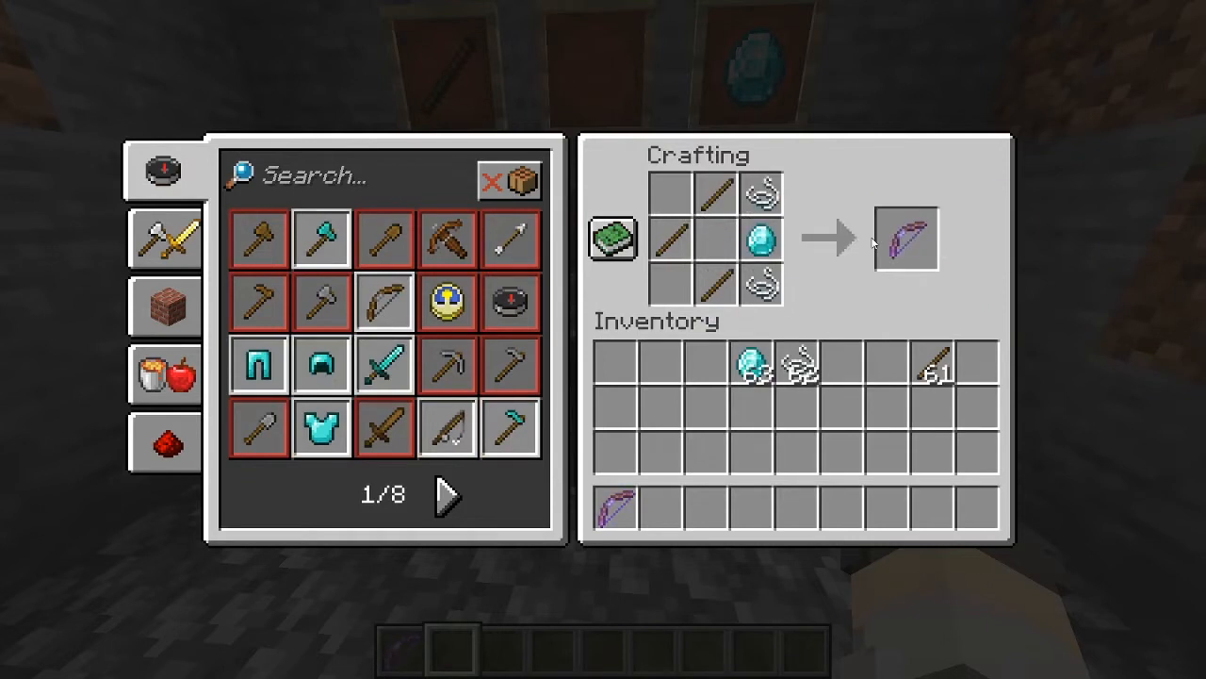
# Close the crafting screen after previewing the dirt and Diamond Bow recipes.
pyautogui.press('Escape')
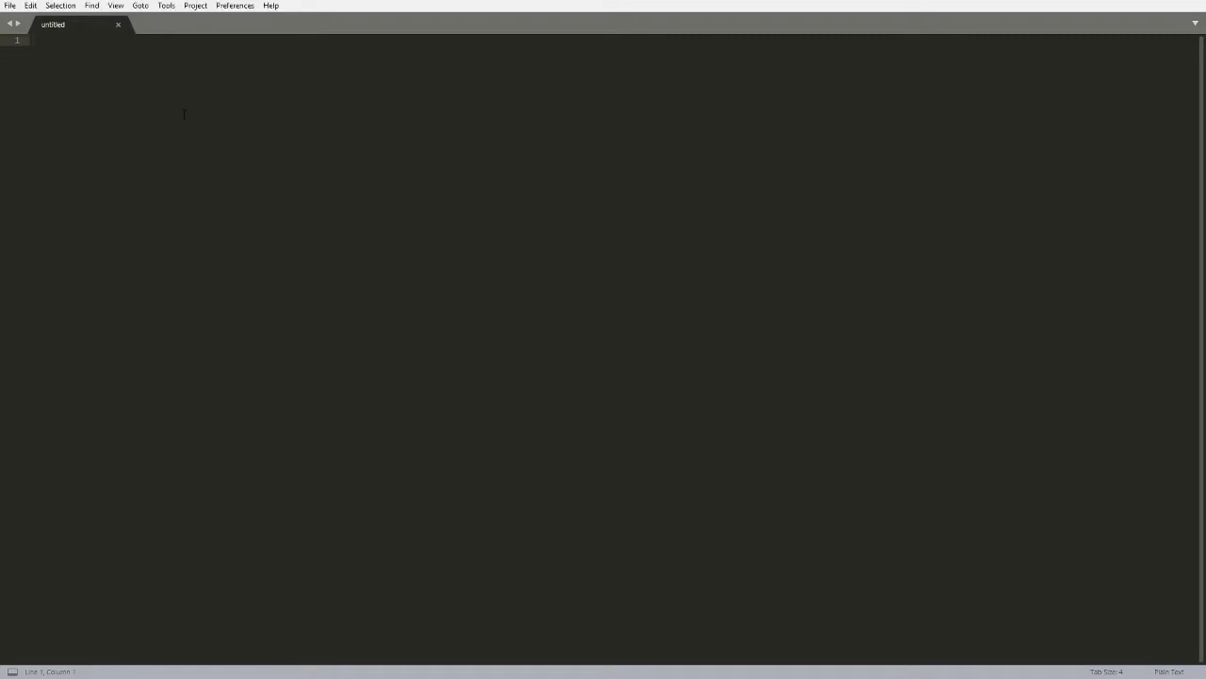
# Write command /resetrecipes with permission: op and a trigger that wipes server crafting recipes.
pyautogui.write('command')
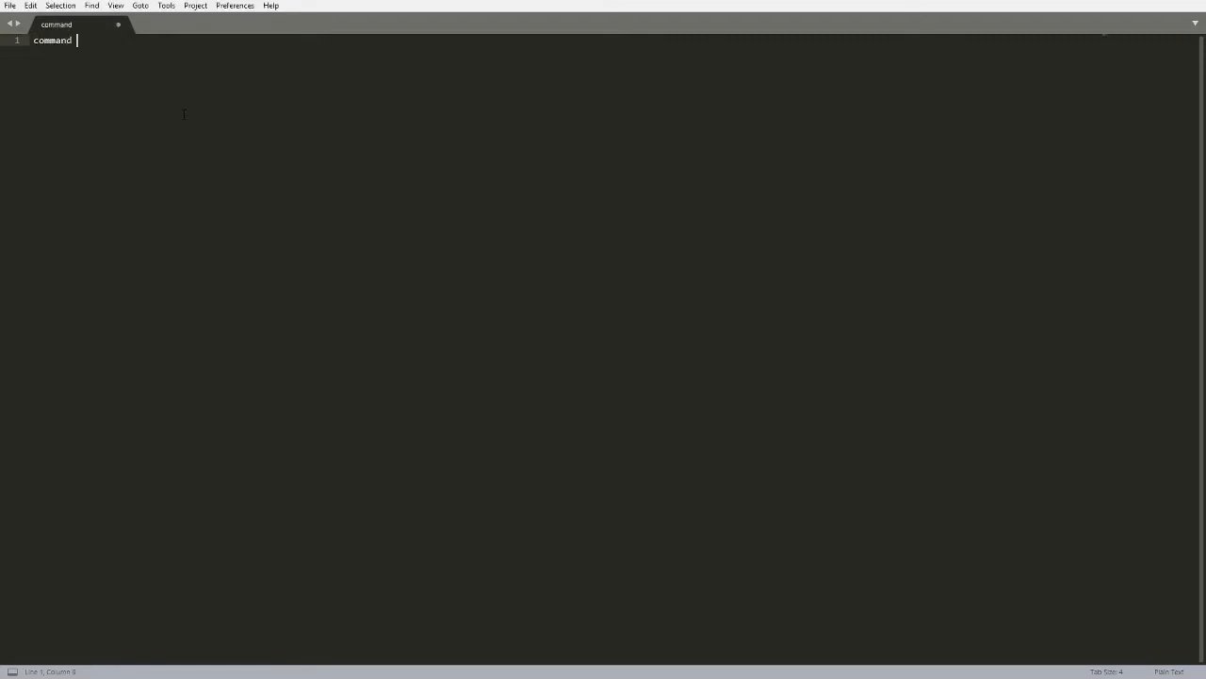
pyautogui.write('/resetc')
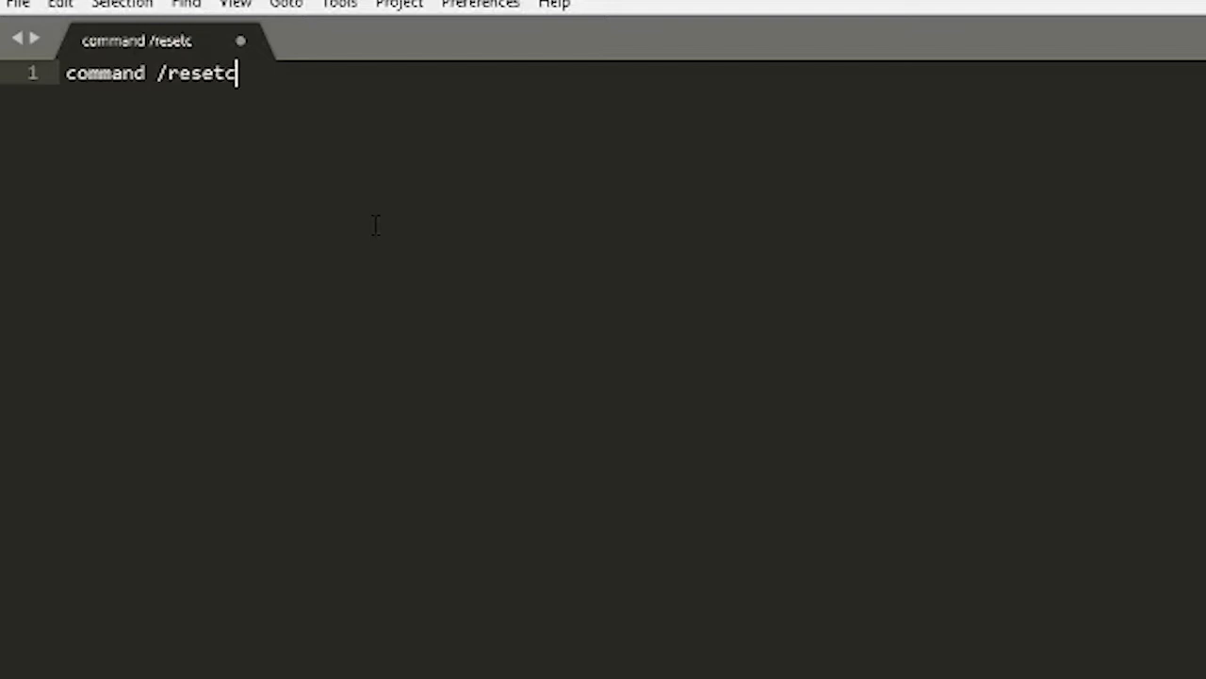
pyautogui.write('ecipes:')
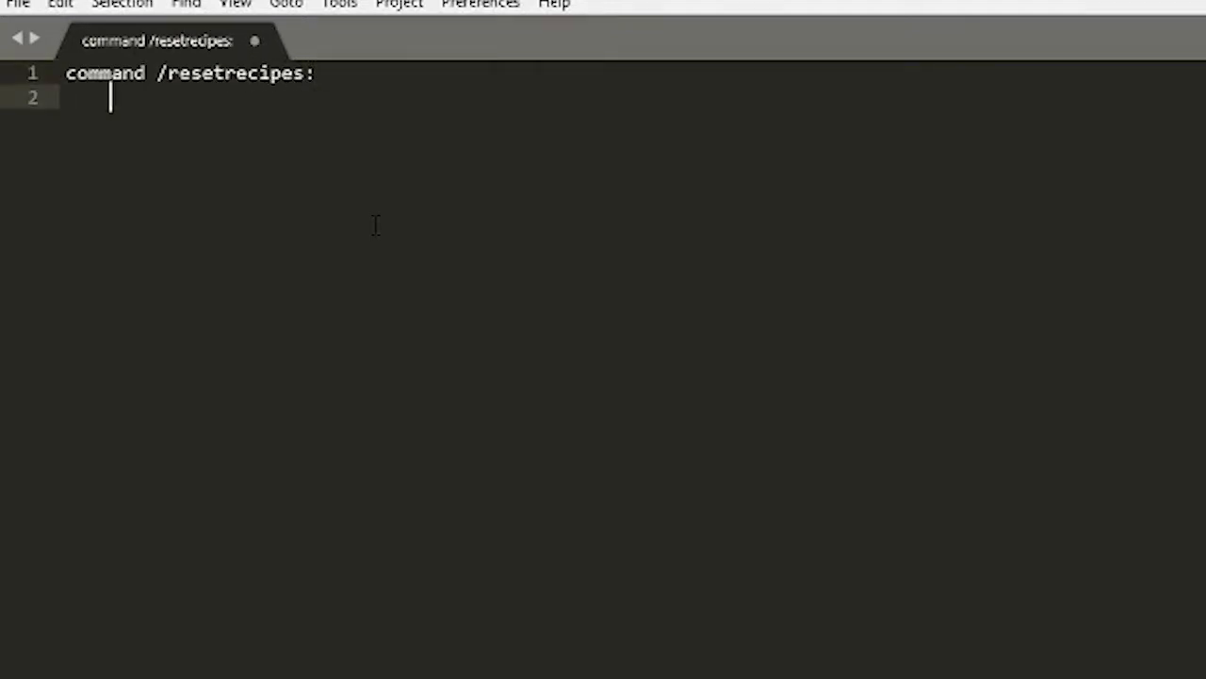
pyautogui.write('permission: op')
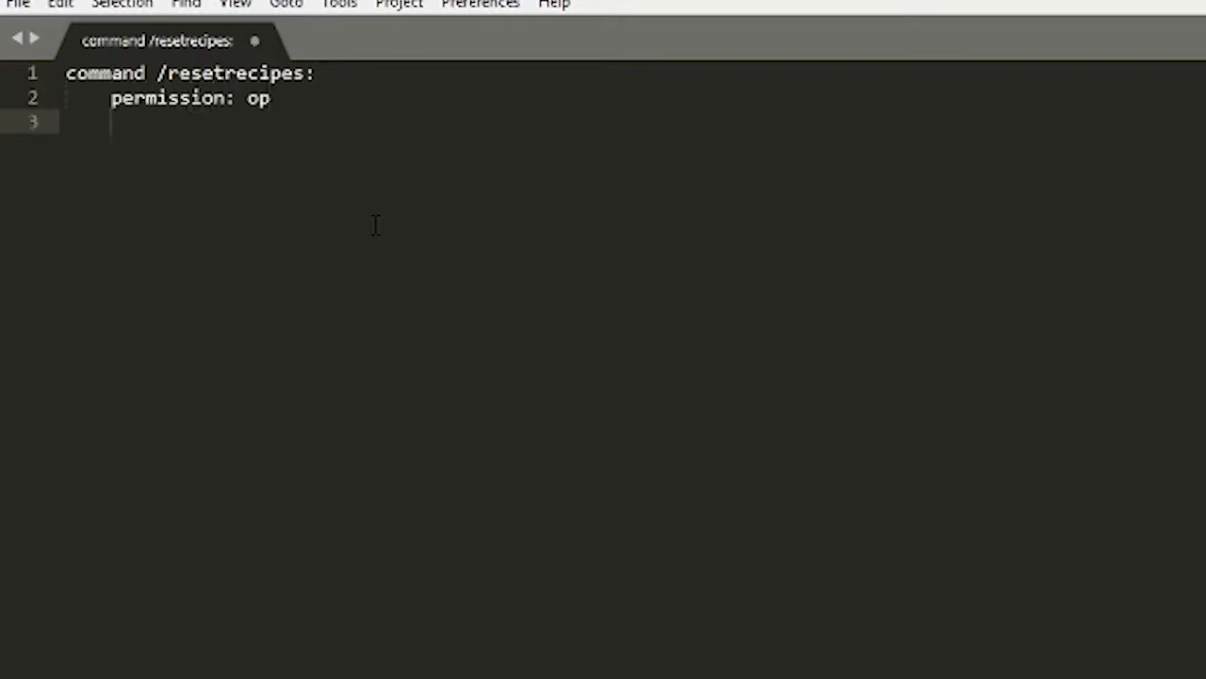
pyautogui.write('trigger')
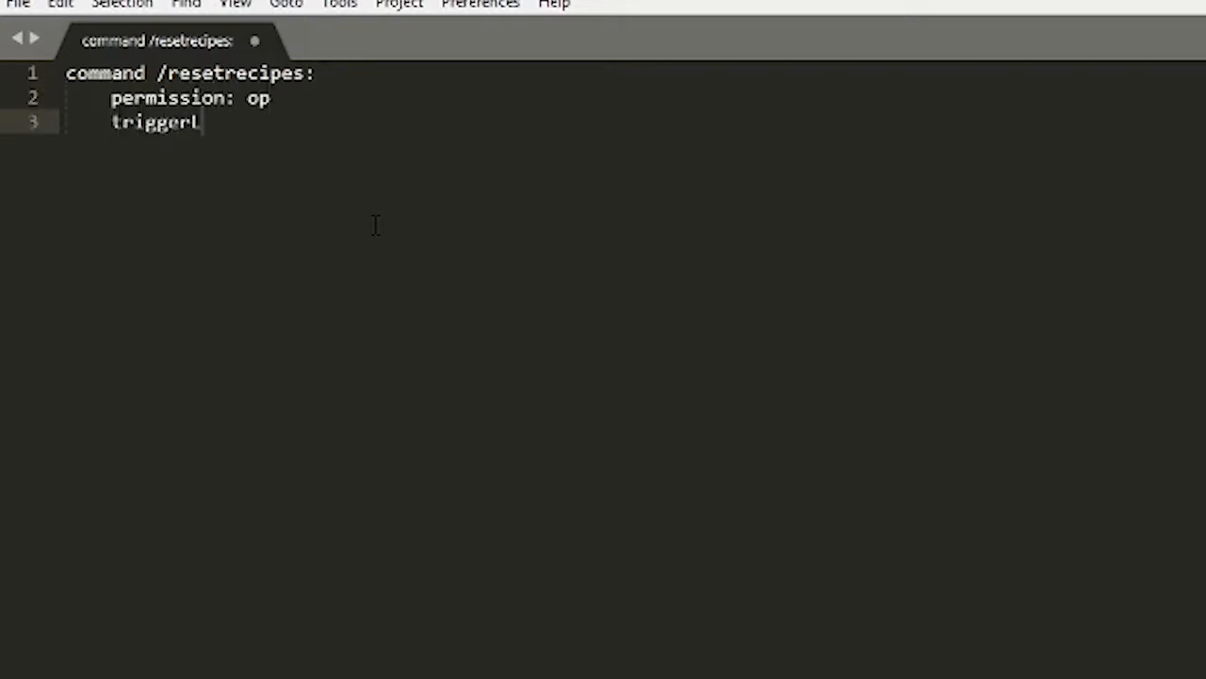
pyautogui.write(':')
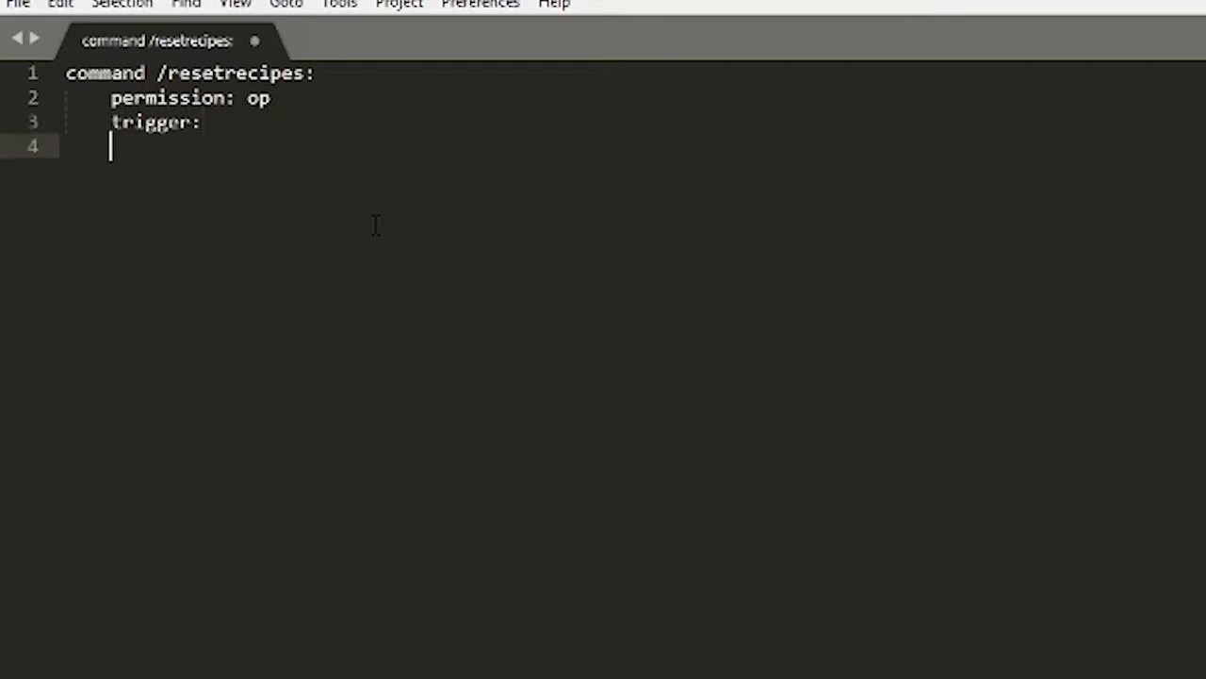
pyautogui.write('wipe s')
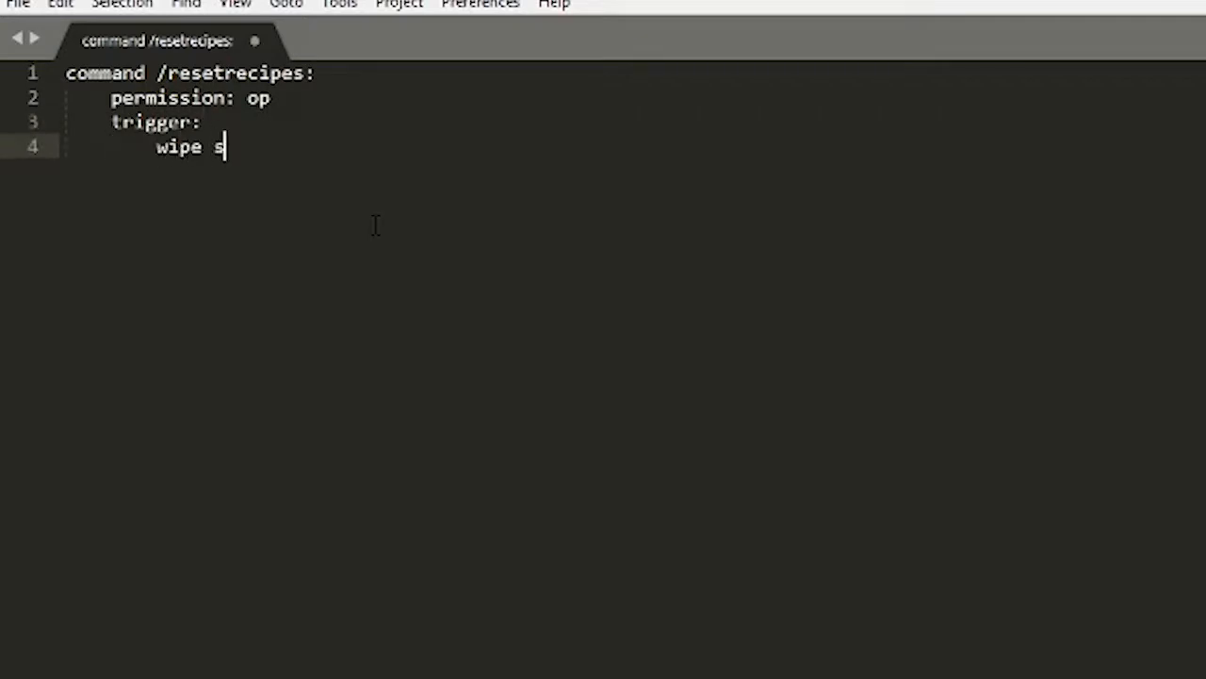
pyautogui.write('erver crafting')
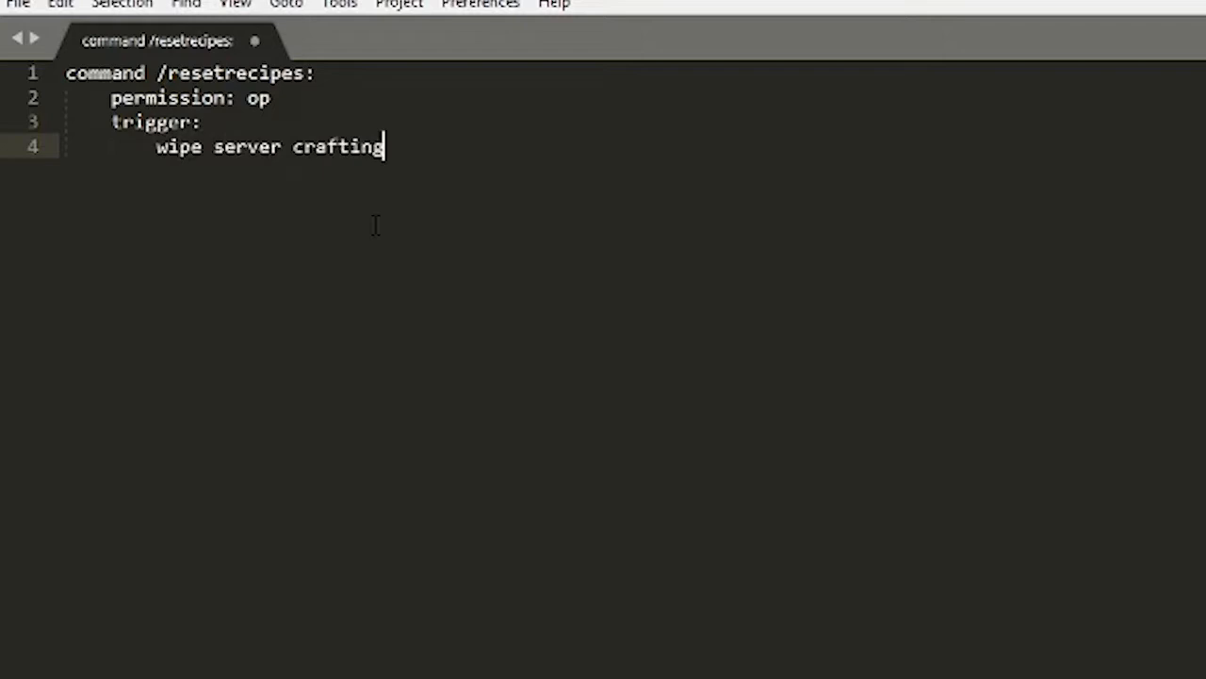
pyautogui.write('recipe')
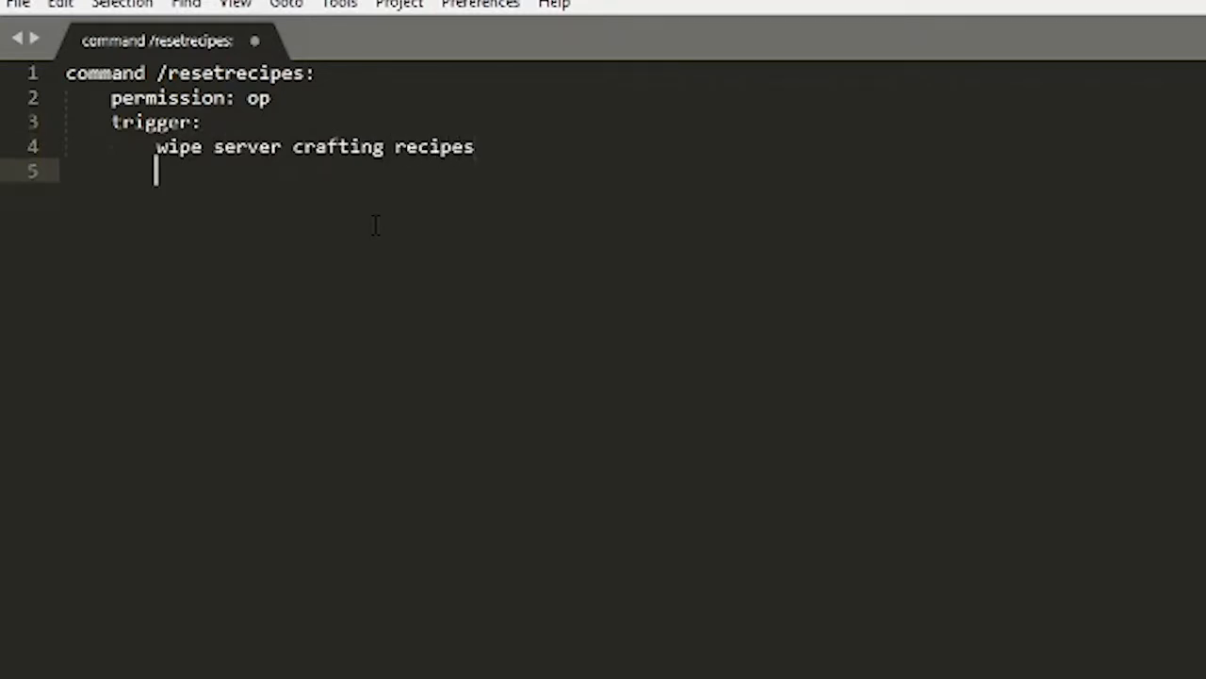
# Add the line send "&7All recipes cleared" to the /resetrecipes trigger.
pyautogui.write('send ""')
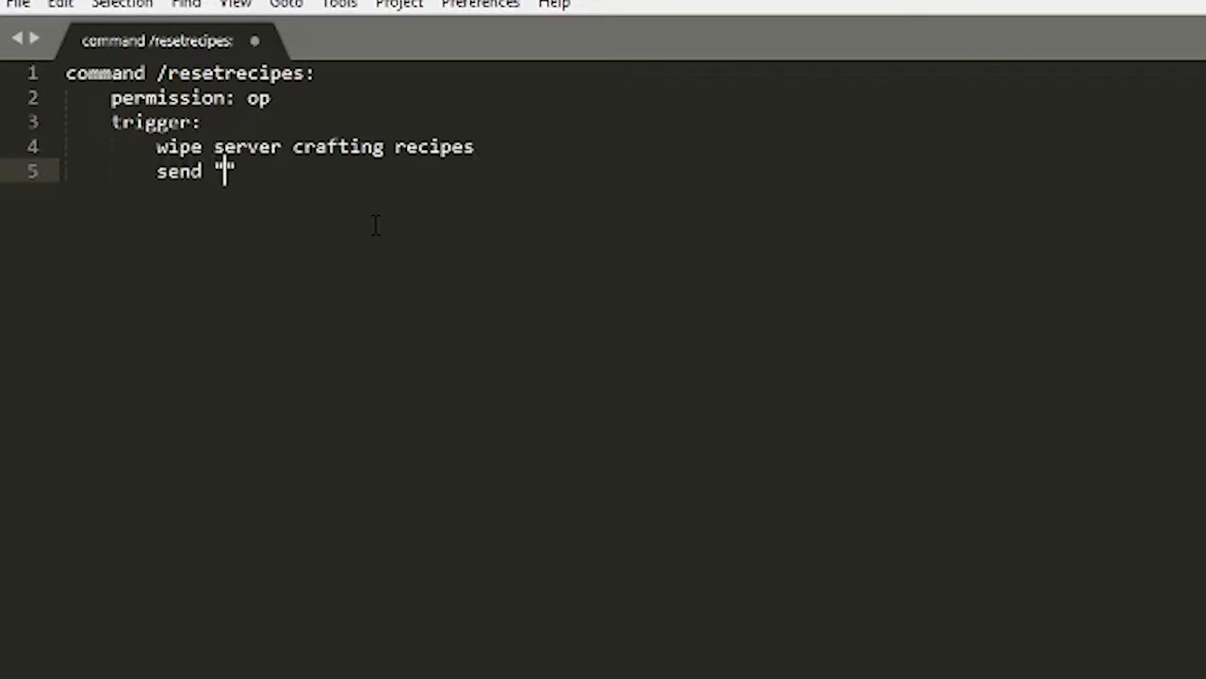
pyautogui.write('&7')
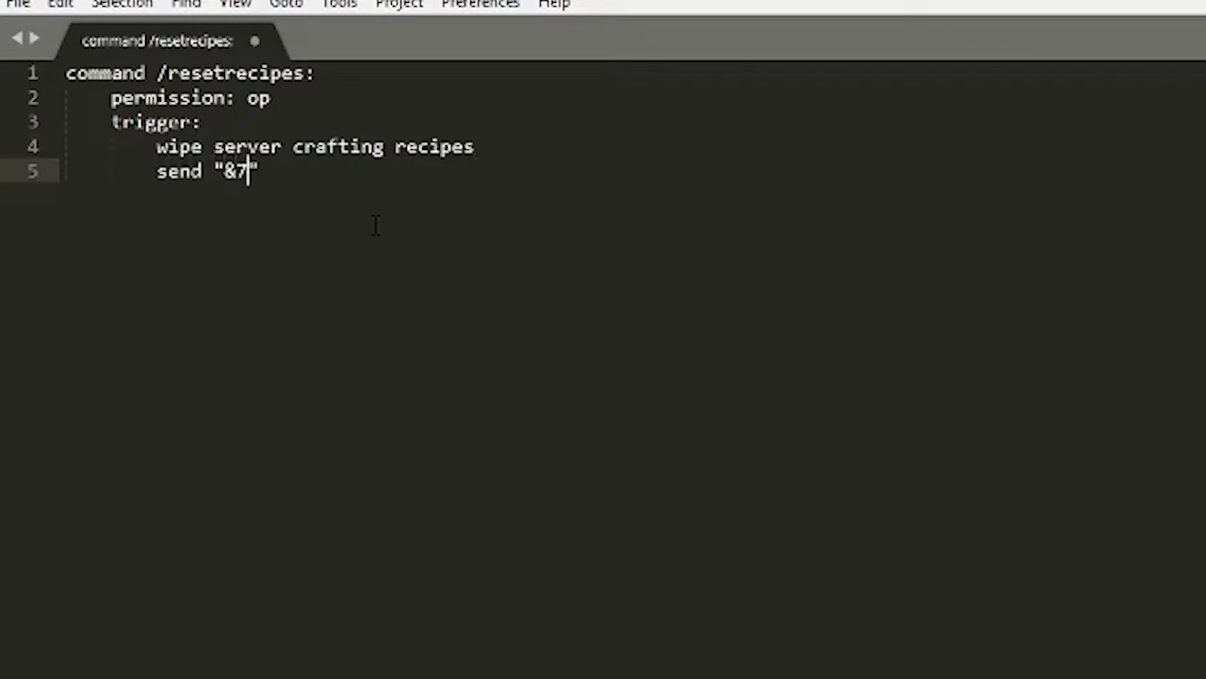
pyautogui.write('All recipe"')
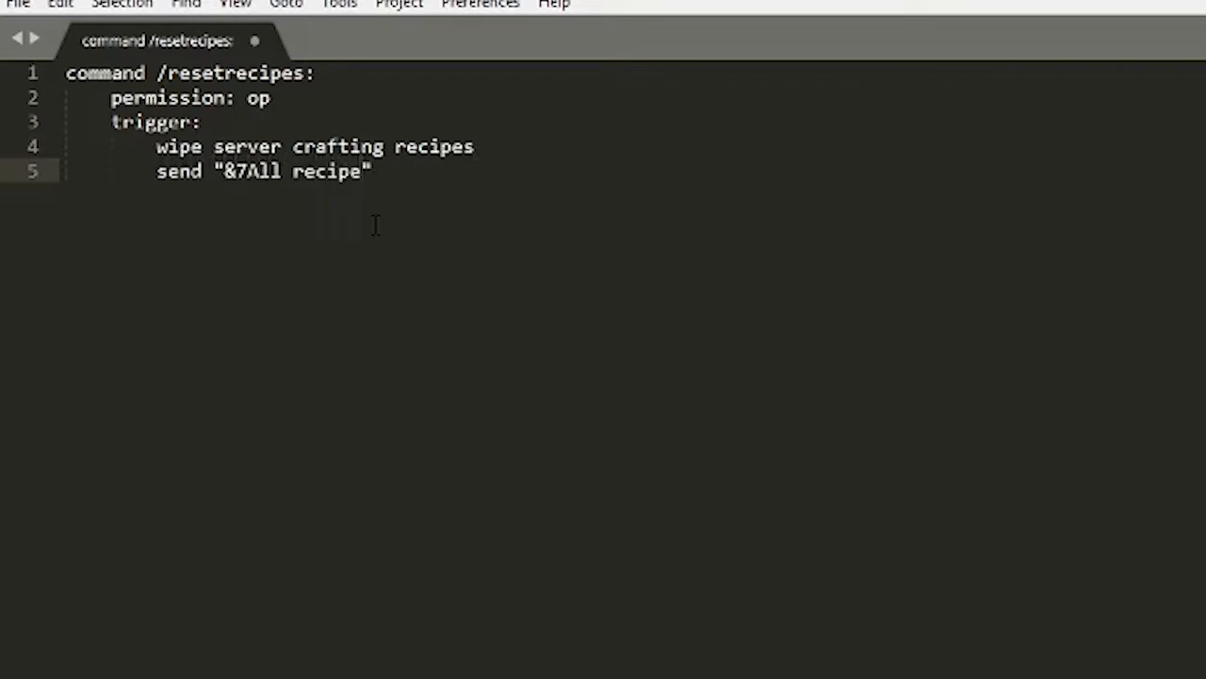
pyautogui.write('s clear')
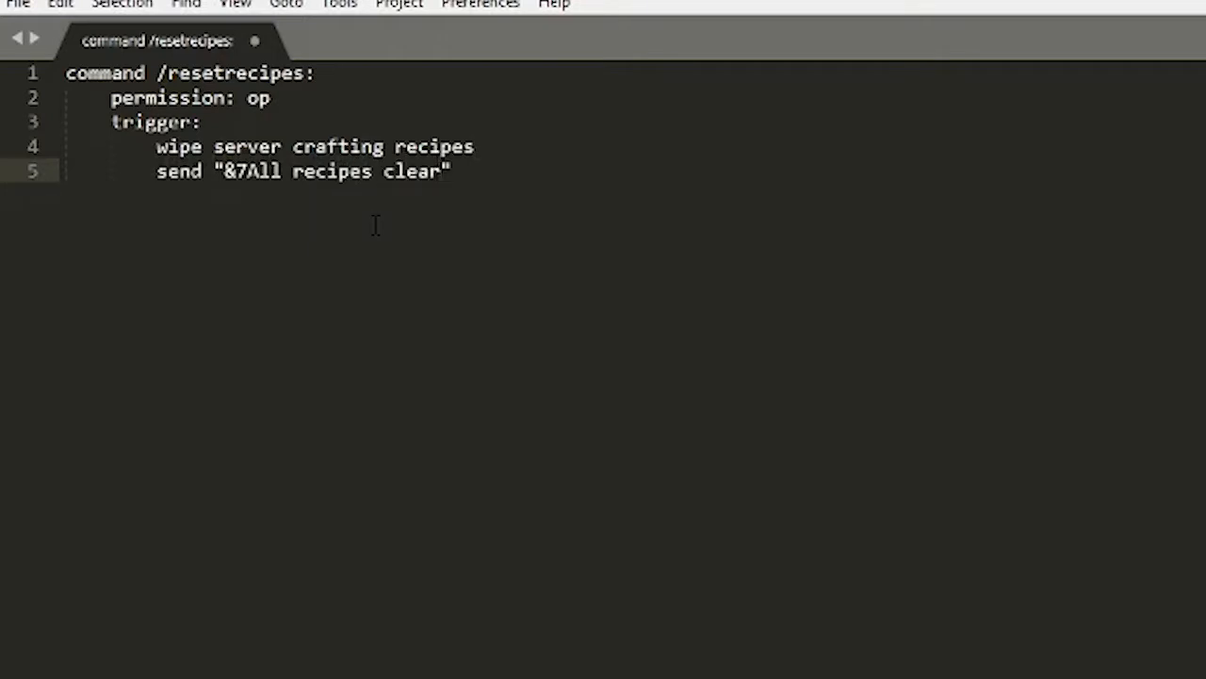
pyautogui.write('ed')
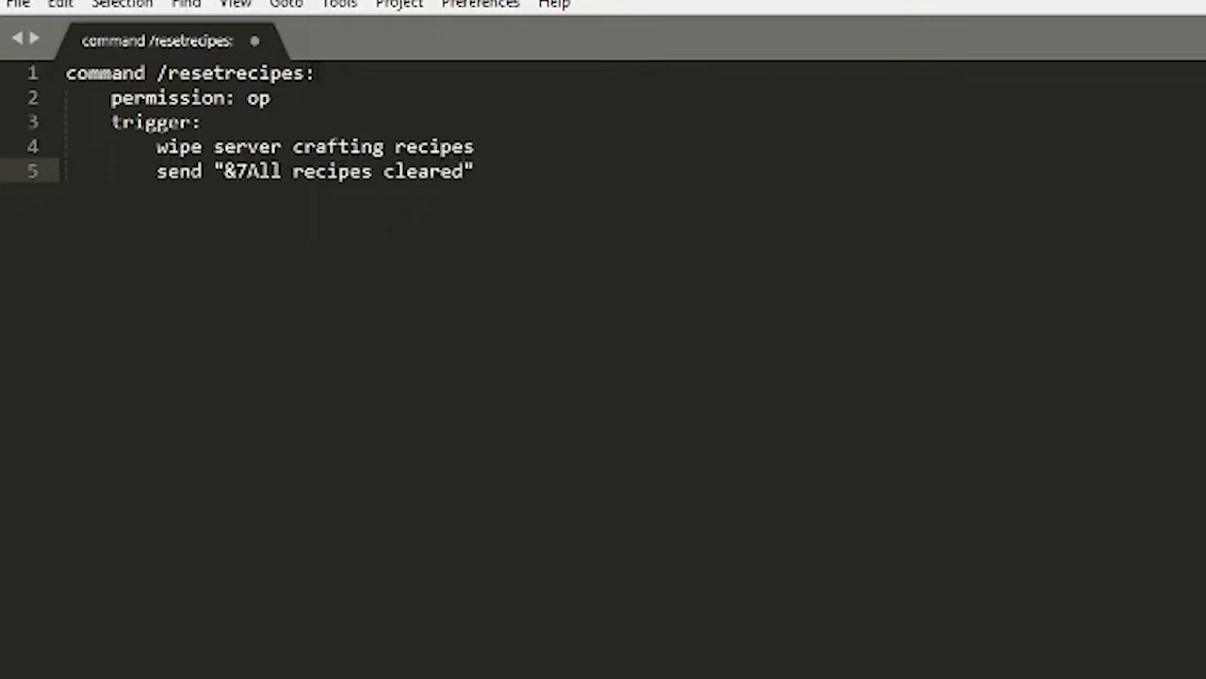
pyautogui.click(271, 98)
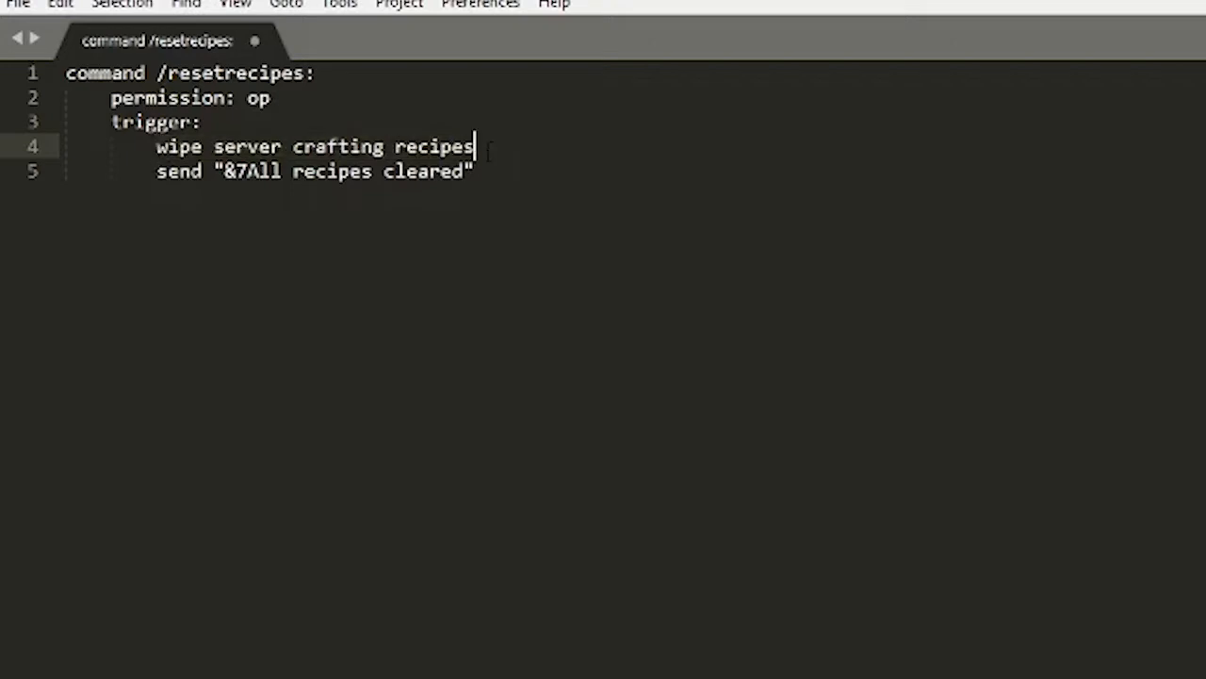
# Review the /resetrecipes command and start empty lines beneath it for the next section.
pyautogui.click(167, 169)
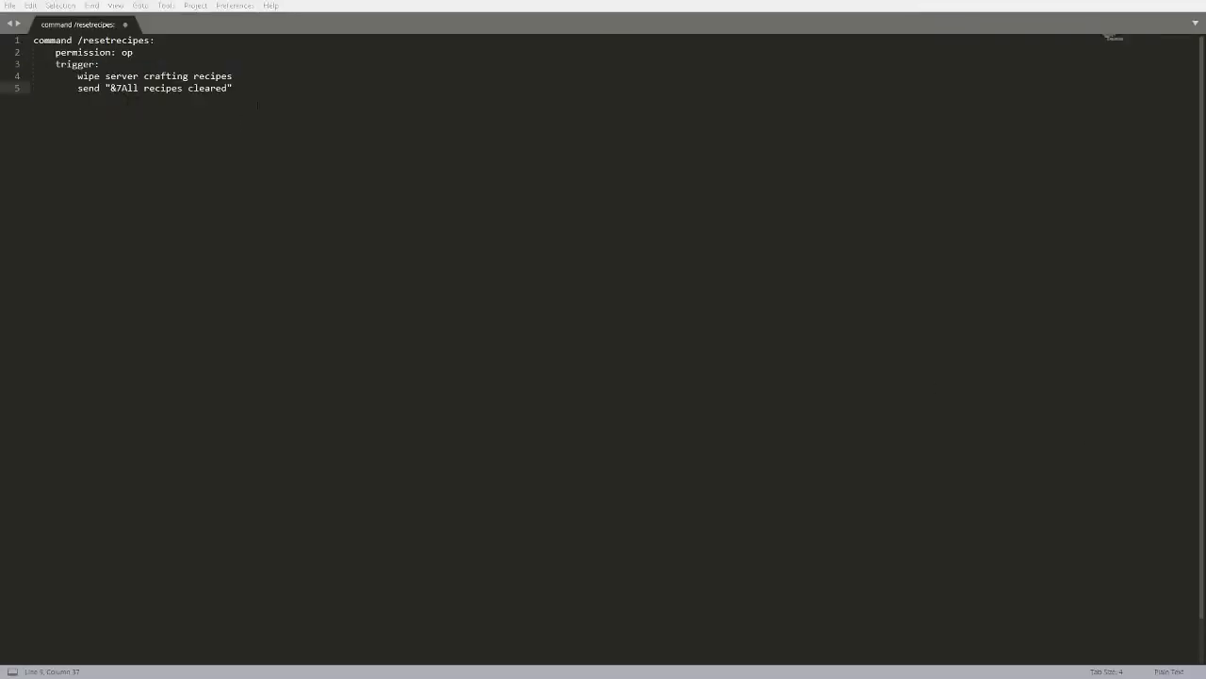
pyautogui.press('ctrl+a')
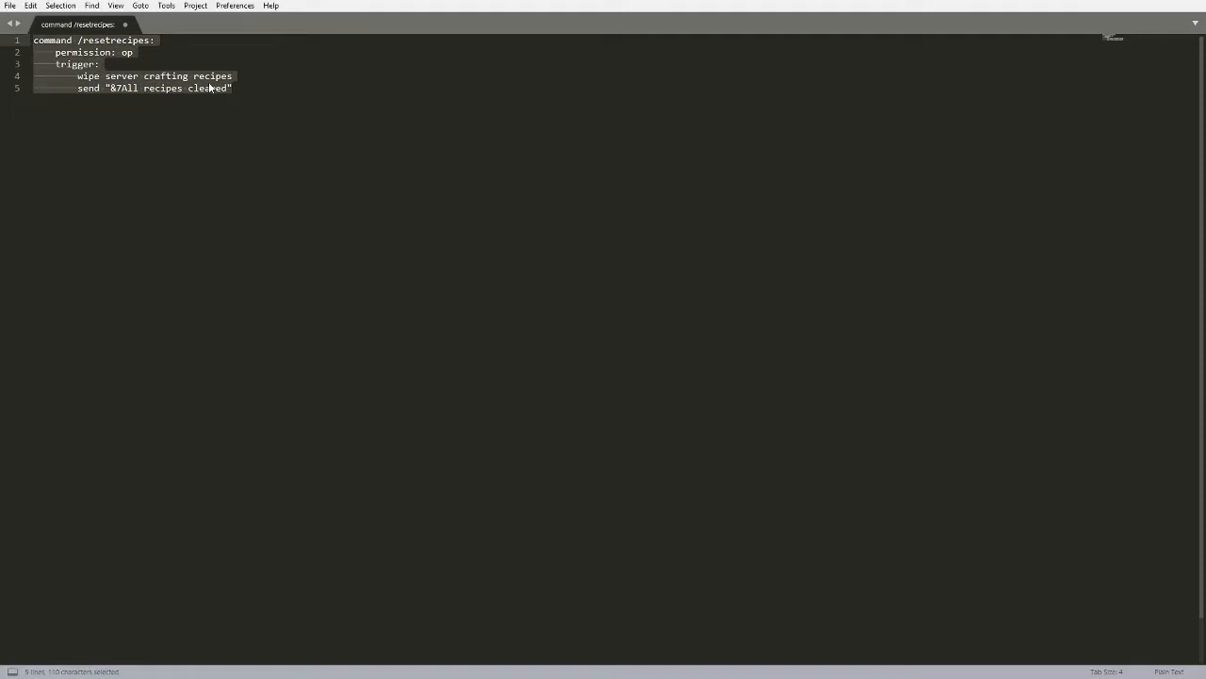
pyautogui.click(234, 88)
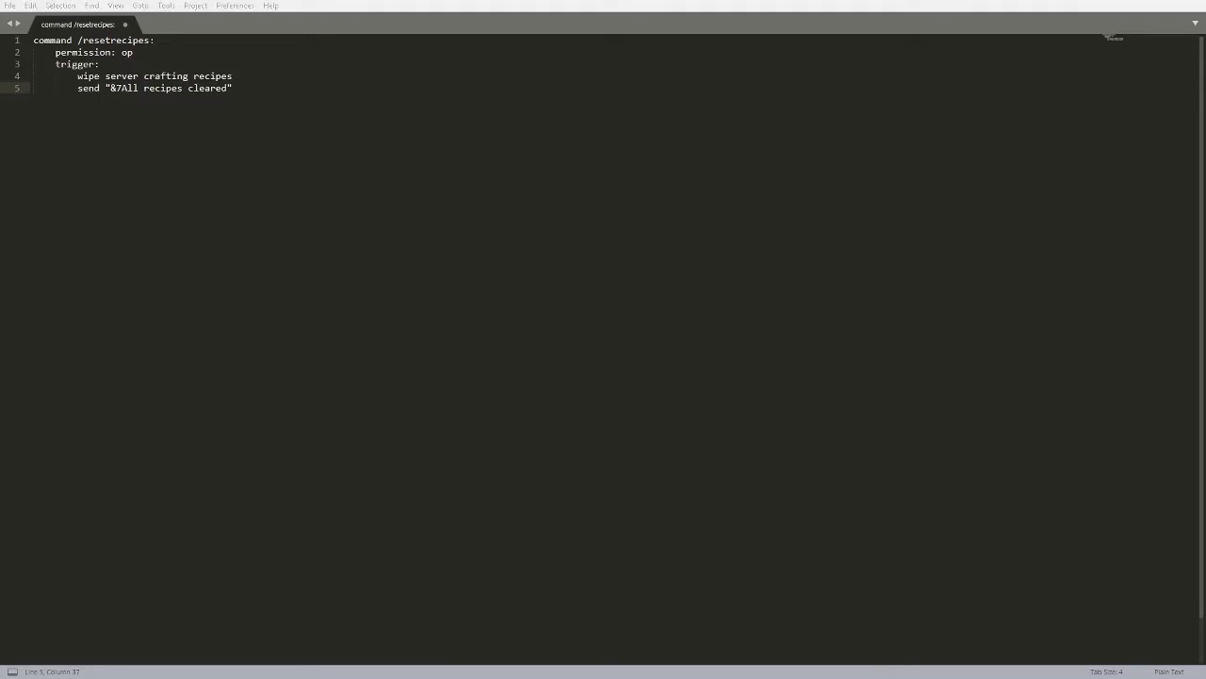
pyautogui.press('enter')
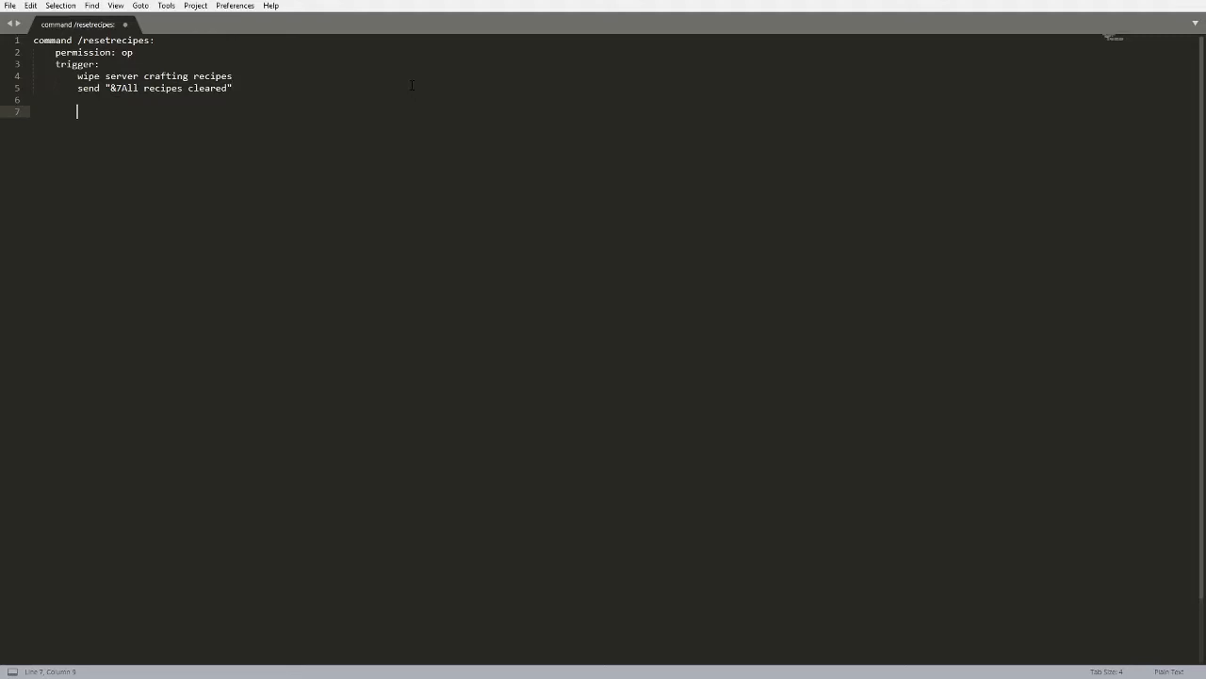
# Under on load:, register a new shapeless recipe for dirt using diamond, diamond, diamond, diamond.
pyautogui.write('on load')
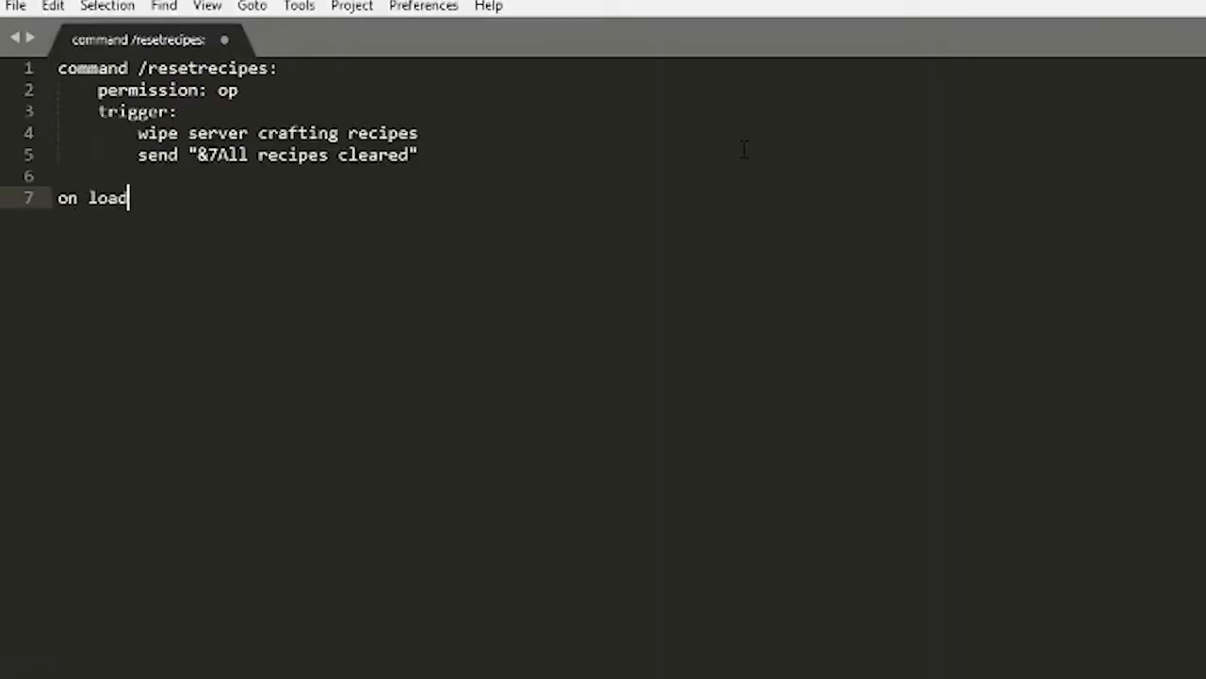
pyautogui.write(':')
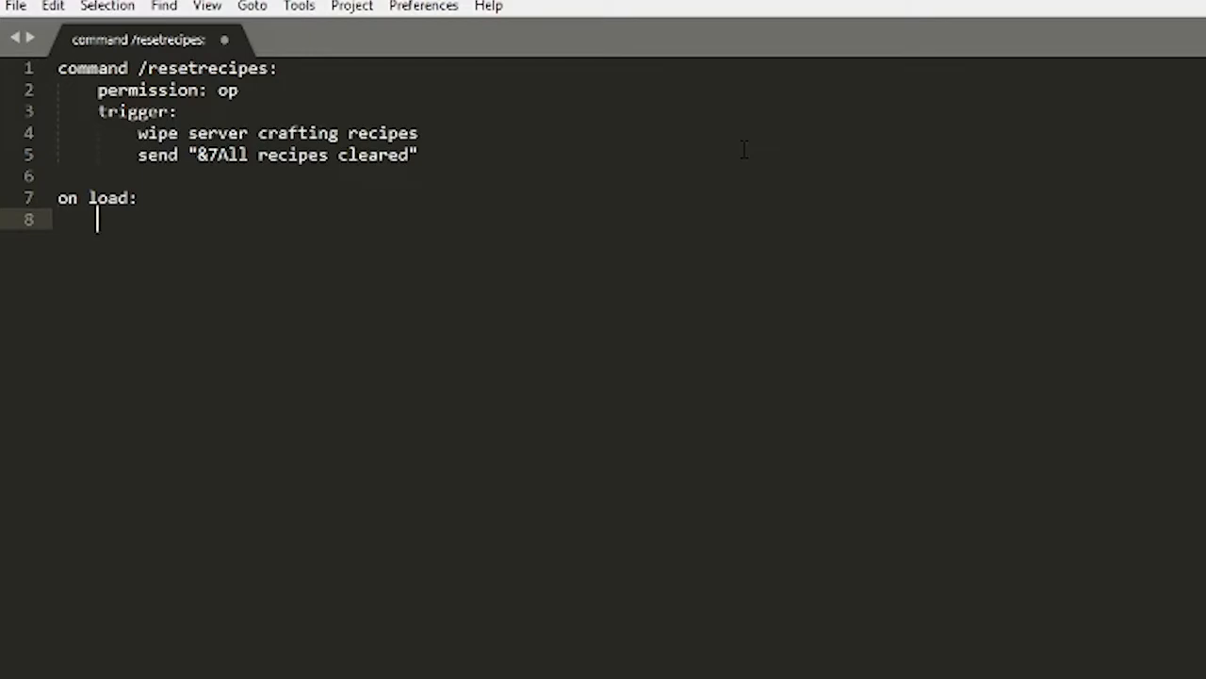
pyautogui.write('register new')
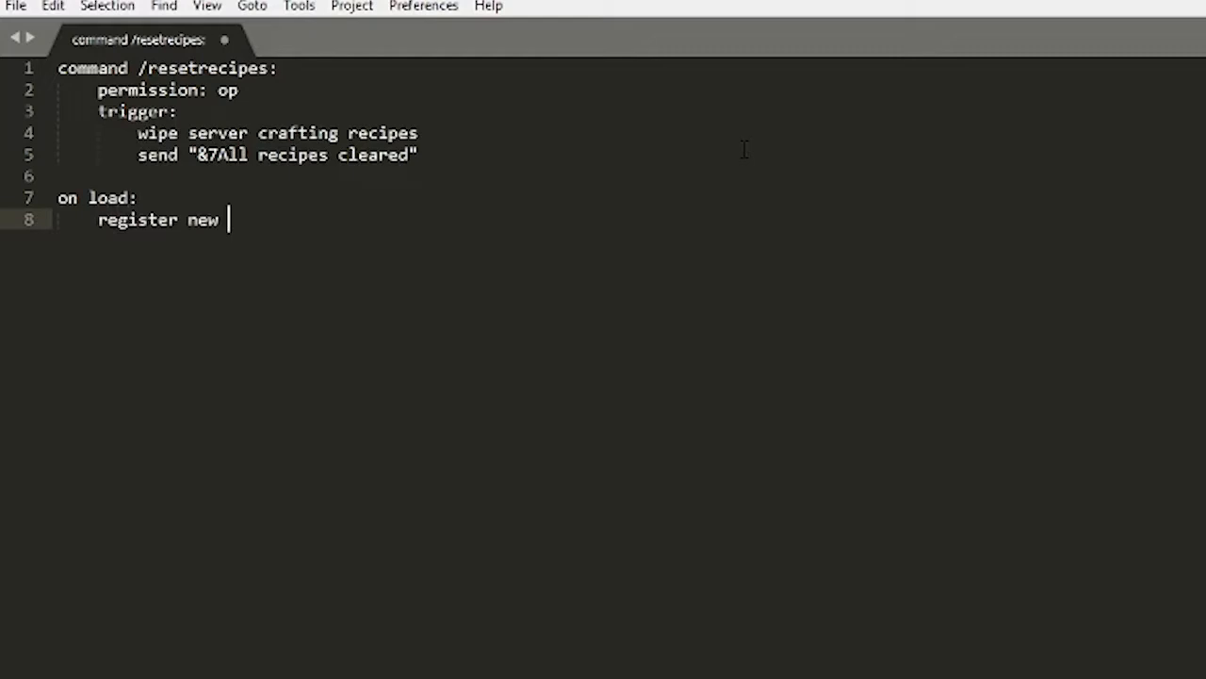
pyautogui.write('shapeless')
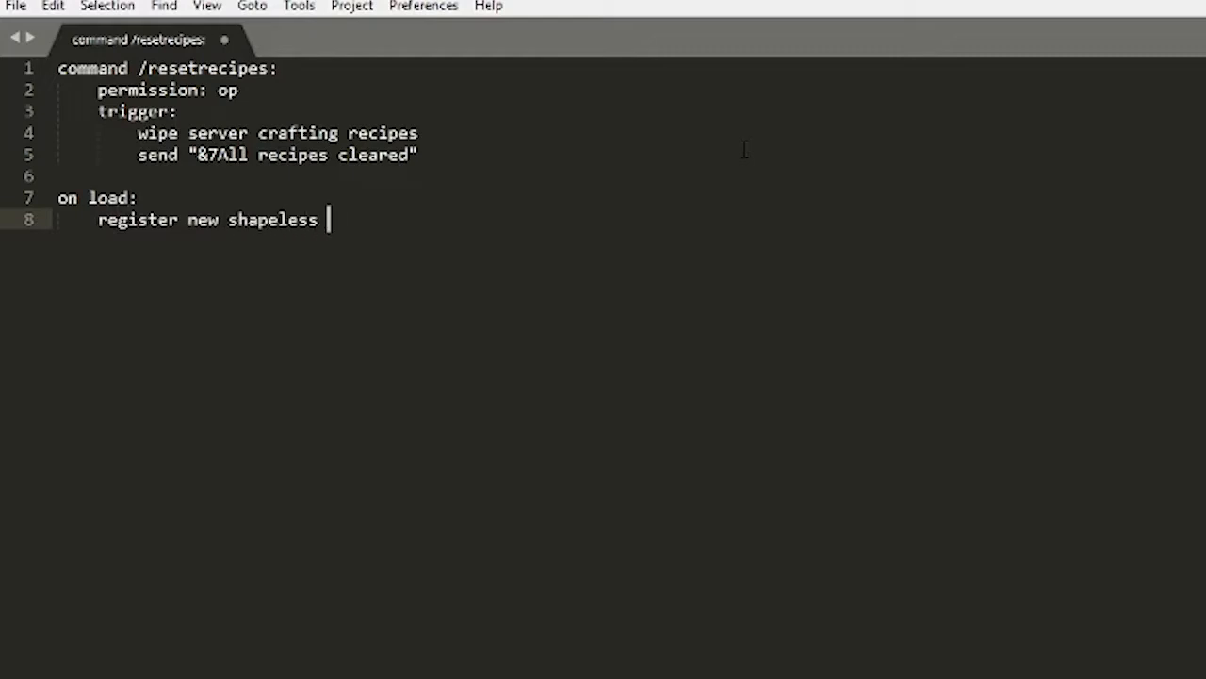
pyautogui.write('recipe for')
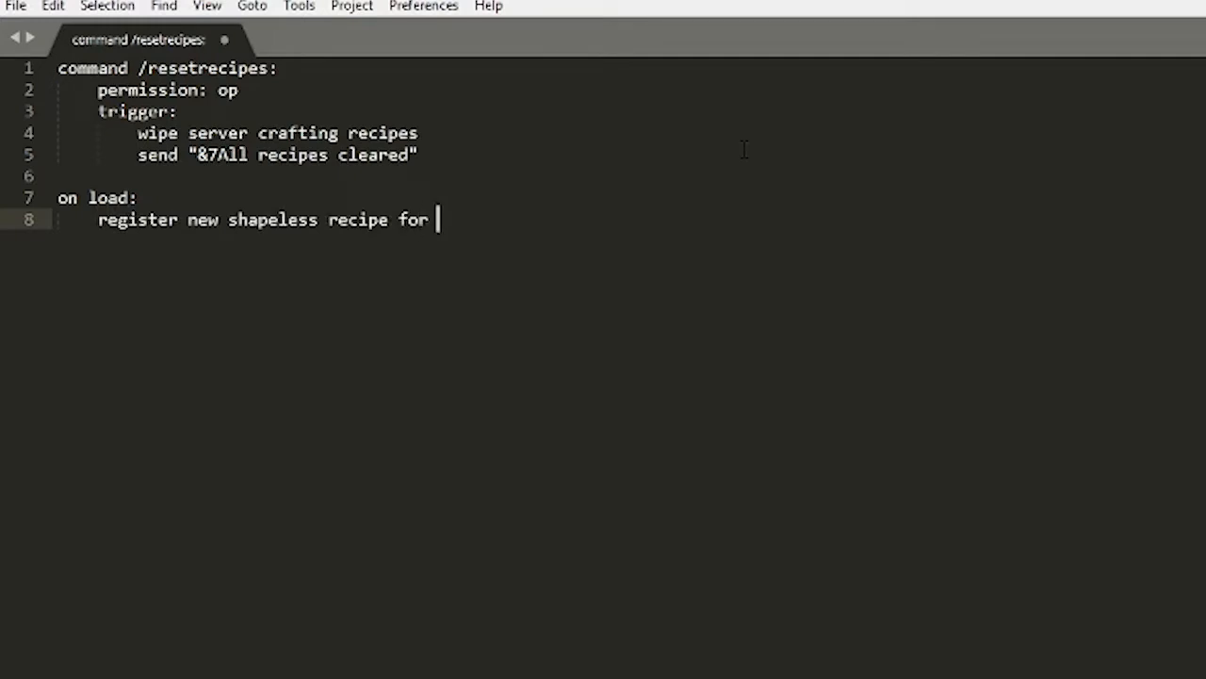
pyautogui.write('di')
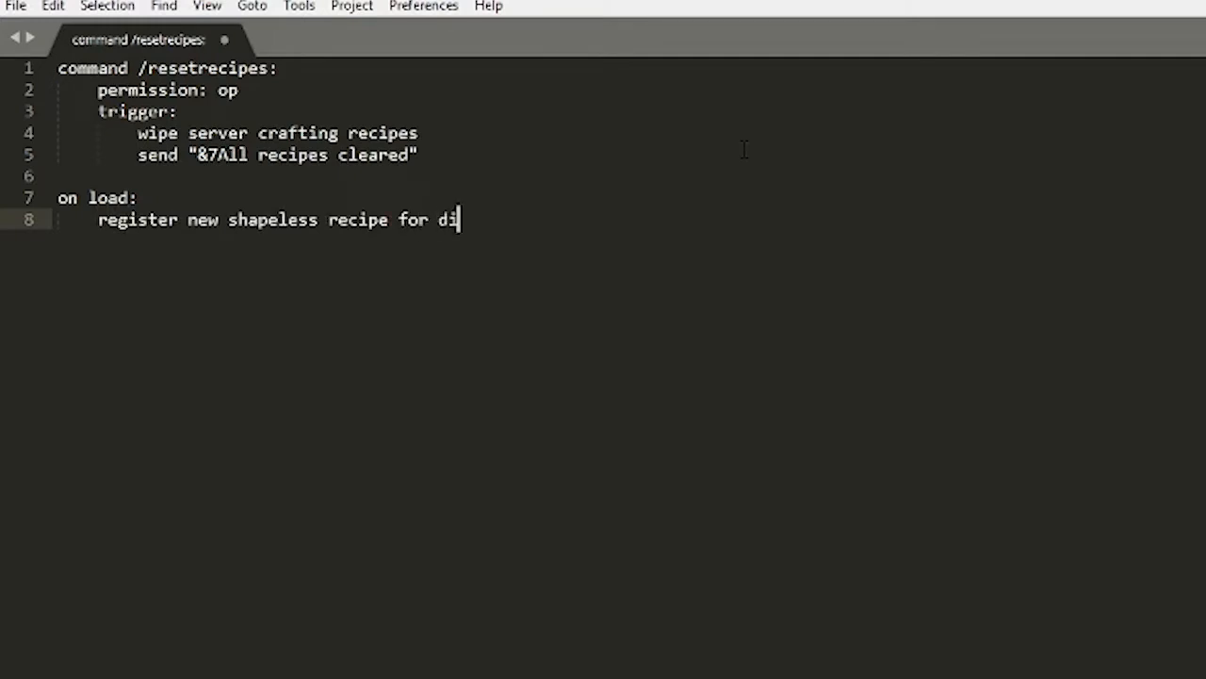
pyautogui.write('rt')
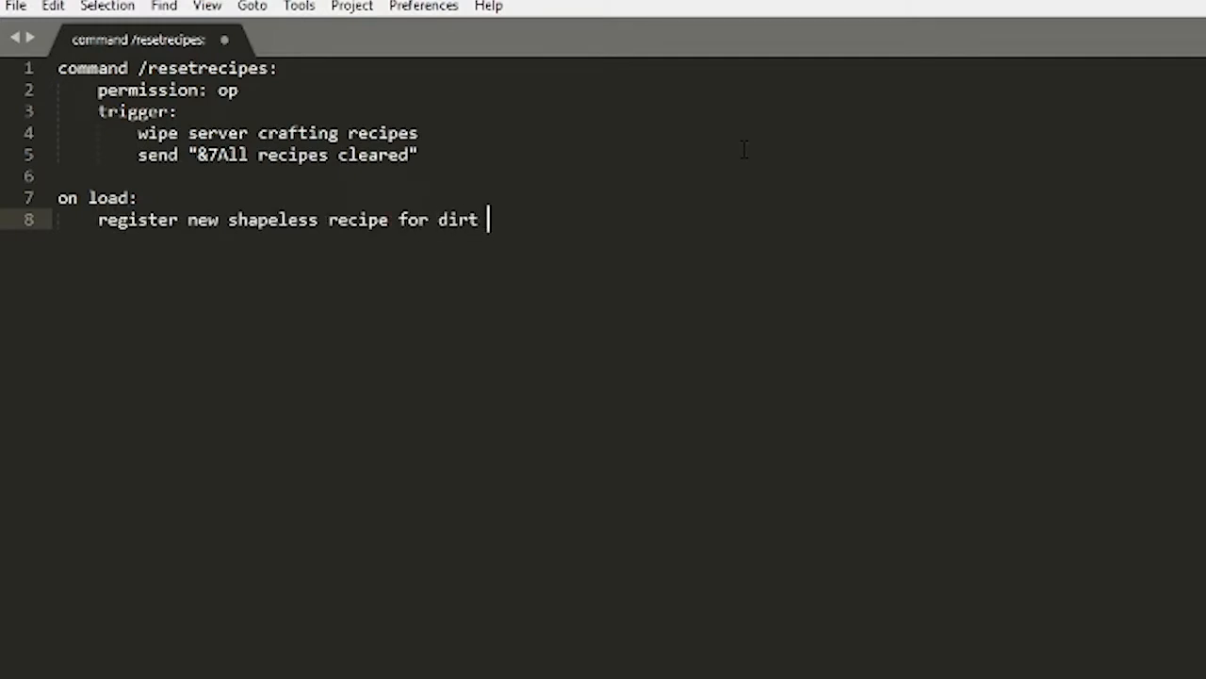
pyautogui.write('using diamond')
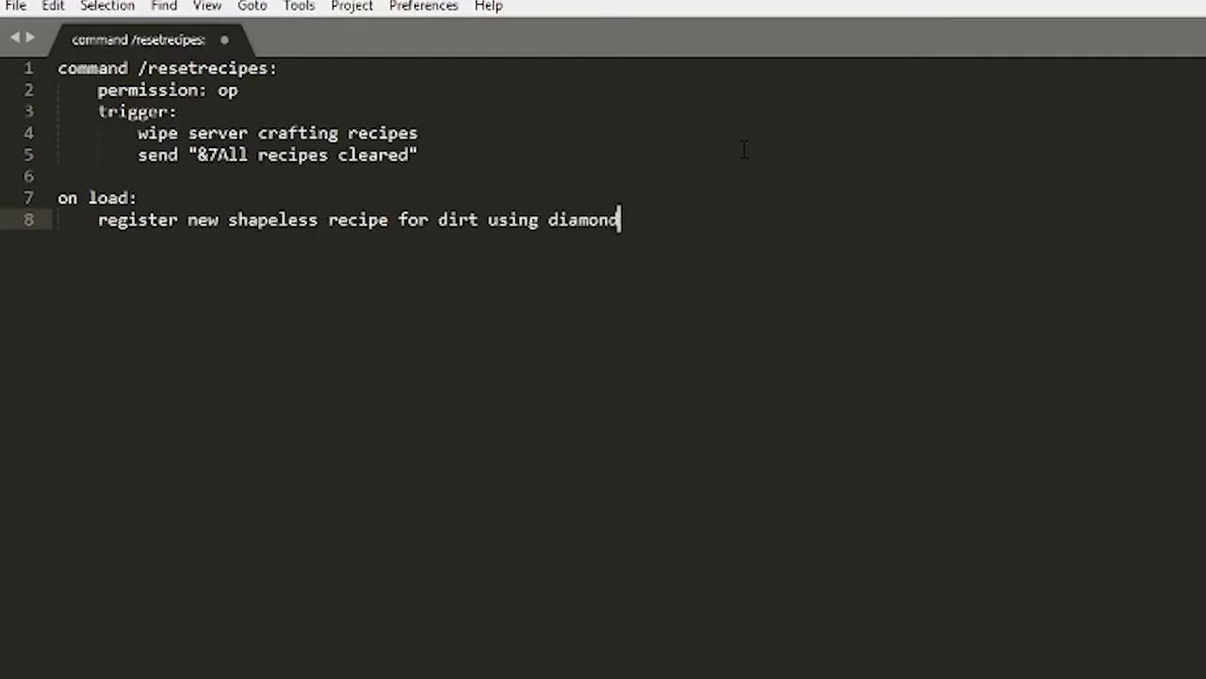
pyautogui.write(',di')
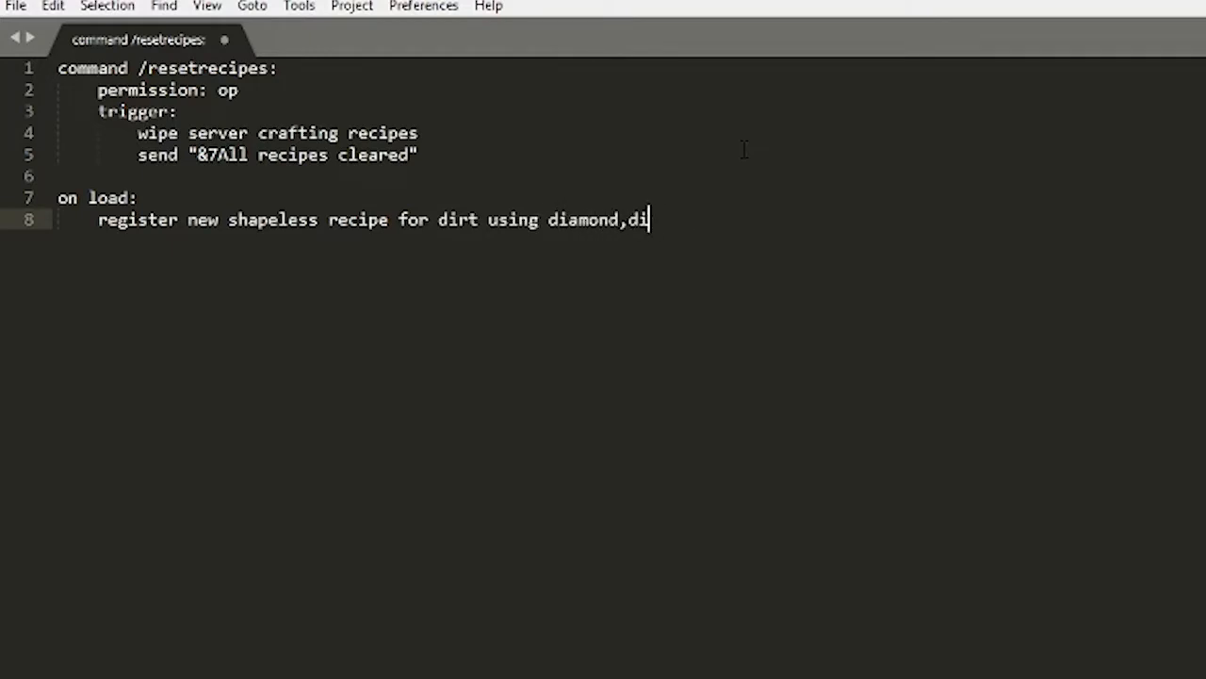
pyautogui.write('amond, diamond, diam')
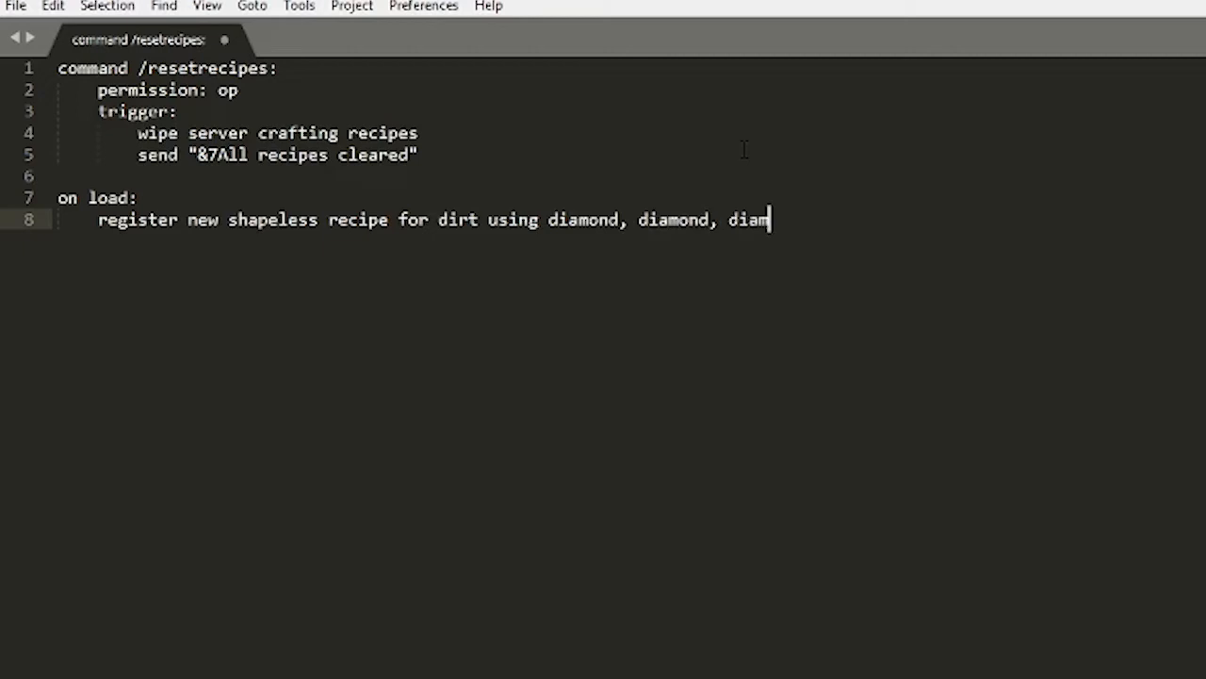
pyautogui.write('ond, diamond')
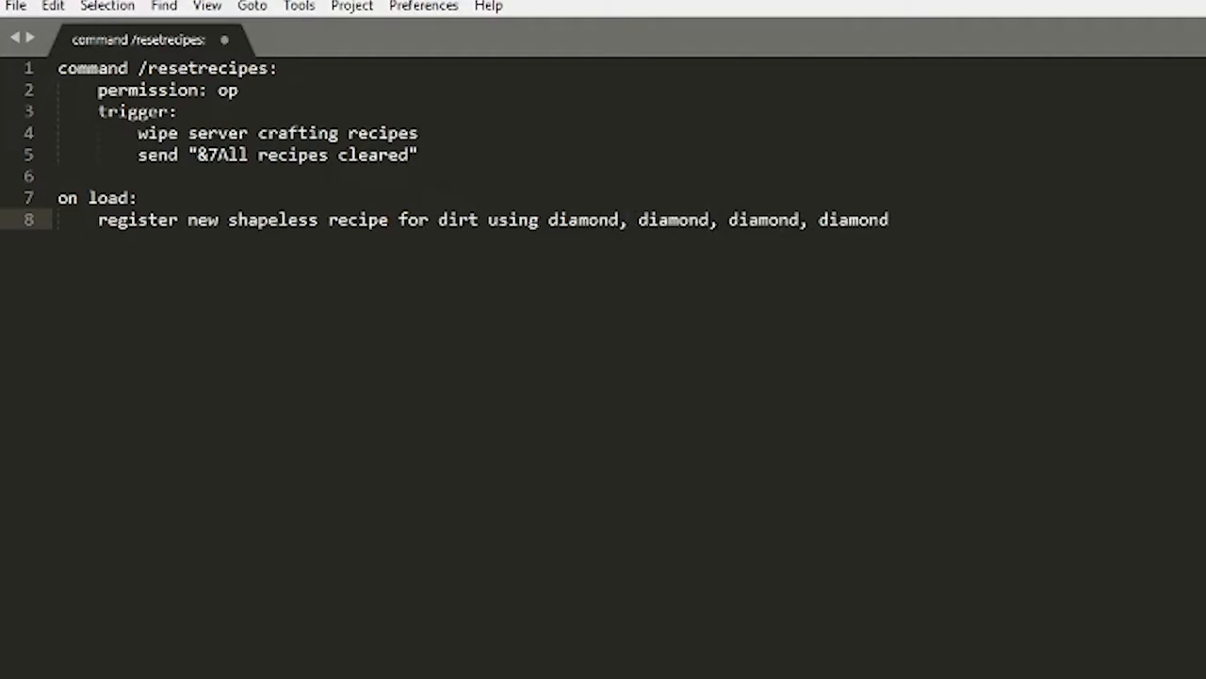
# Append five air entries to complete the dirt recipe's nine ingredient slots.
pyautogui.click(905, 218)
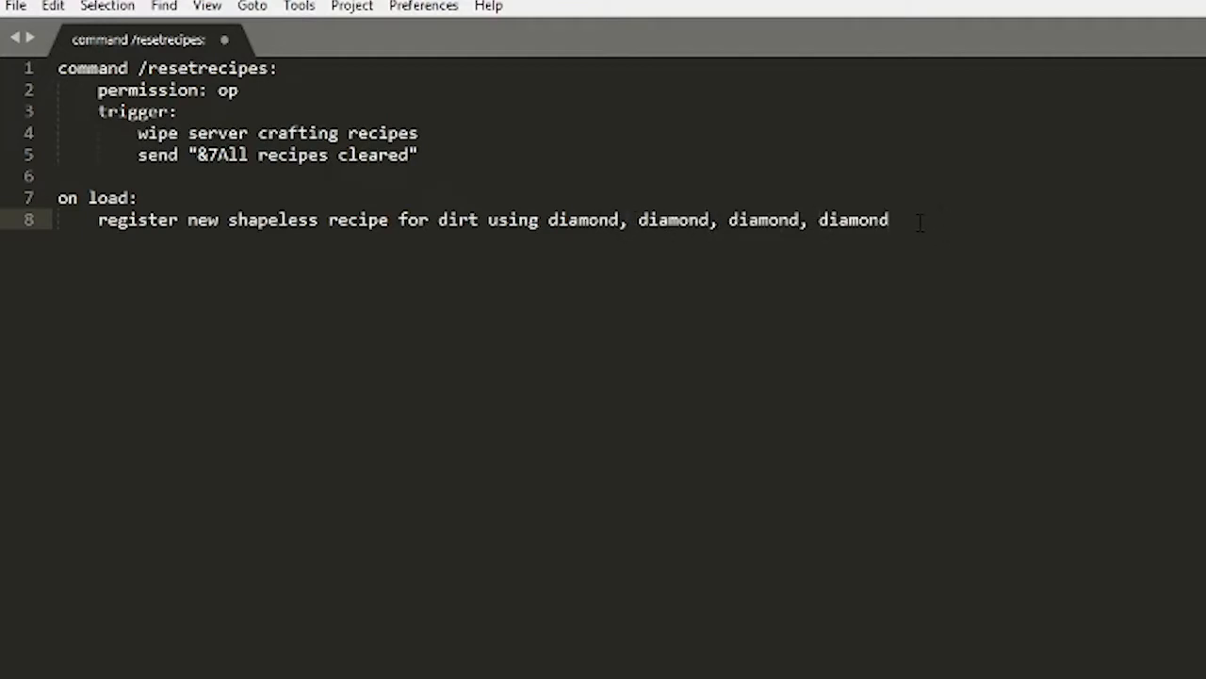
pyautogui.write(',')
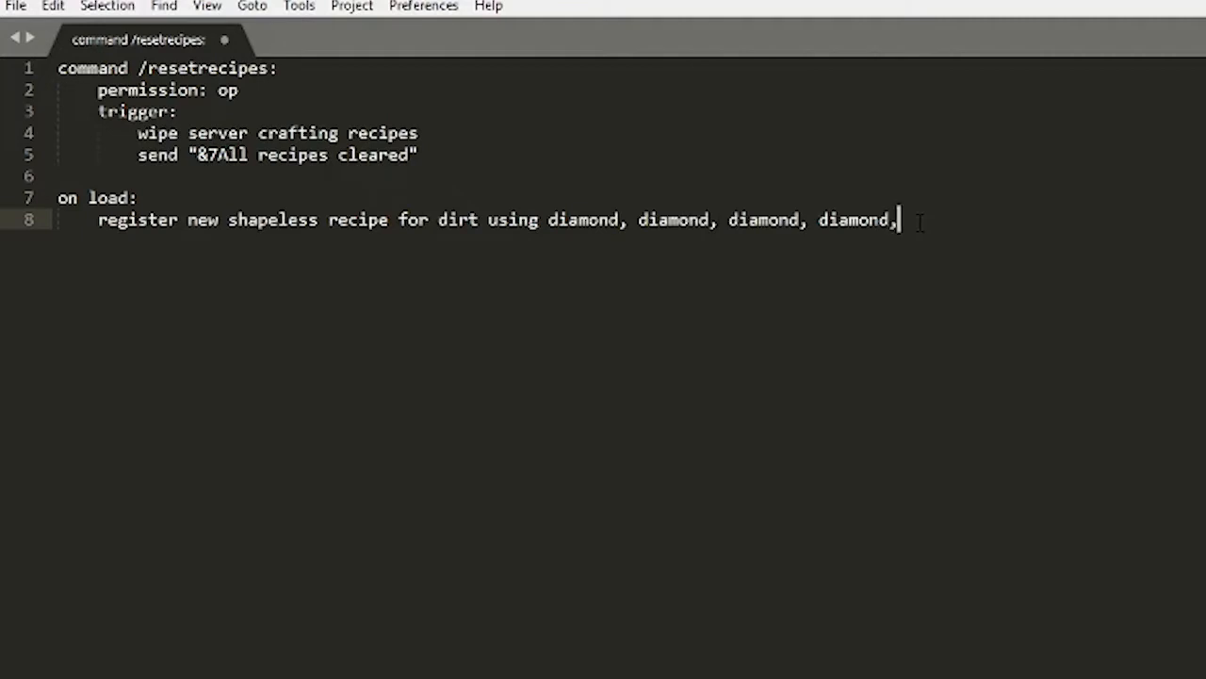
pyautogui.write('air')
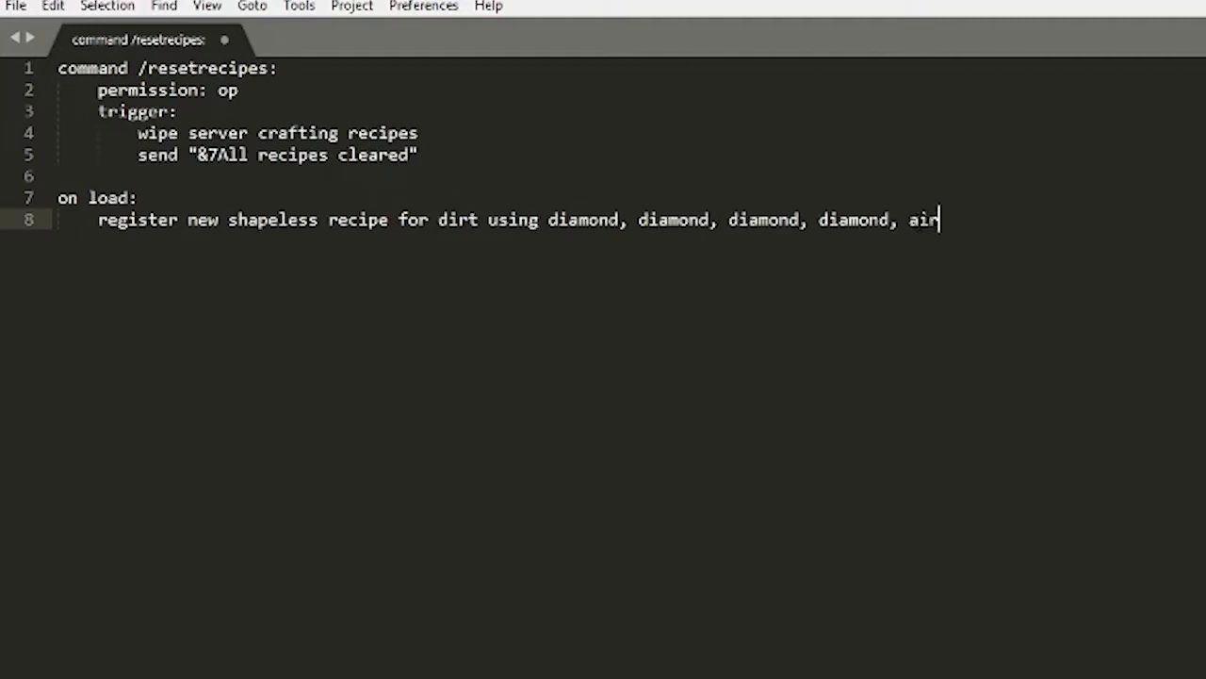
pyautogui.write(',')
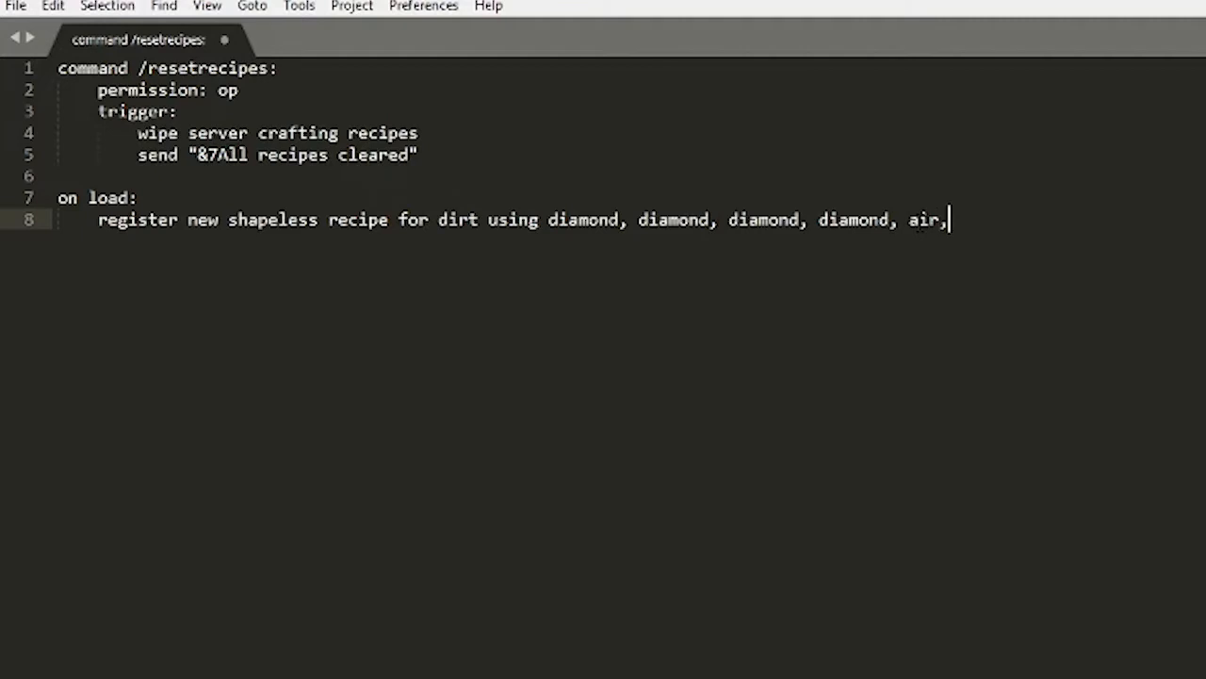
pyautogui.write('air, a')
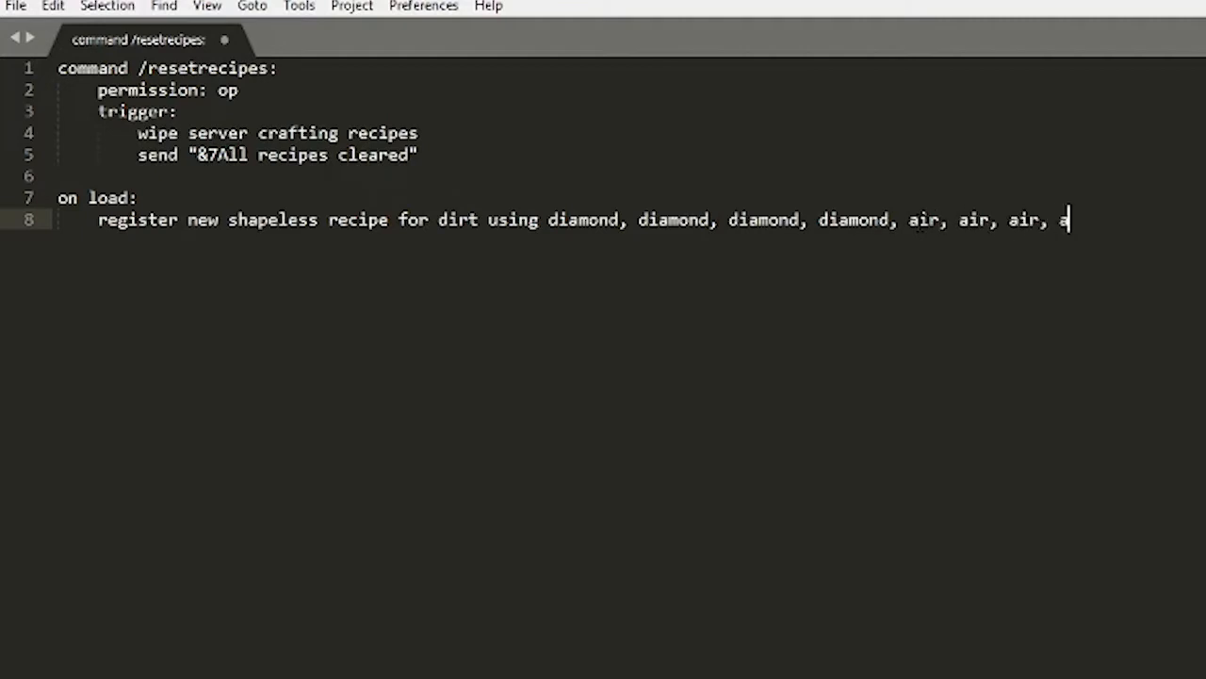
pyautogui.write('ir, air')
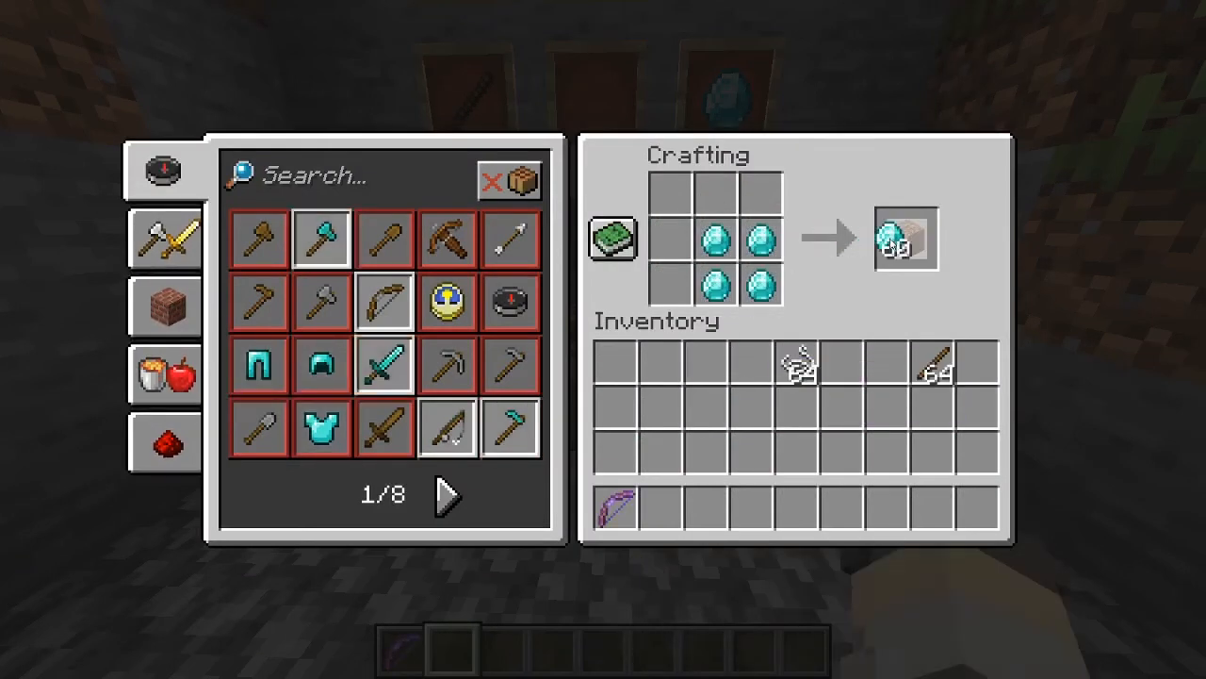
# Close the crafting screen after testing four diamonds in the grid and return to the script.
pyautogui.press('Escape')
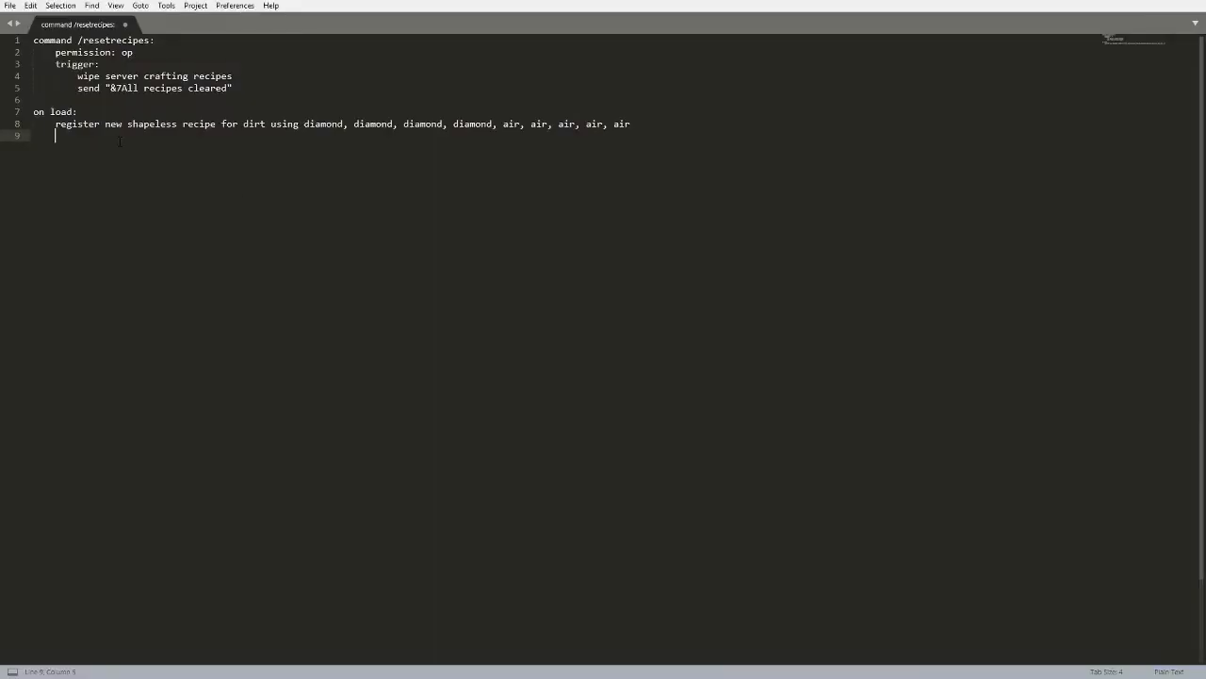
# Write 'register new shaped recipe for bow of power 1 named', dropping the tried unbreaking 1.
pyautogui.write('register new')
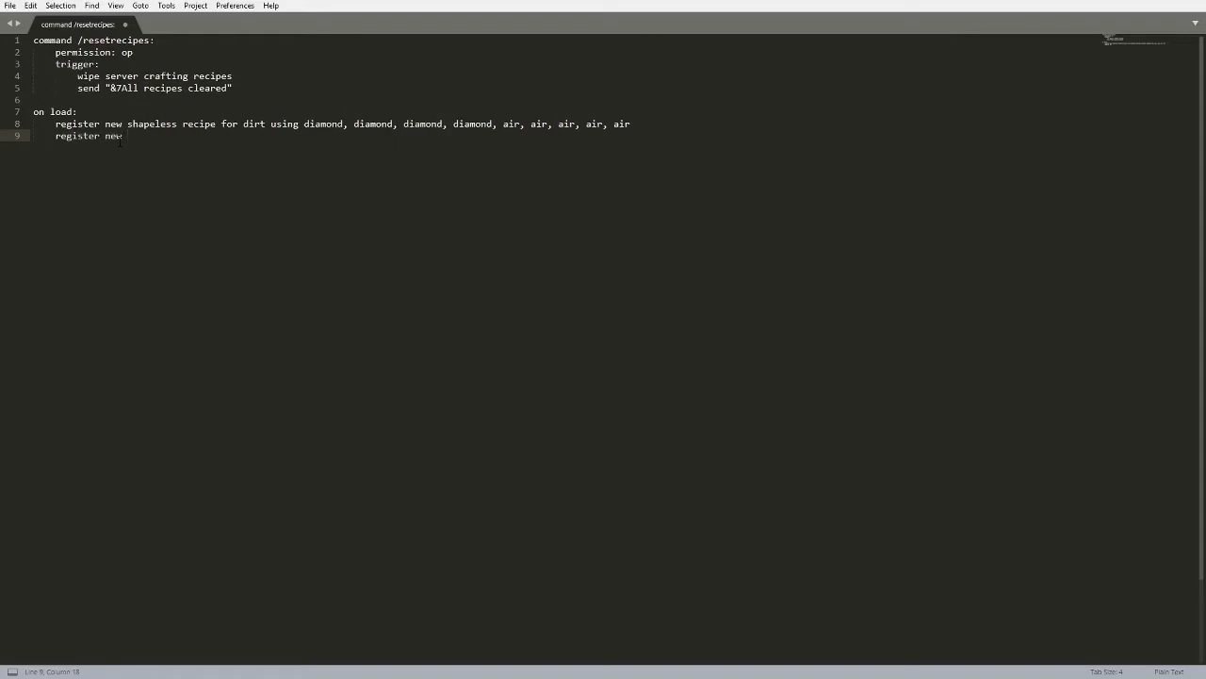
pyautogui.write('shaped')
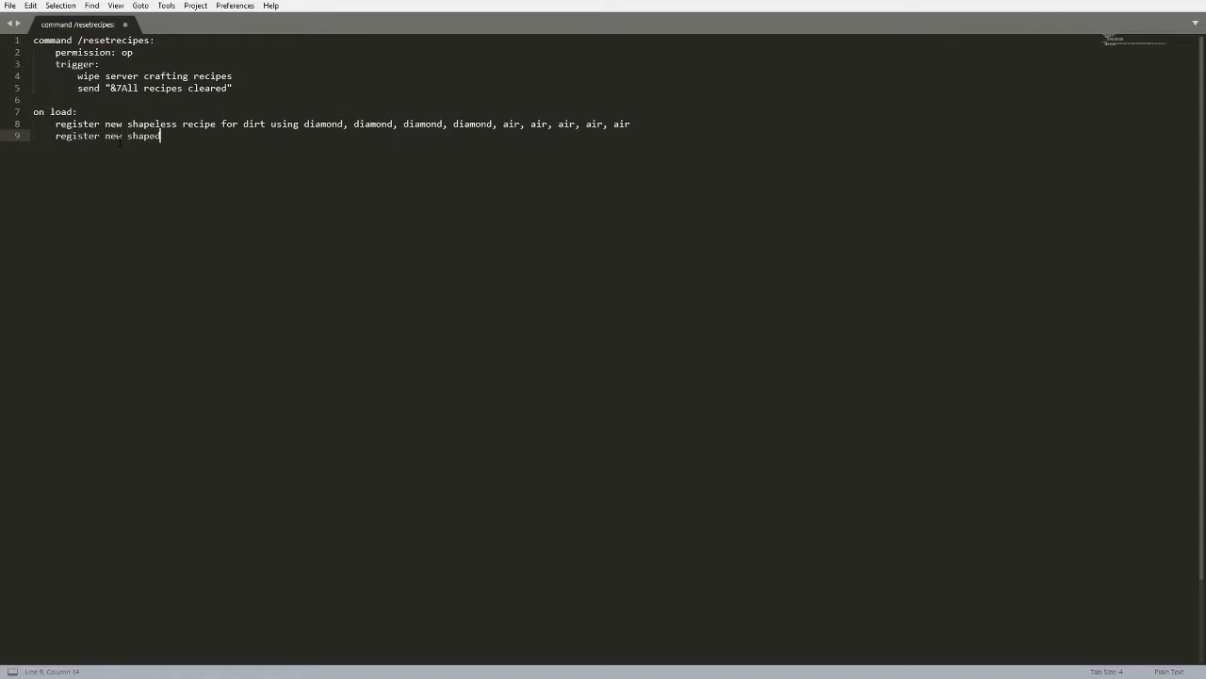
pyautogui.write('recup')
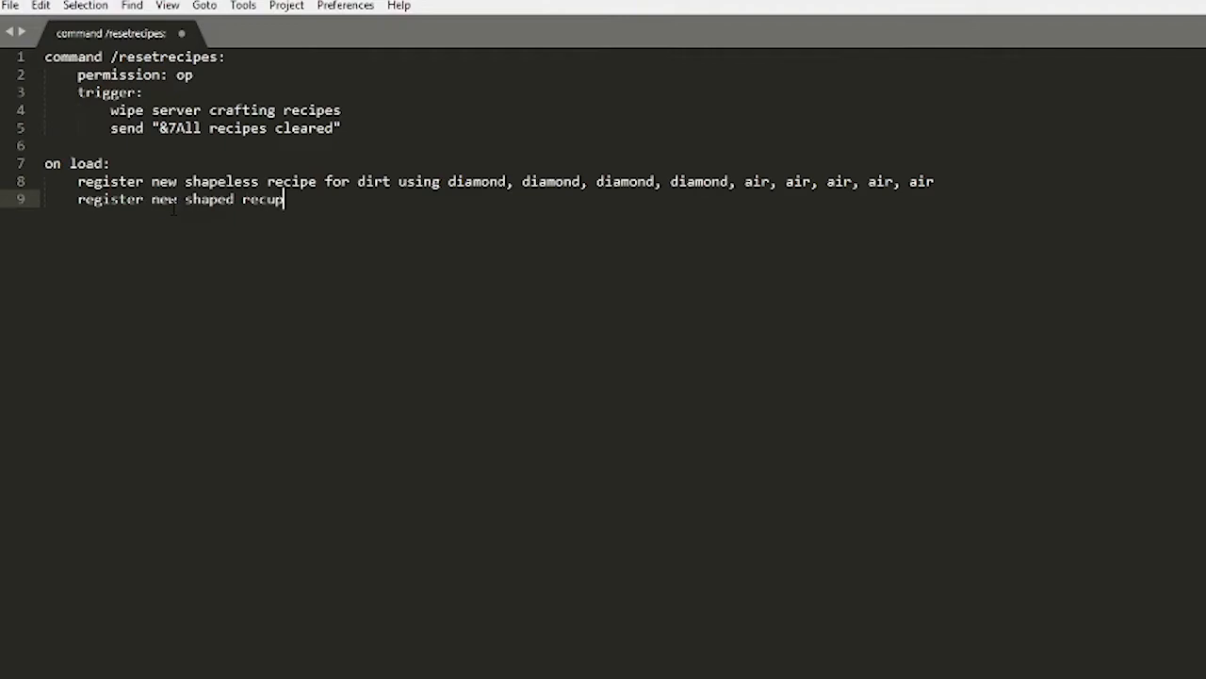
pyautogui.press('Backspace')
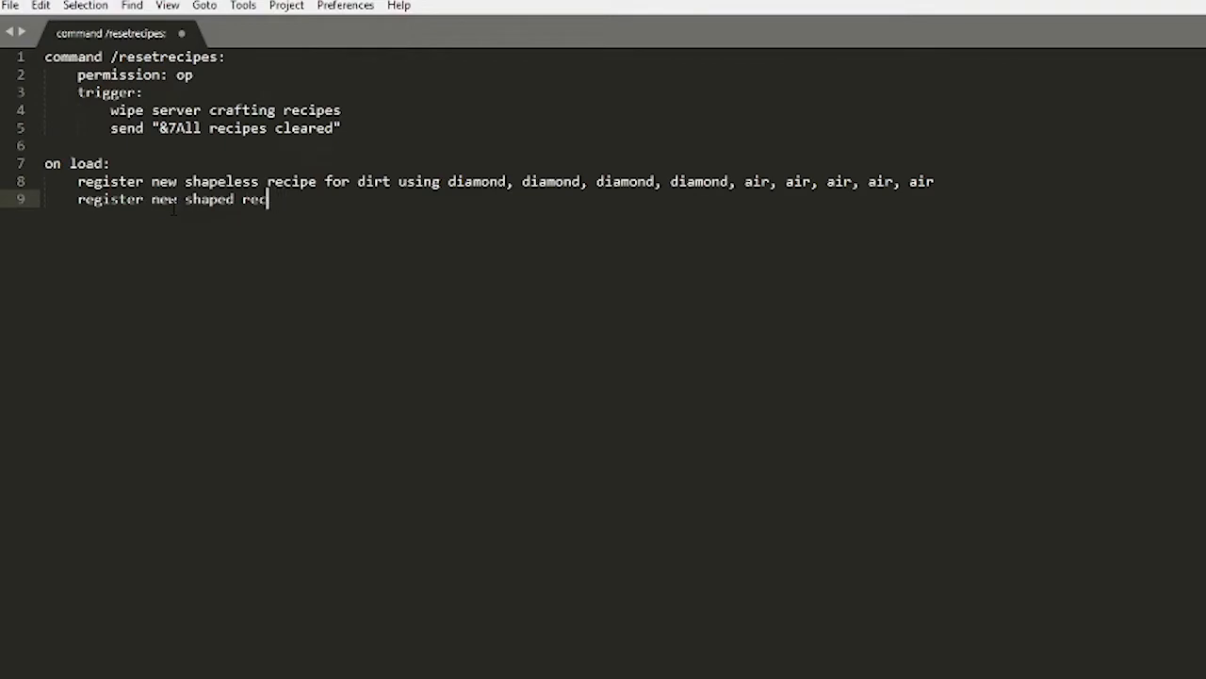
pyautogui.write('ipe')
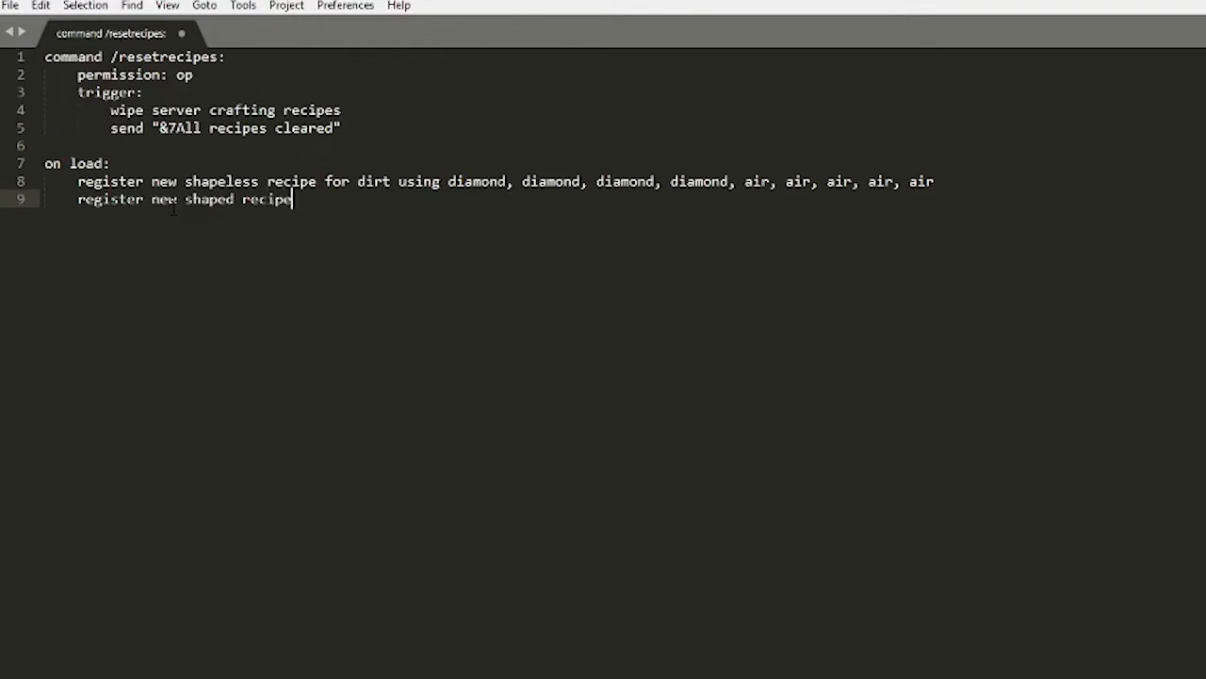
pyautogui.write('for bow')
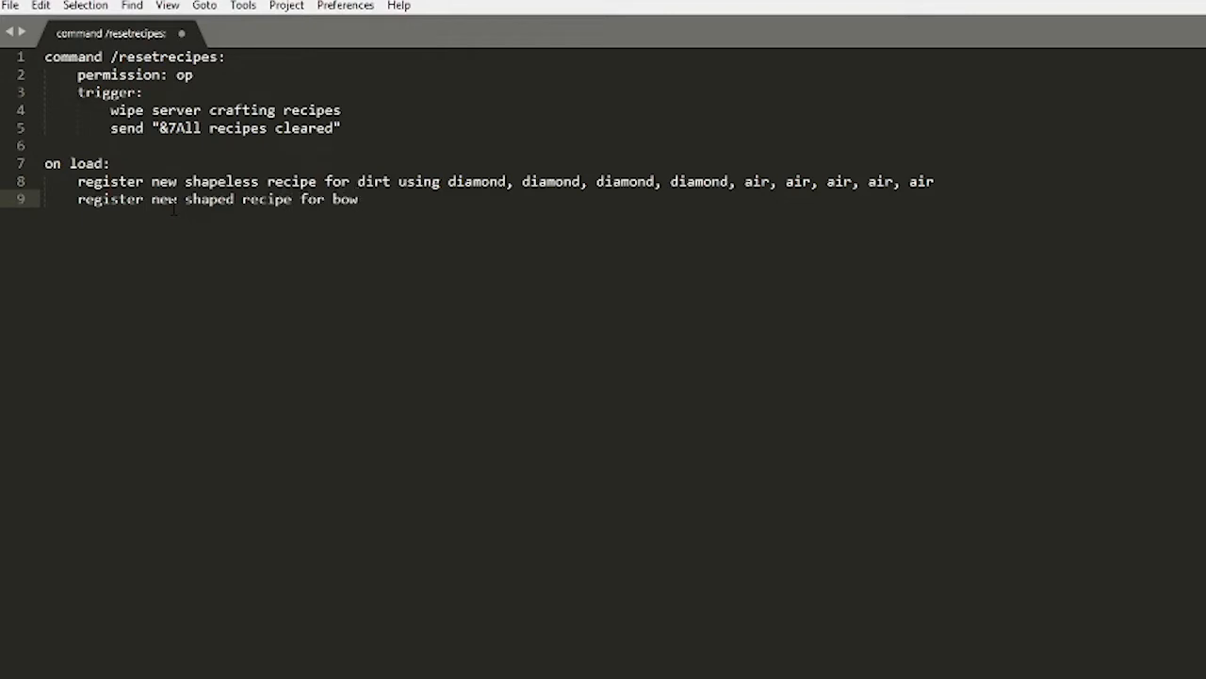
pyautogui.write('of power 1')
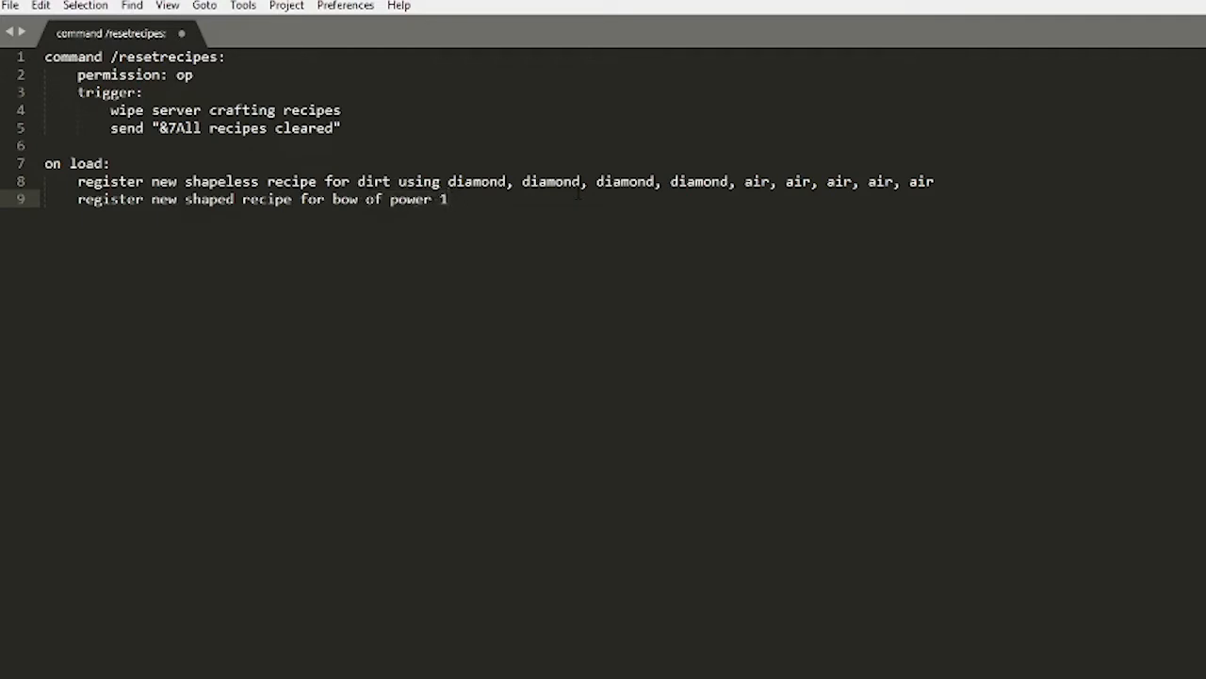
pyautogui.write(', unbreak')
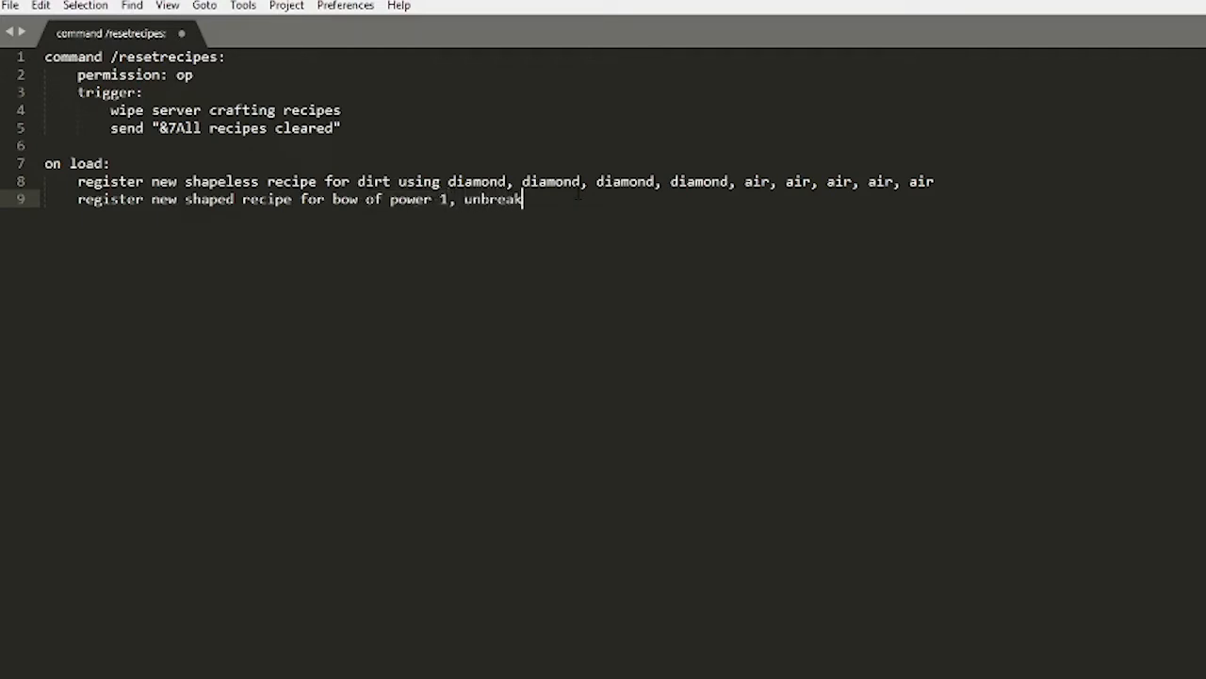
pyautogui.write('ing 1')
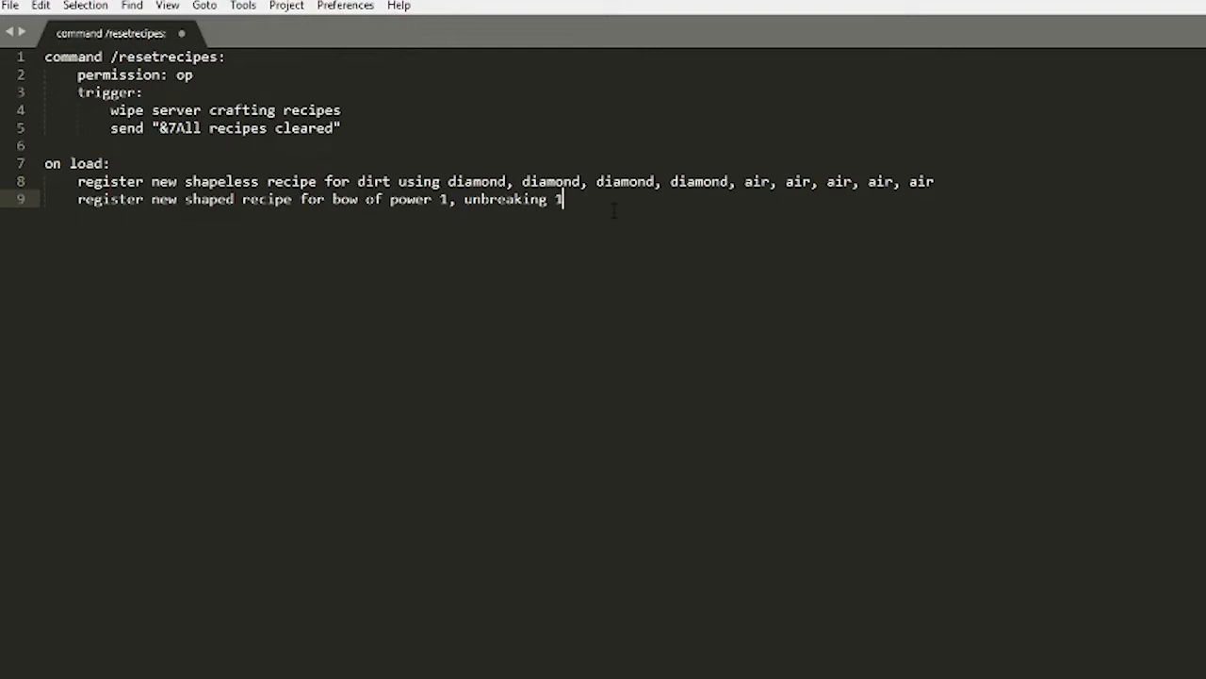
pyautogui.press('BackSpace')
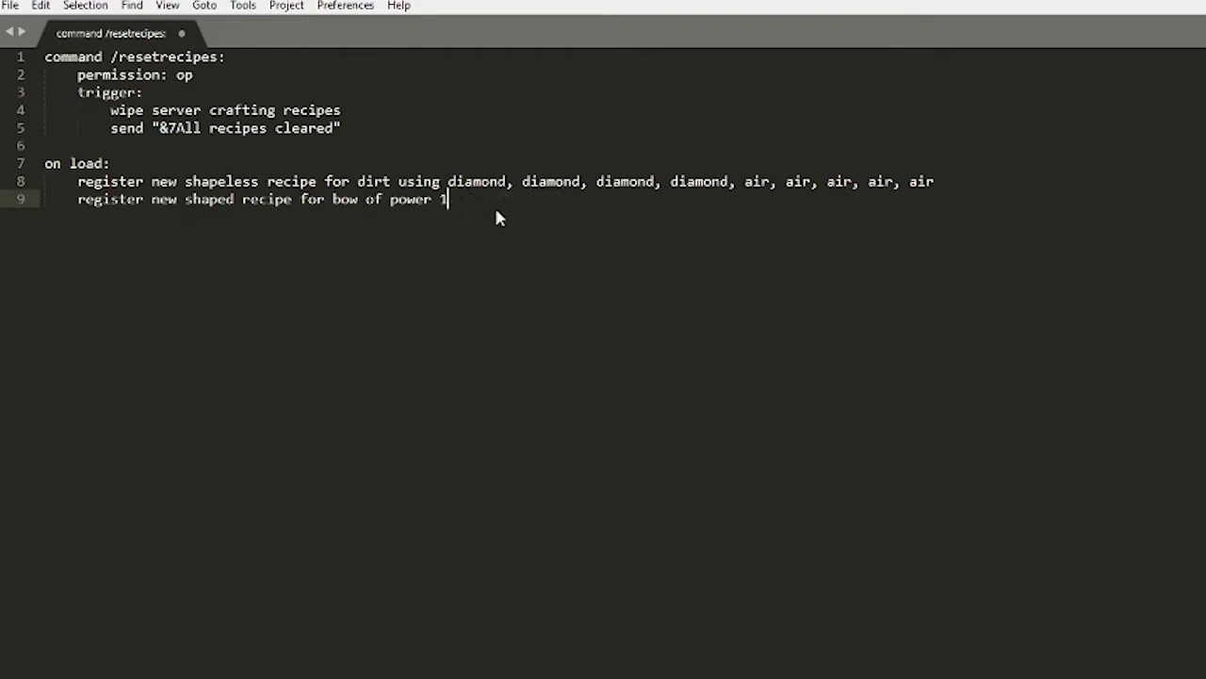
pyautogui.write('named')
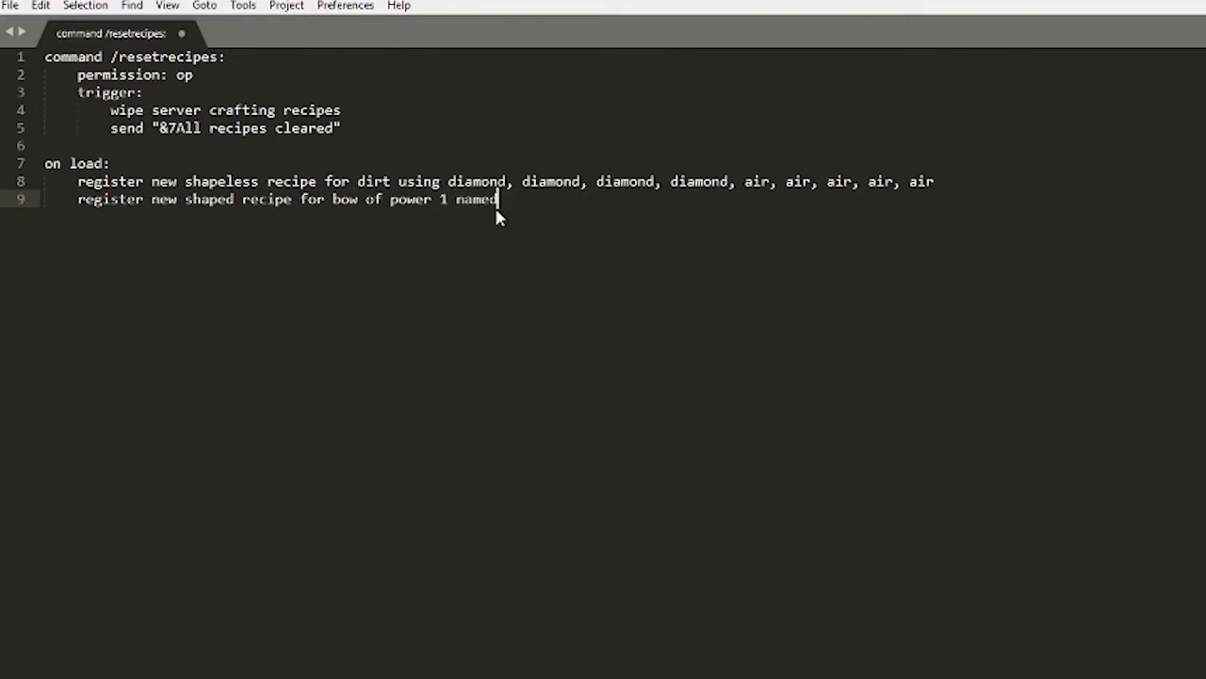
# Name the bow "&bDiamond Bow" and begin its 'using' ingredient list.
pyautogui.write('"')
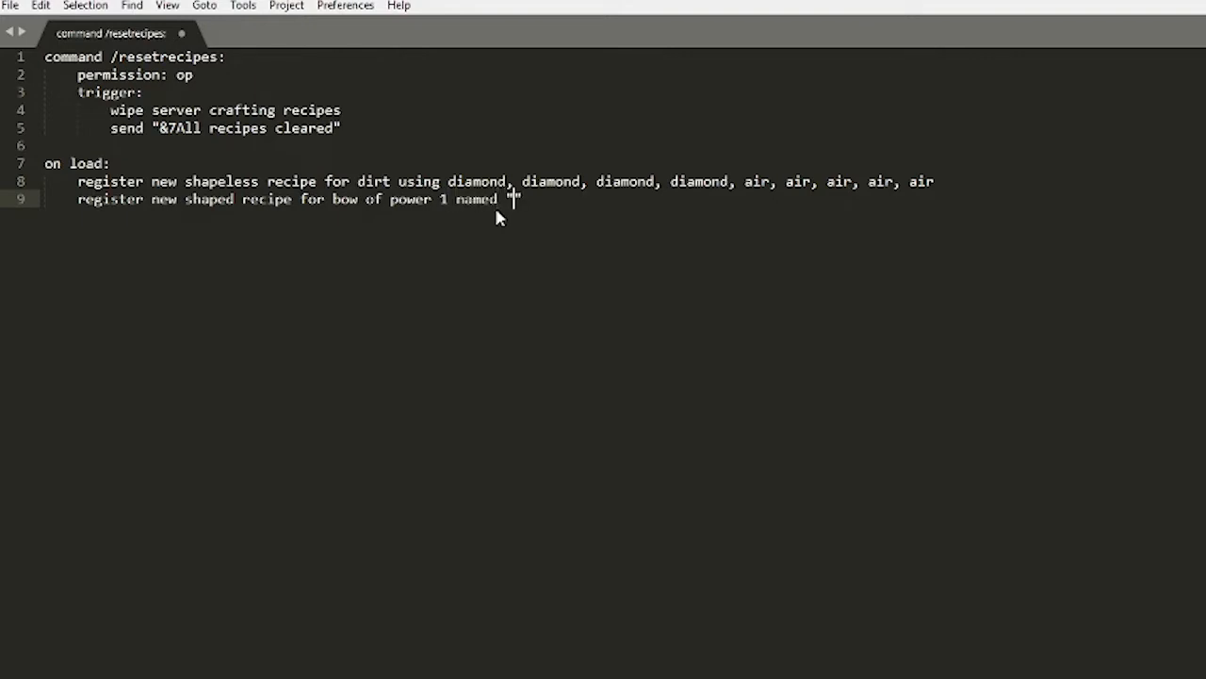
pyautogui.write('&b')
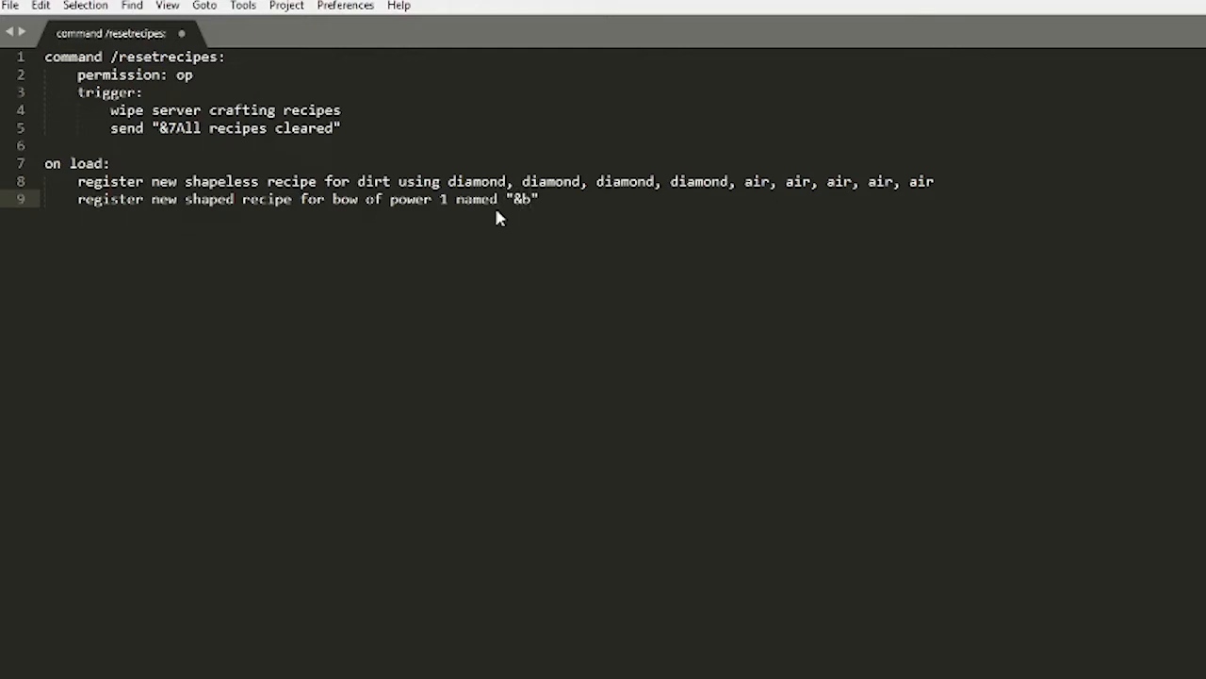
pyautogui.write('Di')
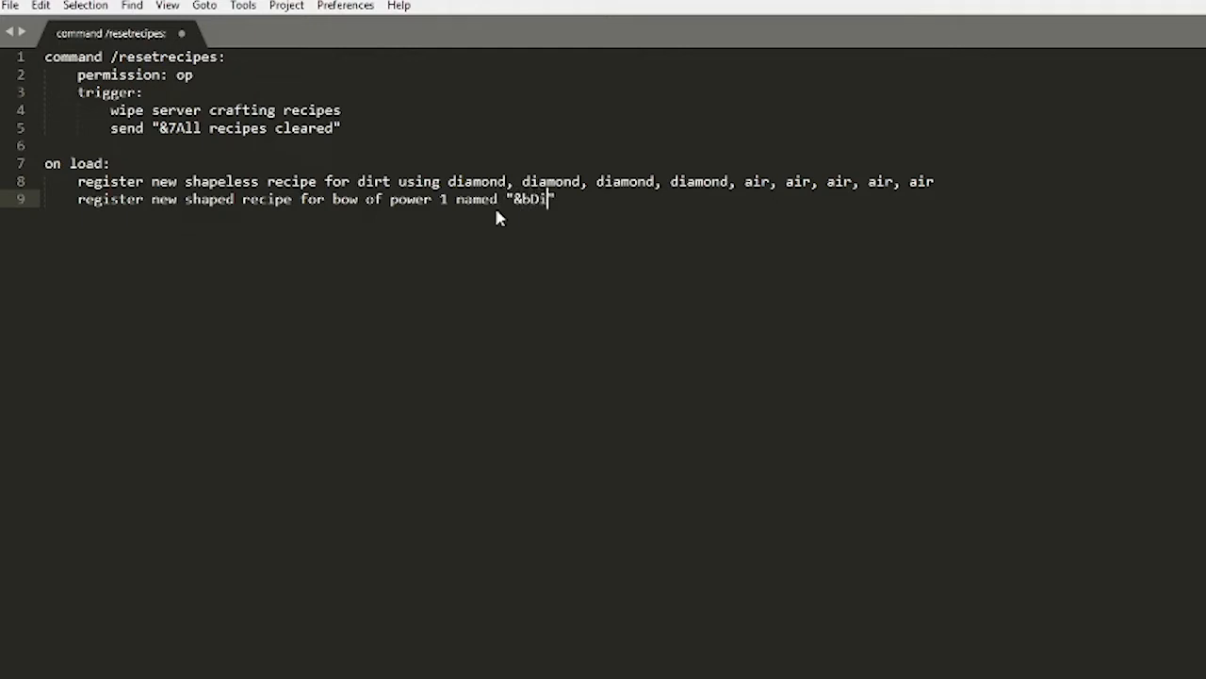
pyautogui.write('amond Bow')
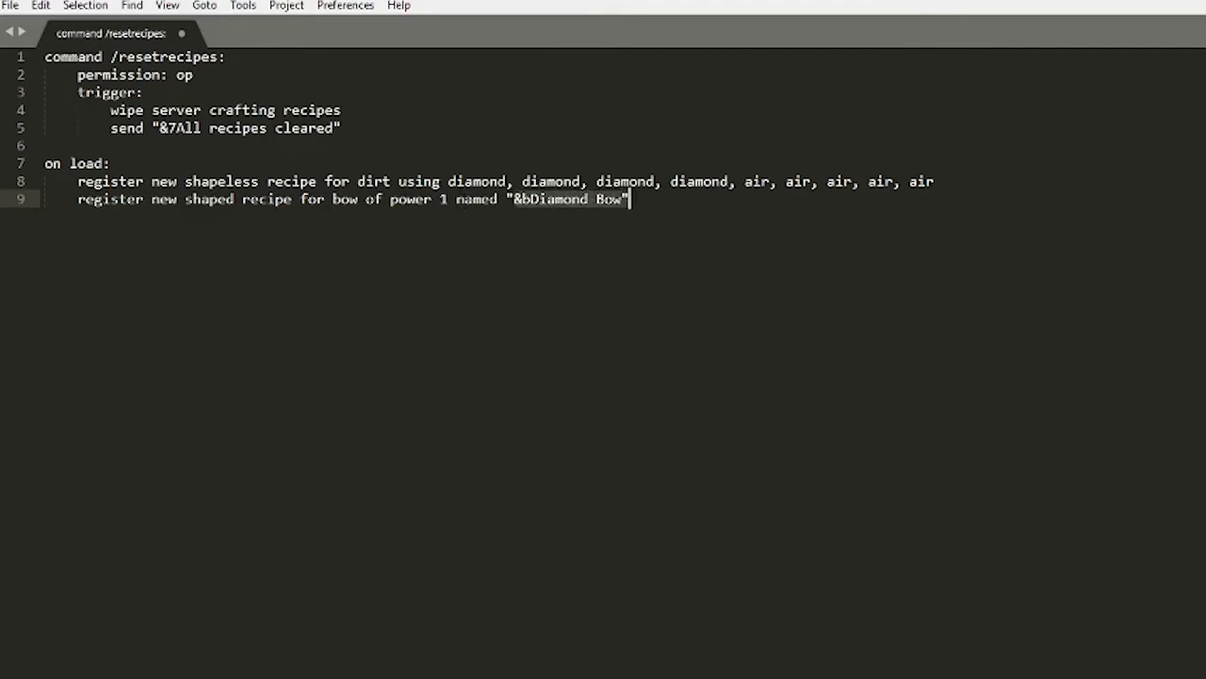
pyautogui.moveTo(648, 210)
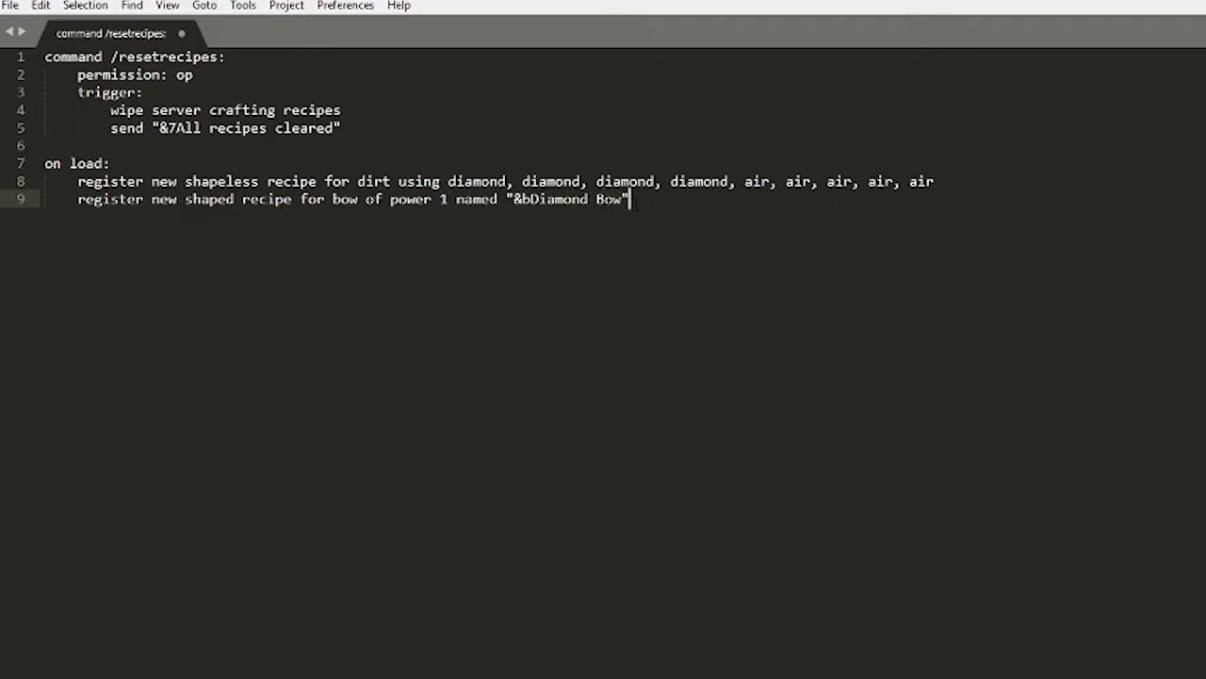
pyautogui.write('using')
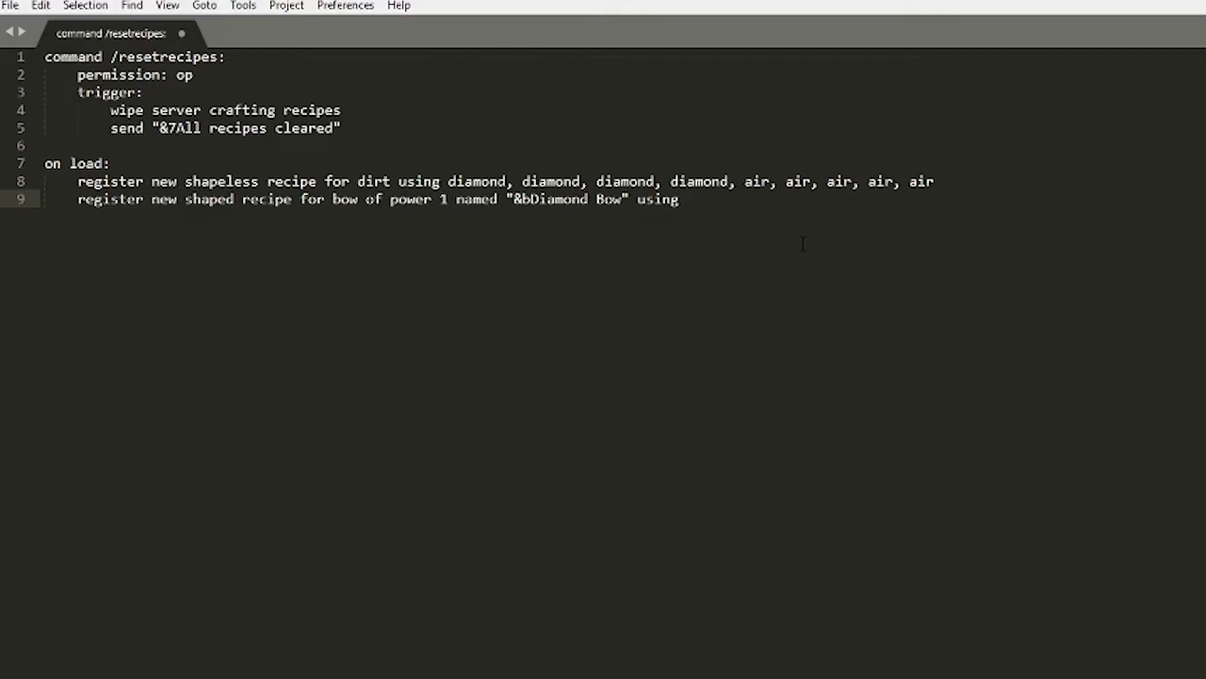
# List the bow ingredients: air, stick, string, stick, air, diamond, air, stick, string.
pyautogui.write('air,')
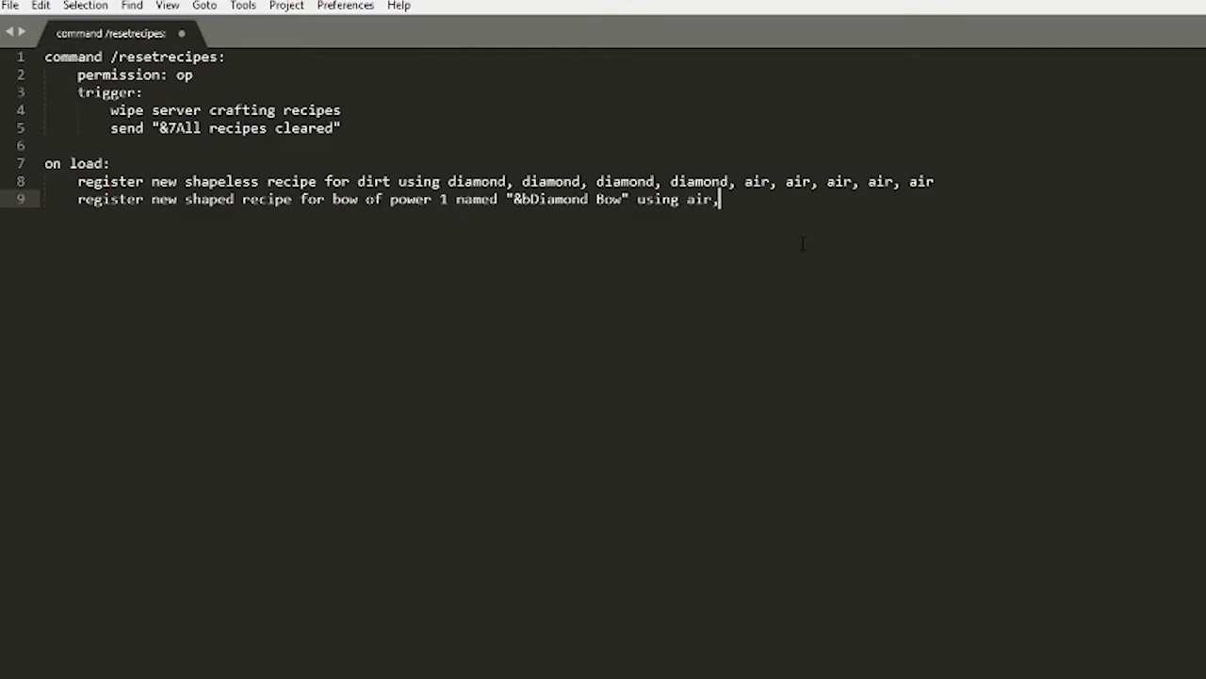
pyautogui.write('stick, strin')
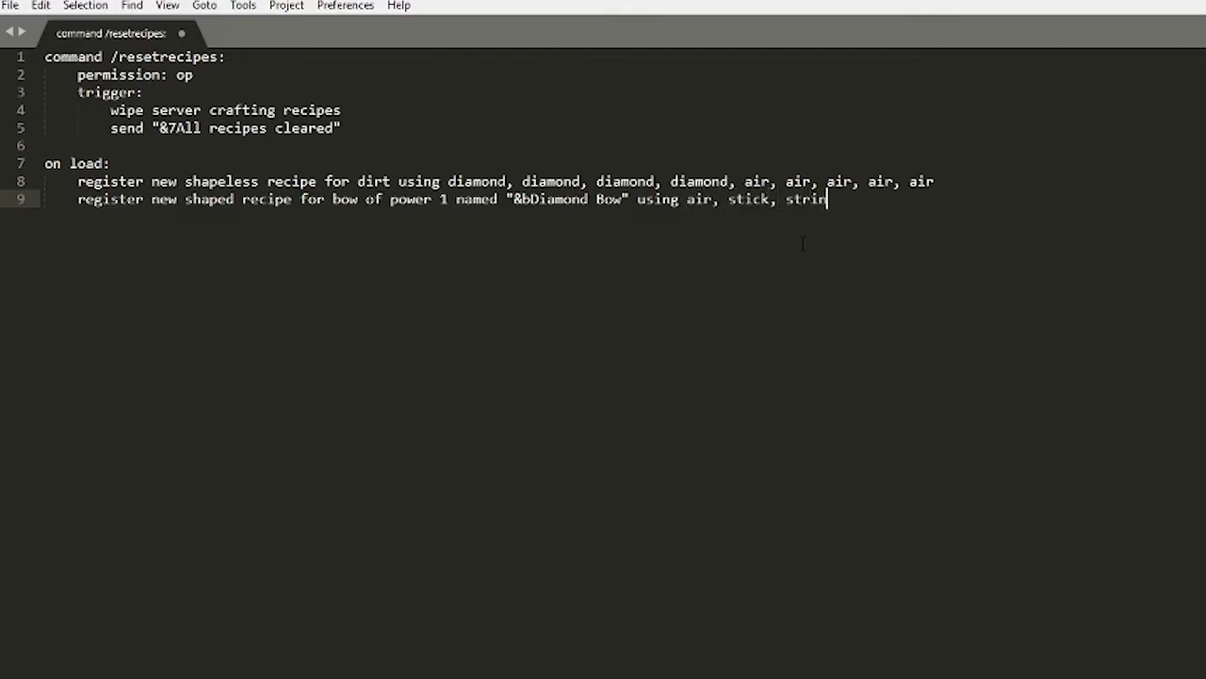
pyautogui.write('g,')
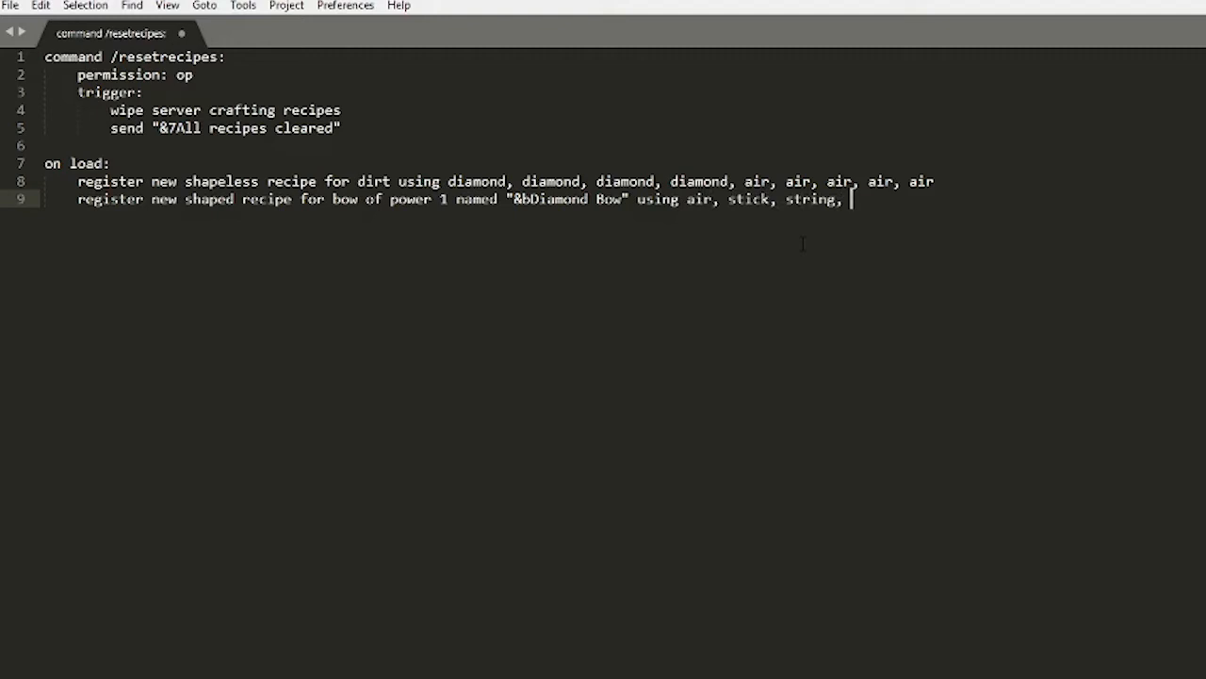
pyautogui.write('stick')
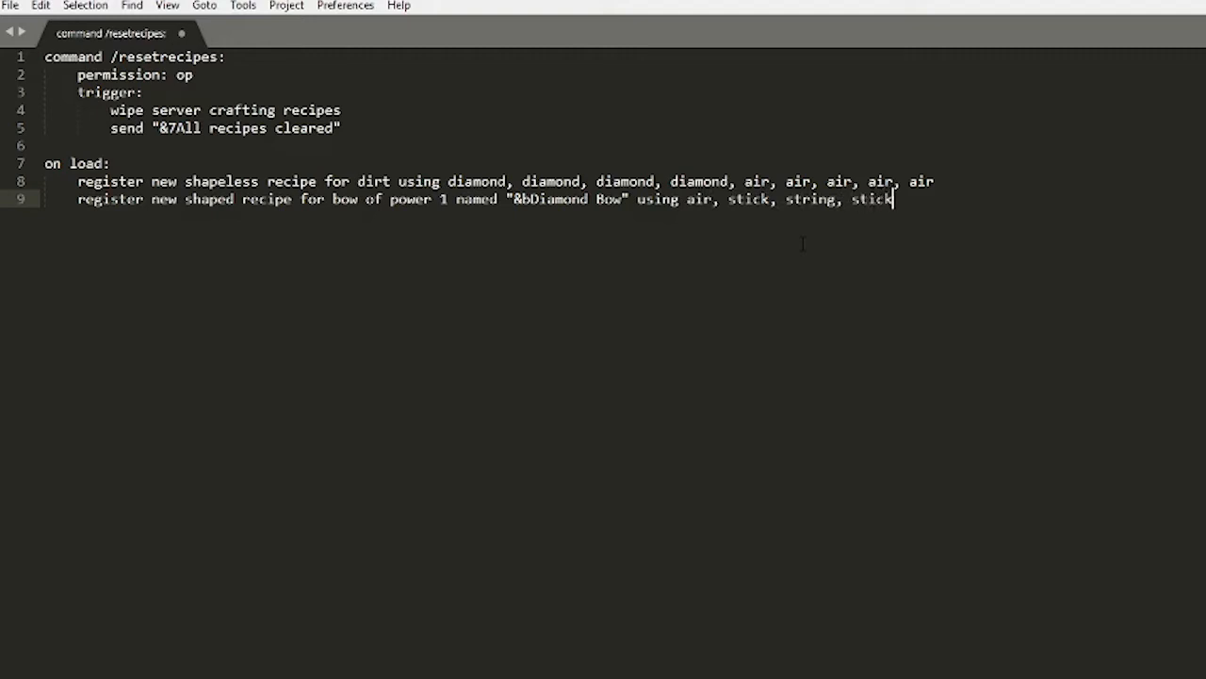
pyautogui.write(', air')
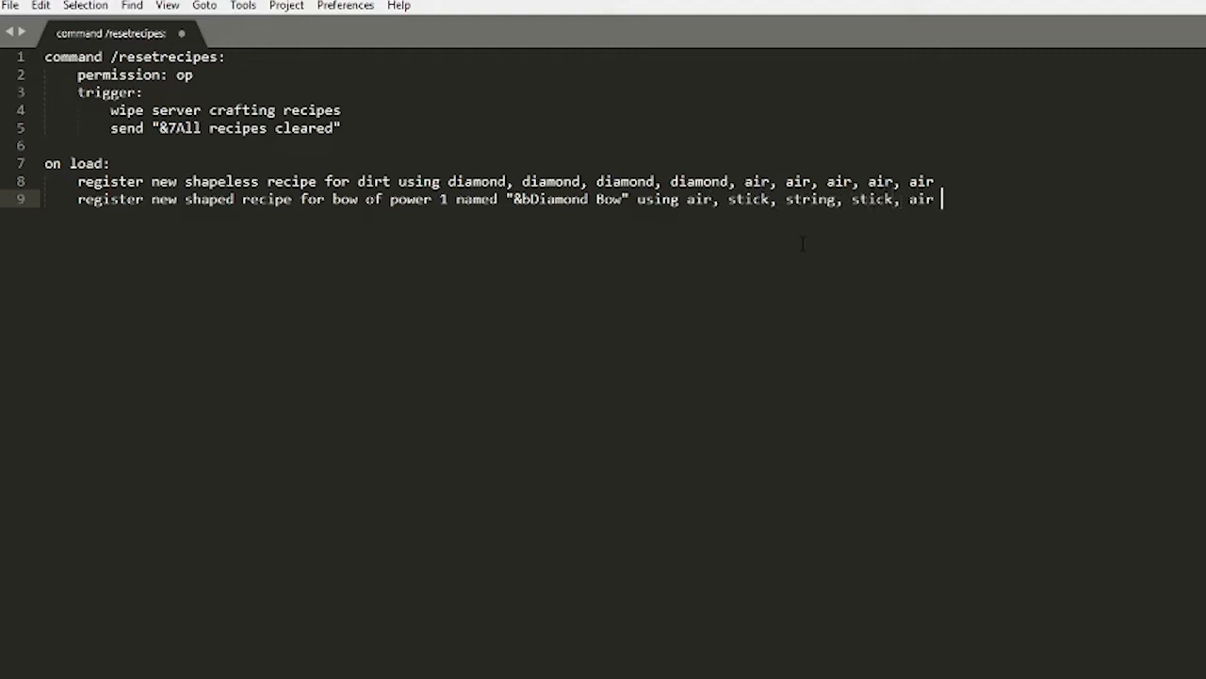
pyautogui.write(', diamond, air')
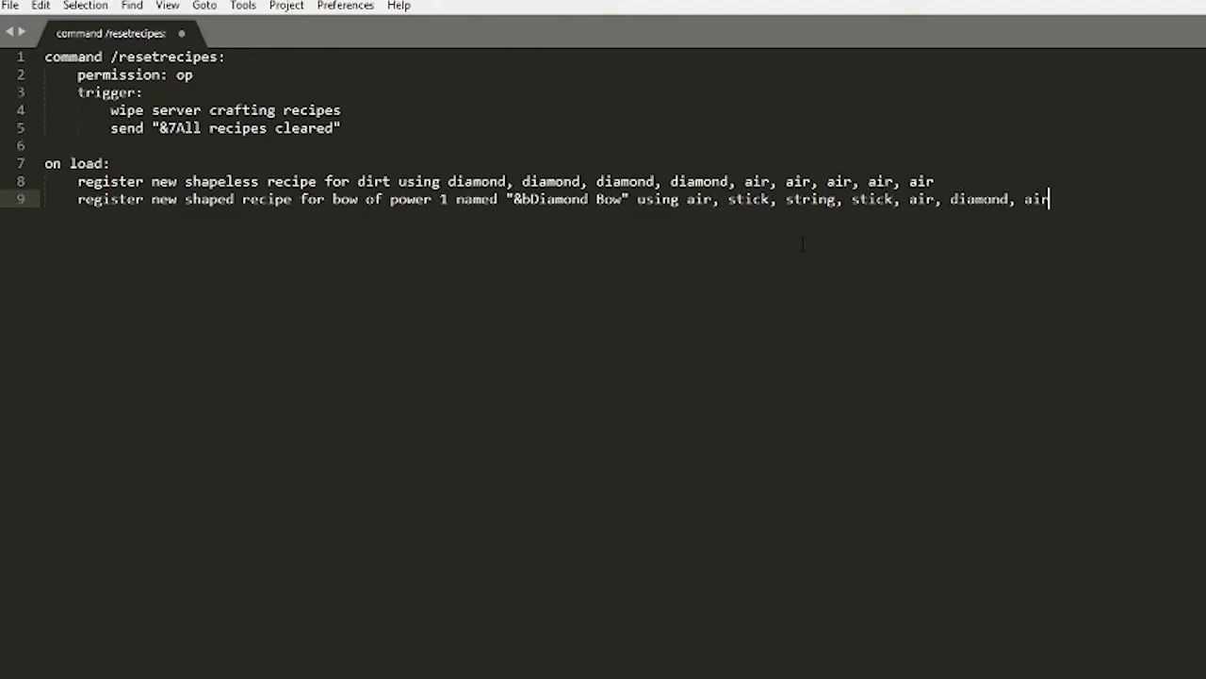
pyautogui.write(', stick,')
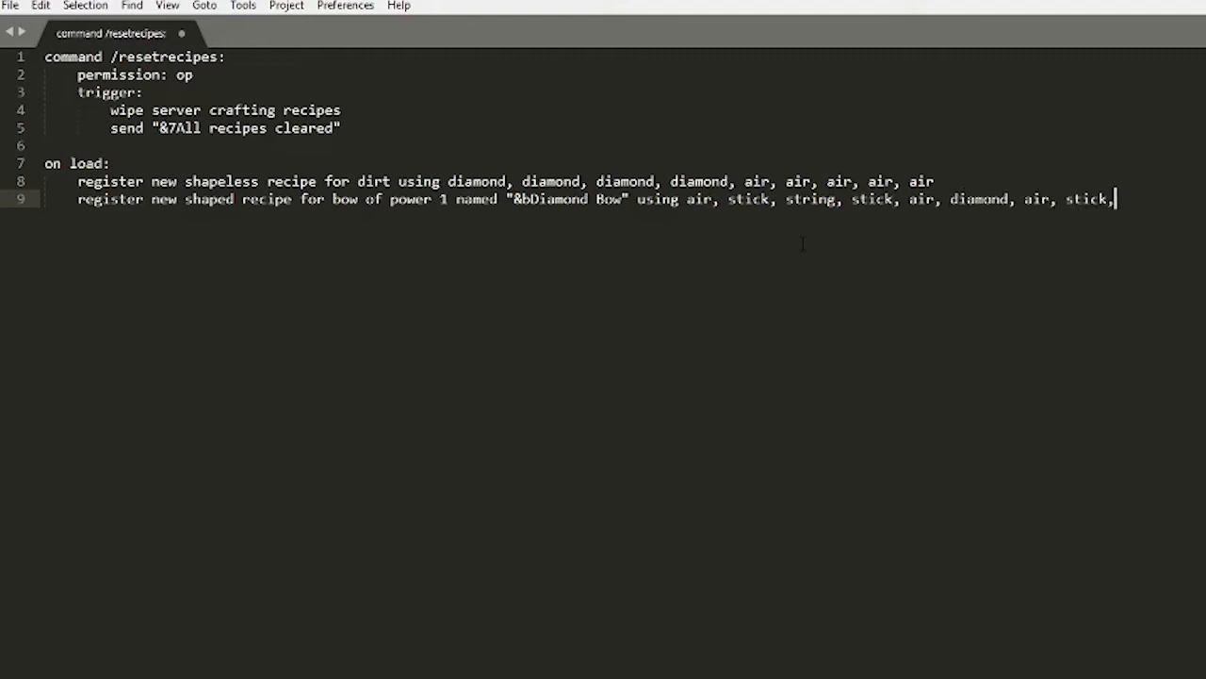
pyautogui.write('string')
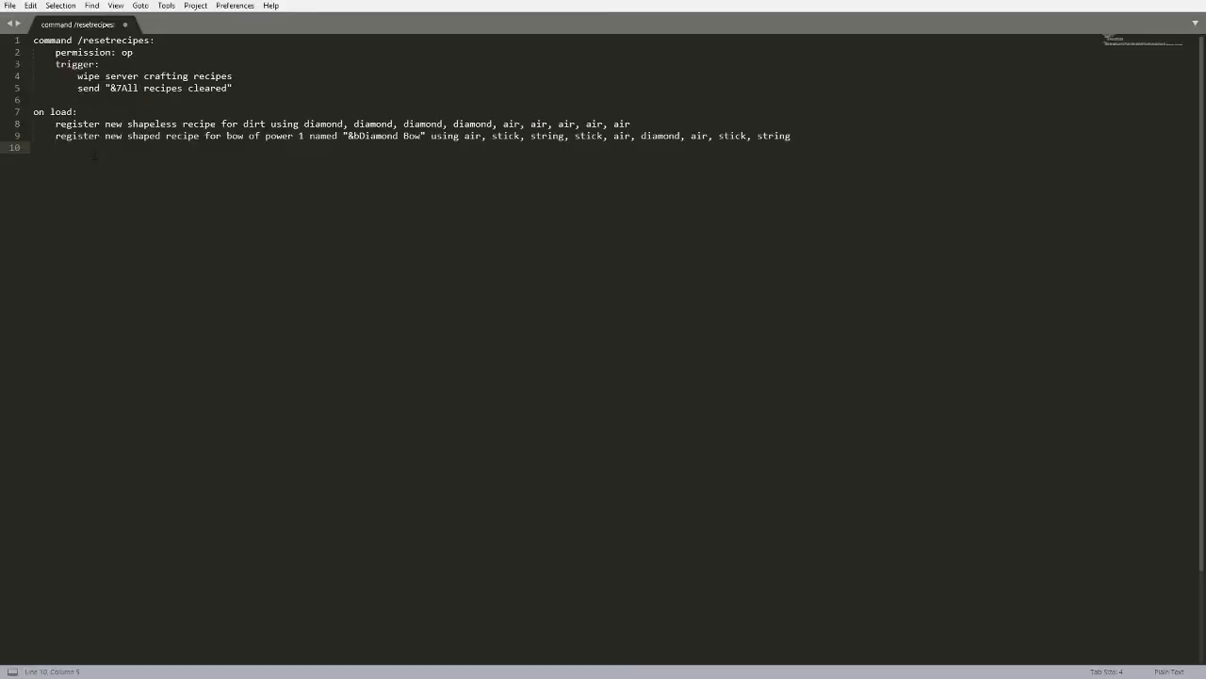
# Register a new shapeless recipe for a potato named "&cHot Potato".
pyautogui.write('tr')
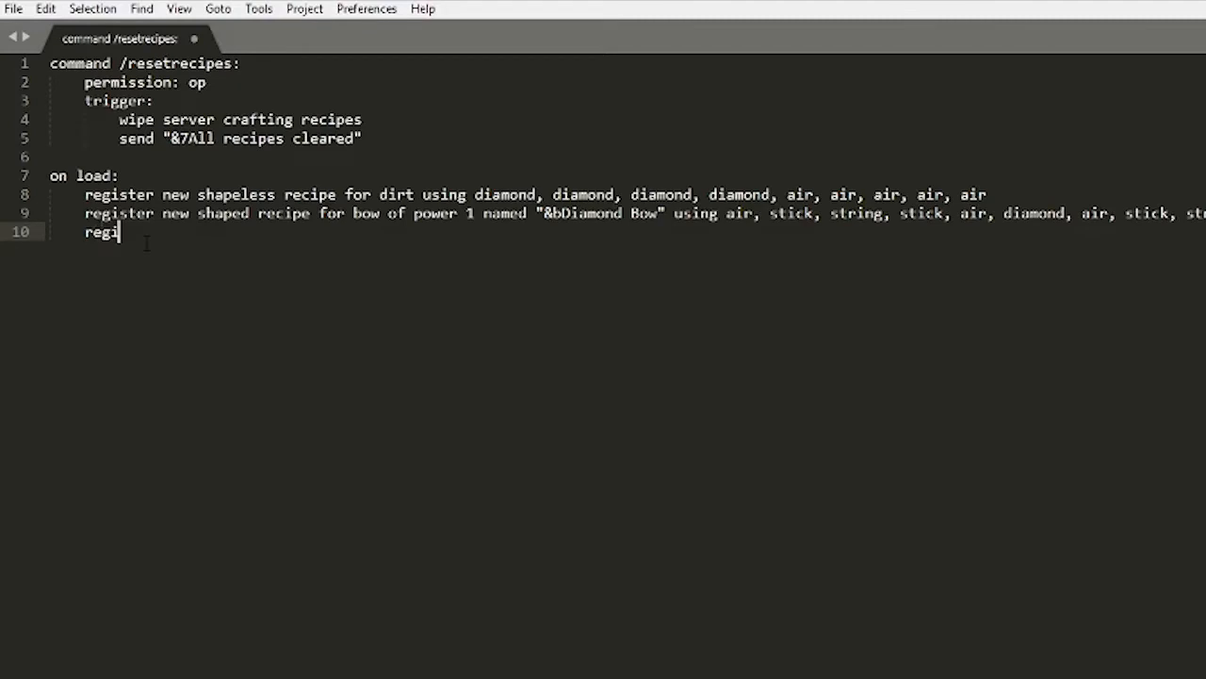
pyautogui.write('ster new s')
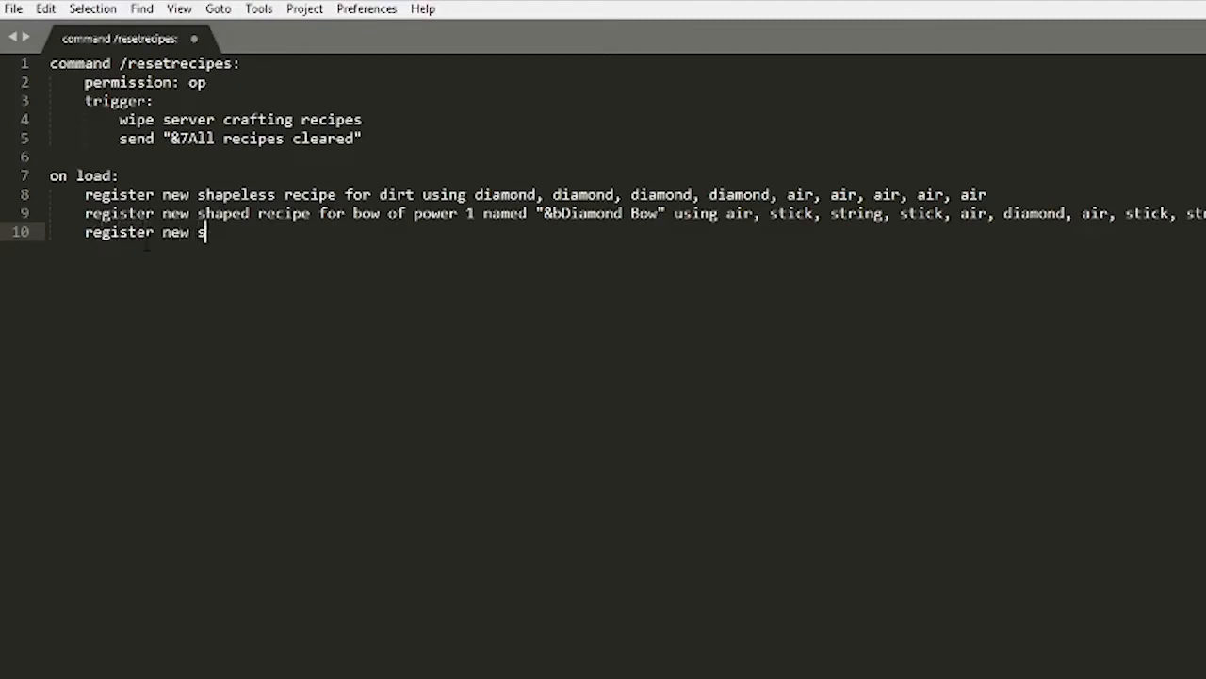
pyautogui.write('hapeless recip')
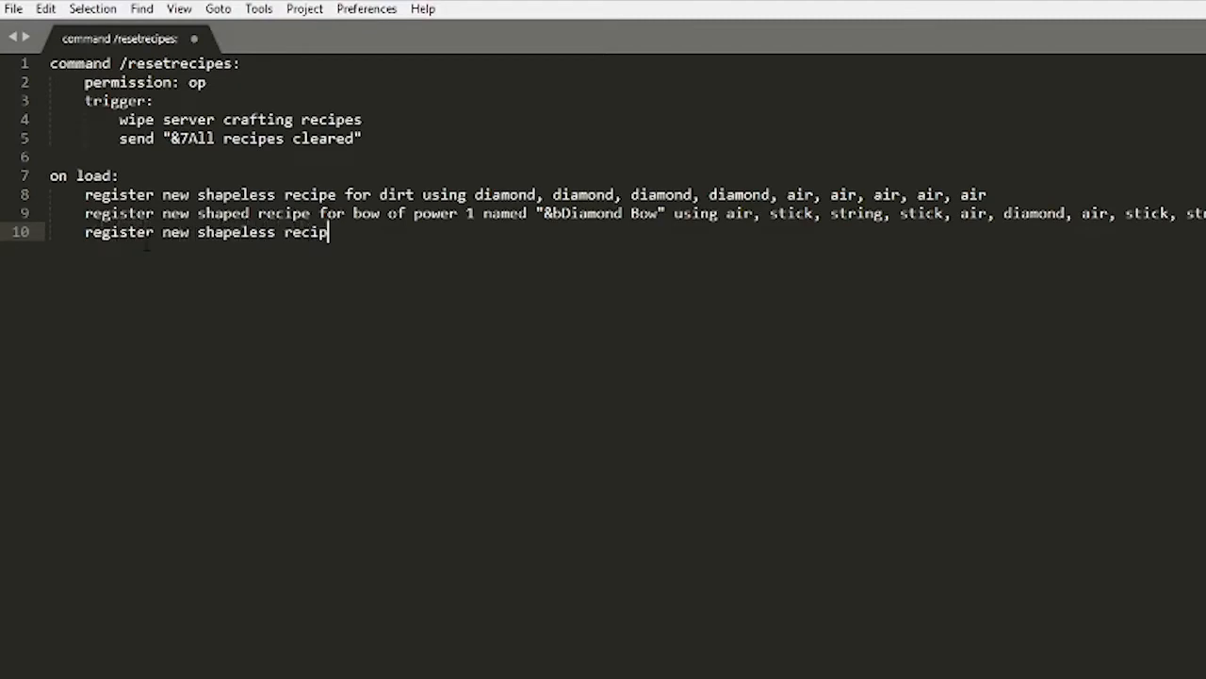
pyautogui.write('e for a pott')
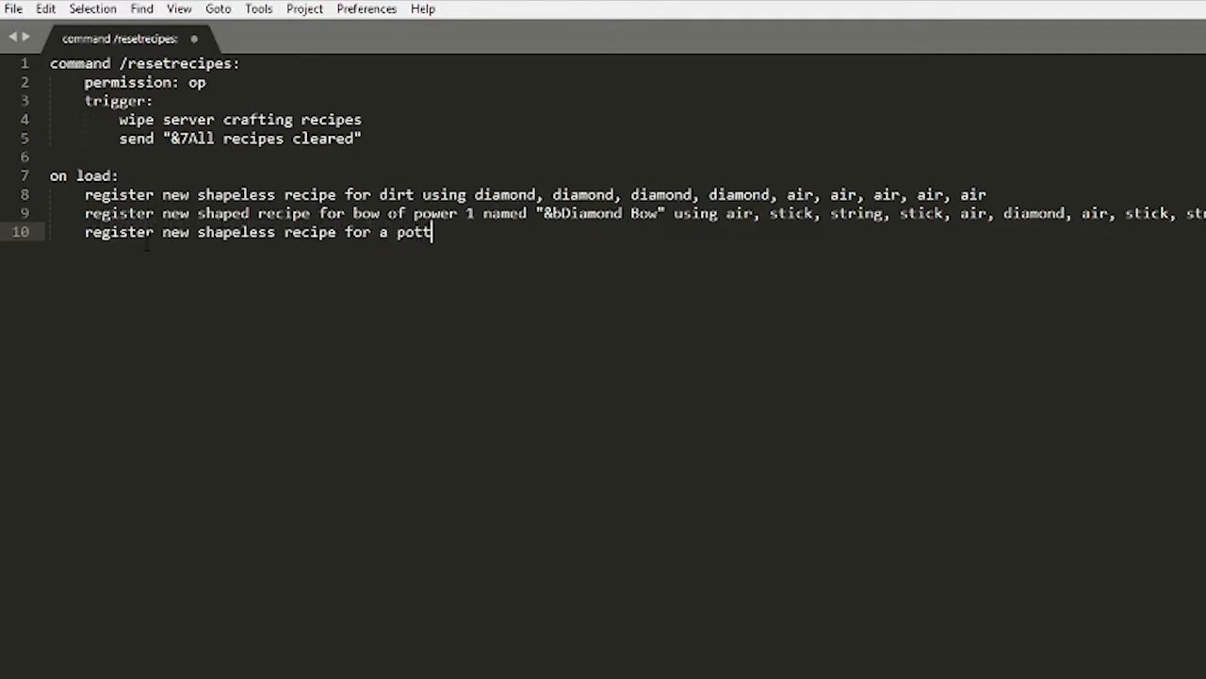
pyautogui.write('ato named')
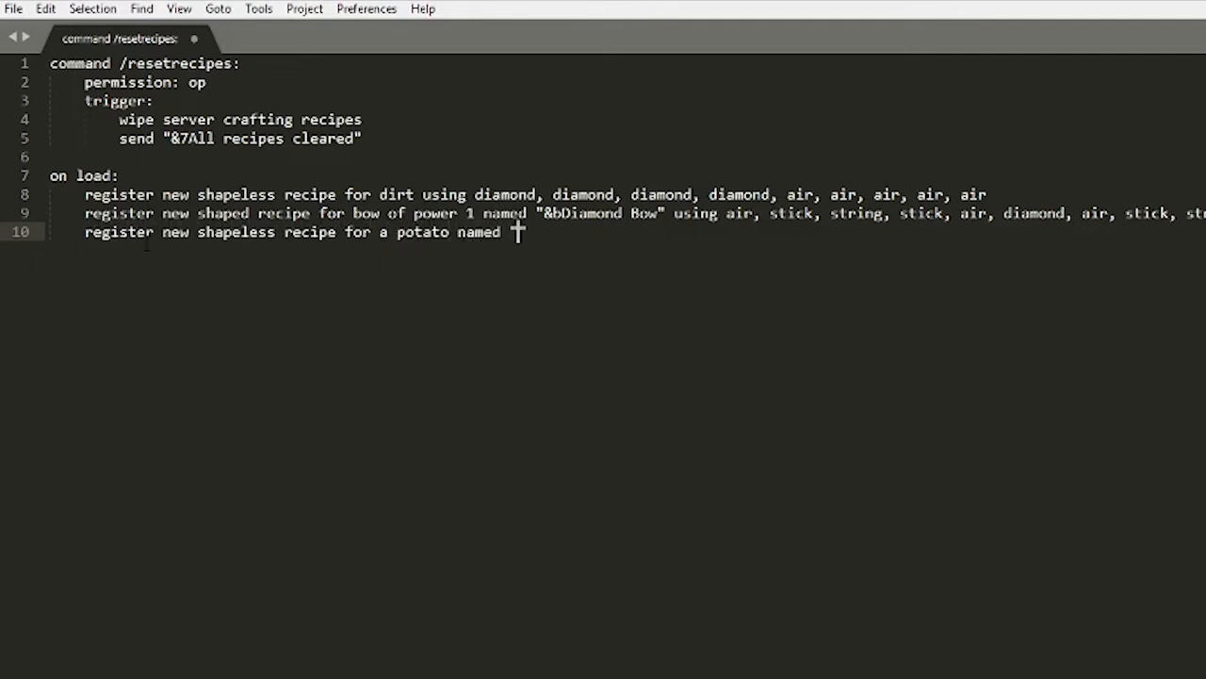
pyautogui.write('"&cHot')
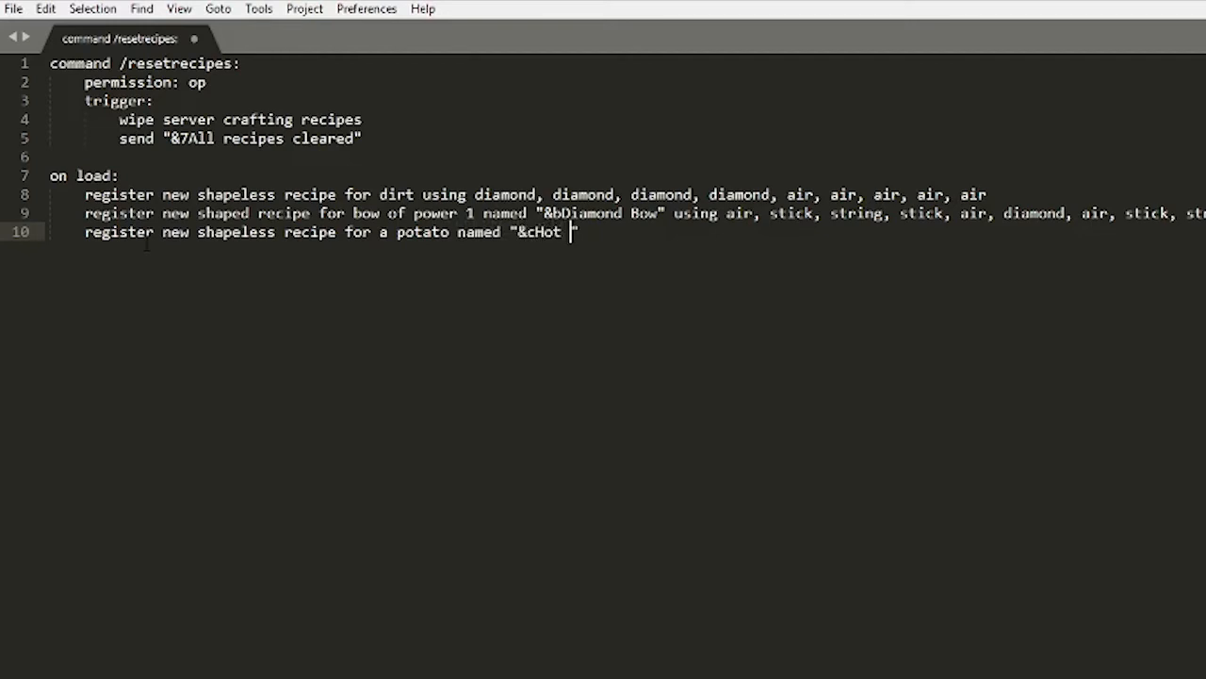
pyautogui.write('Potato')
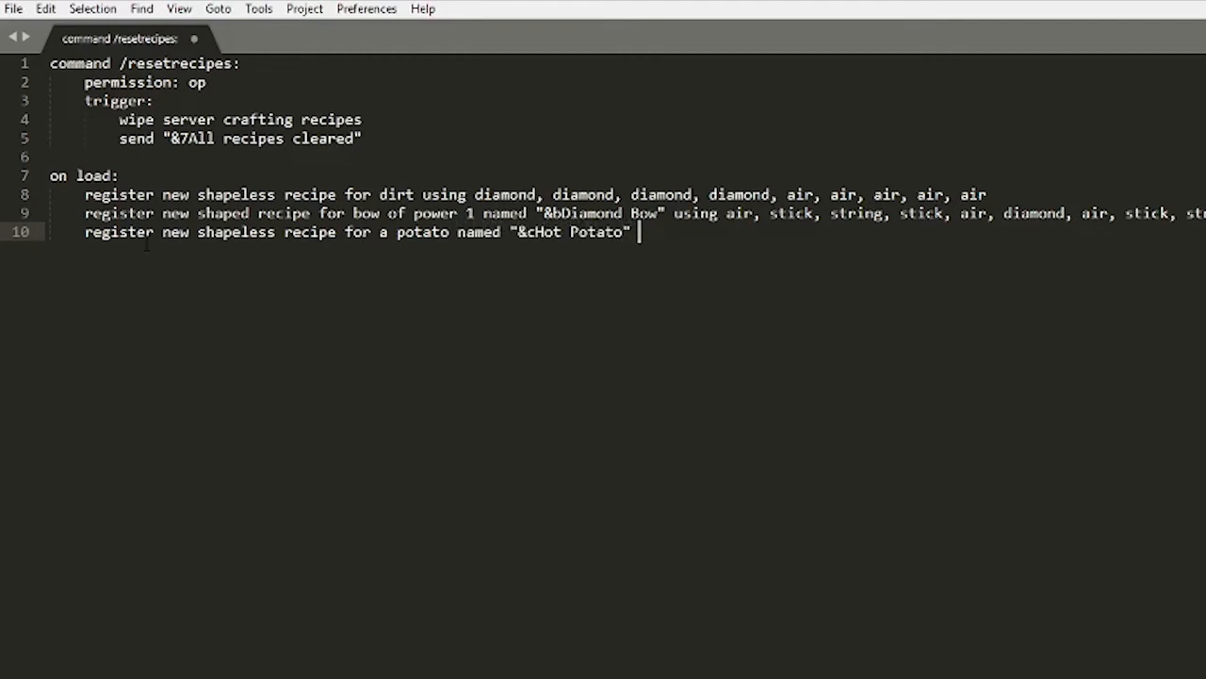
# Give the Hot Potato recipe potato, flint and steel, then pad the remaining slots with air.
pyautogui.write('using')
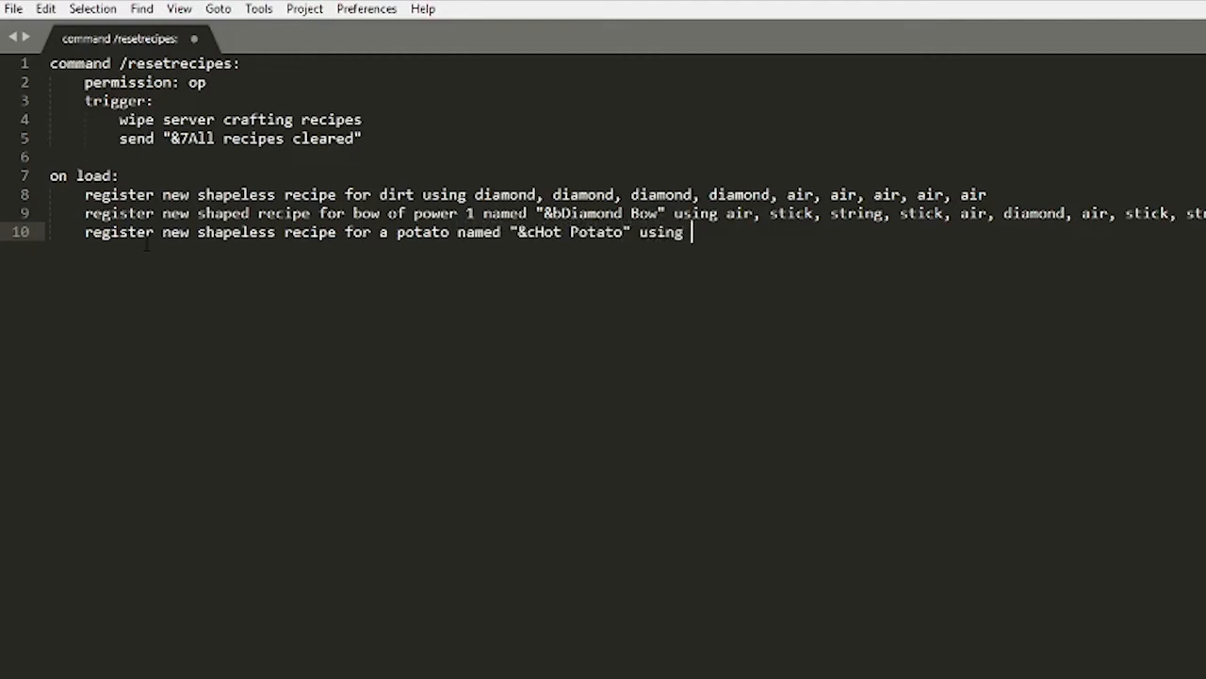
pyautogui.write('potato,')
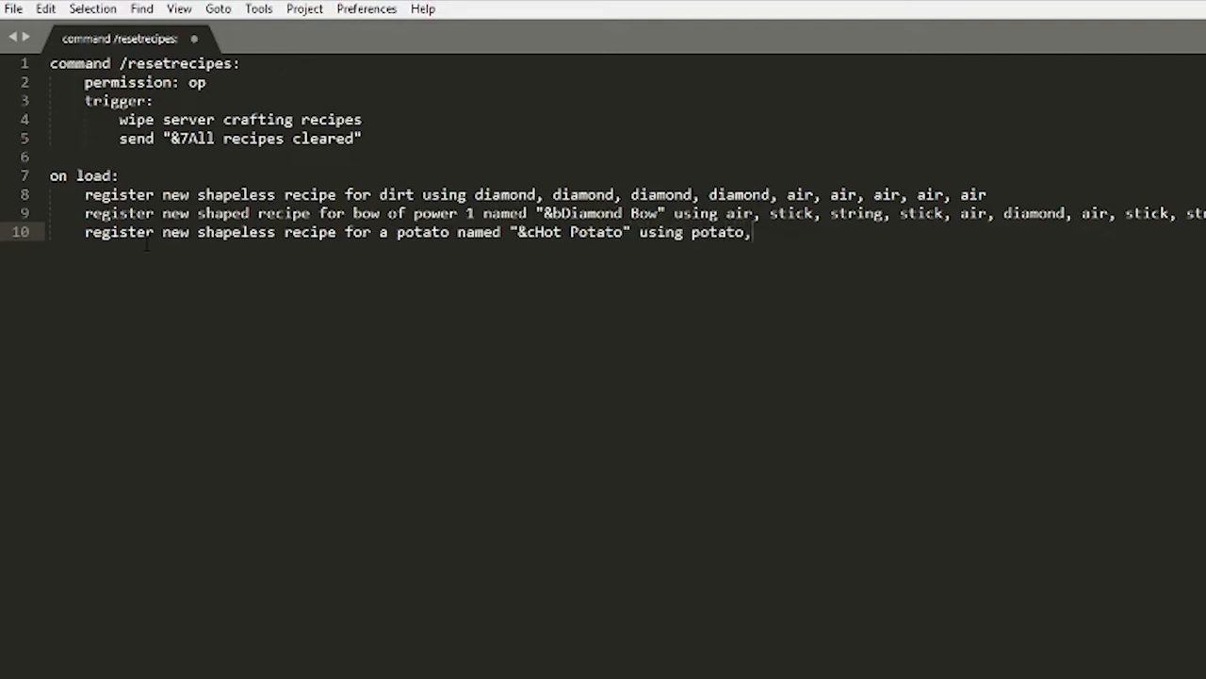
pyautogui.write('fi')
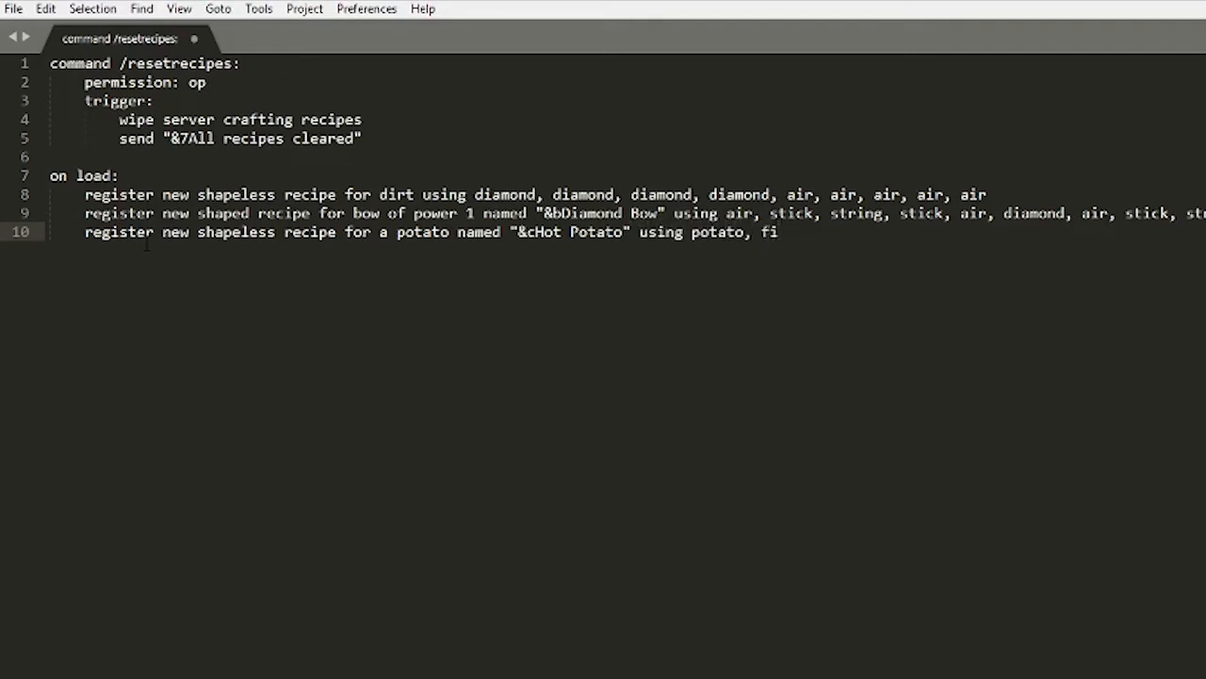
pyautogui.write('lint')
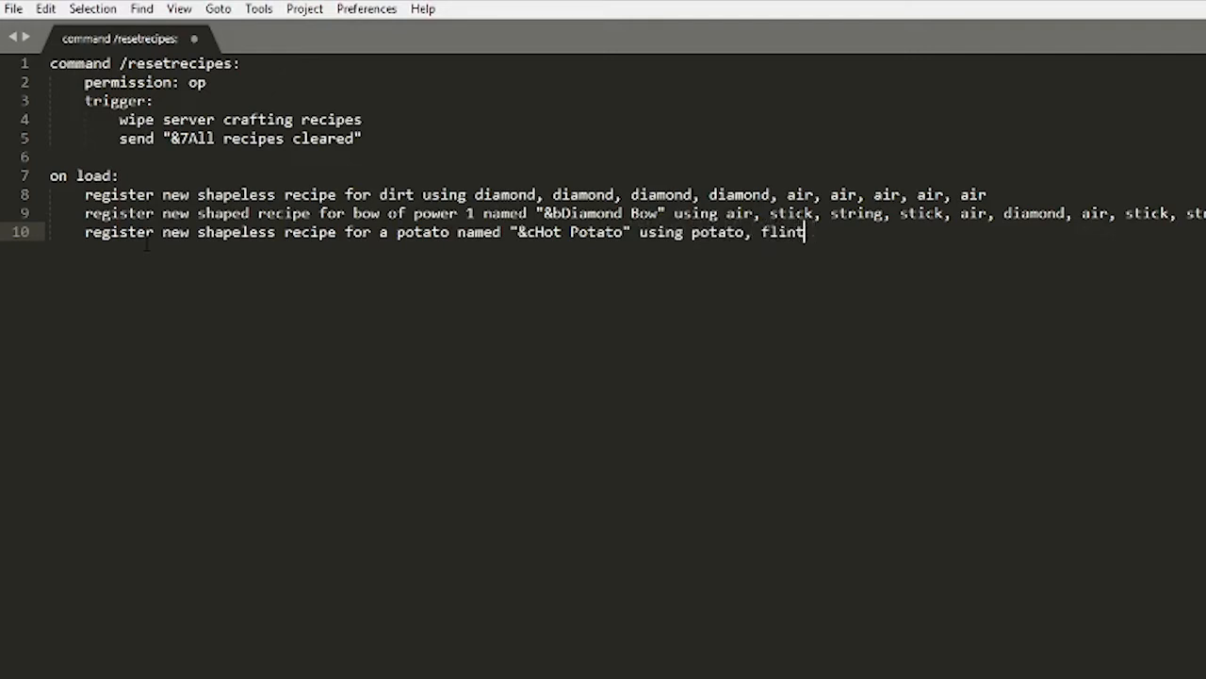
pyautogui.write('and steel')
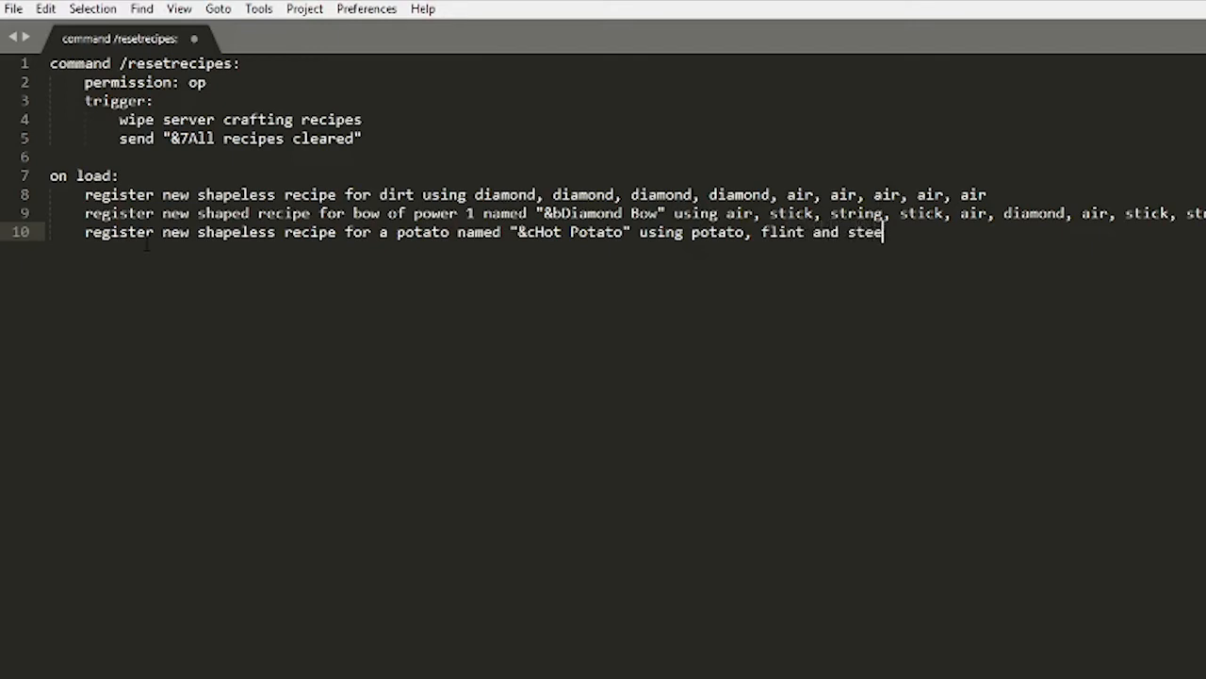
pyautogui.write('l')
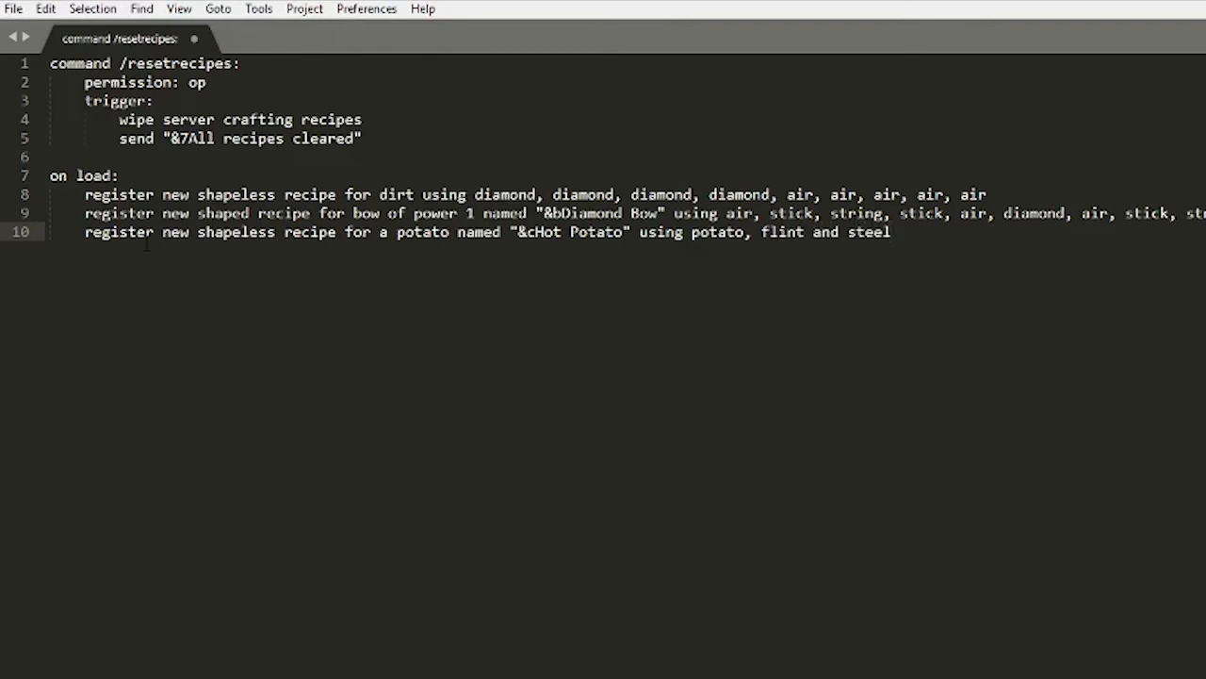
pyautogui.write(', air, air, air, air, air, air, air')
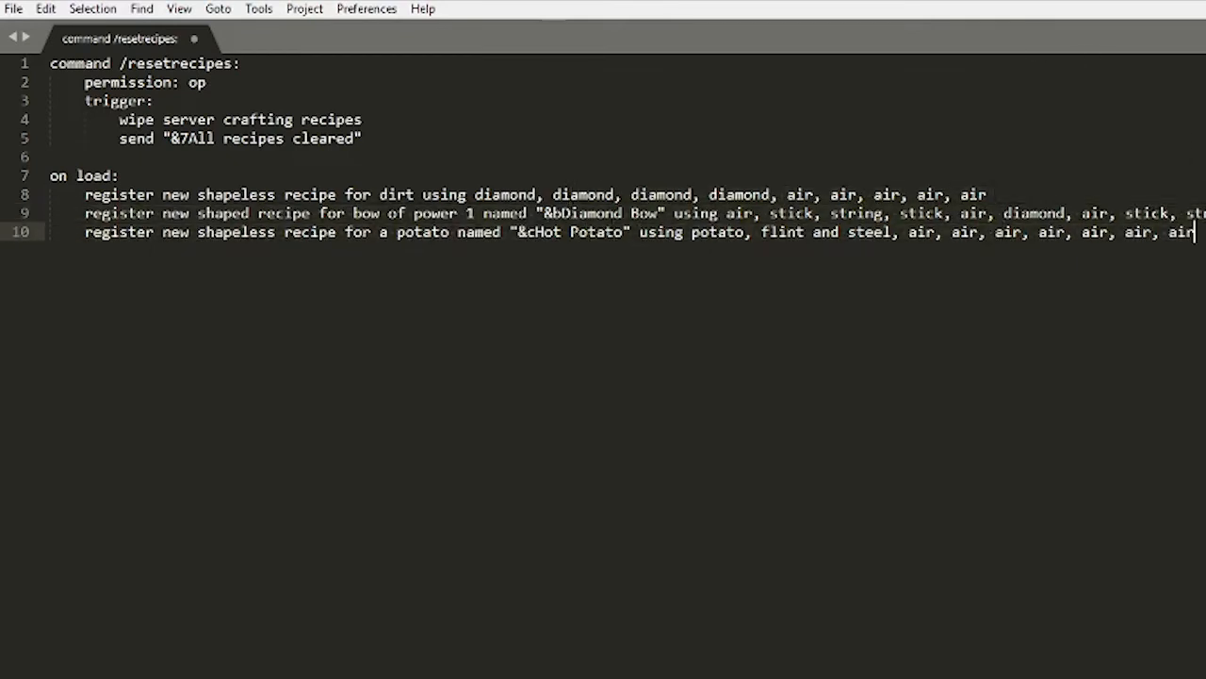
pyautogui.press('enter')
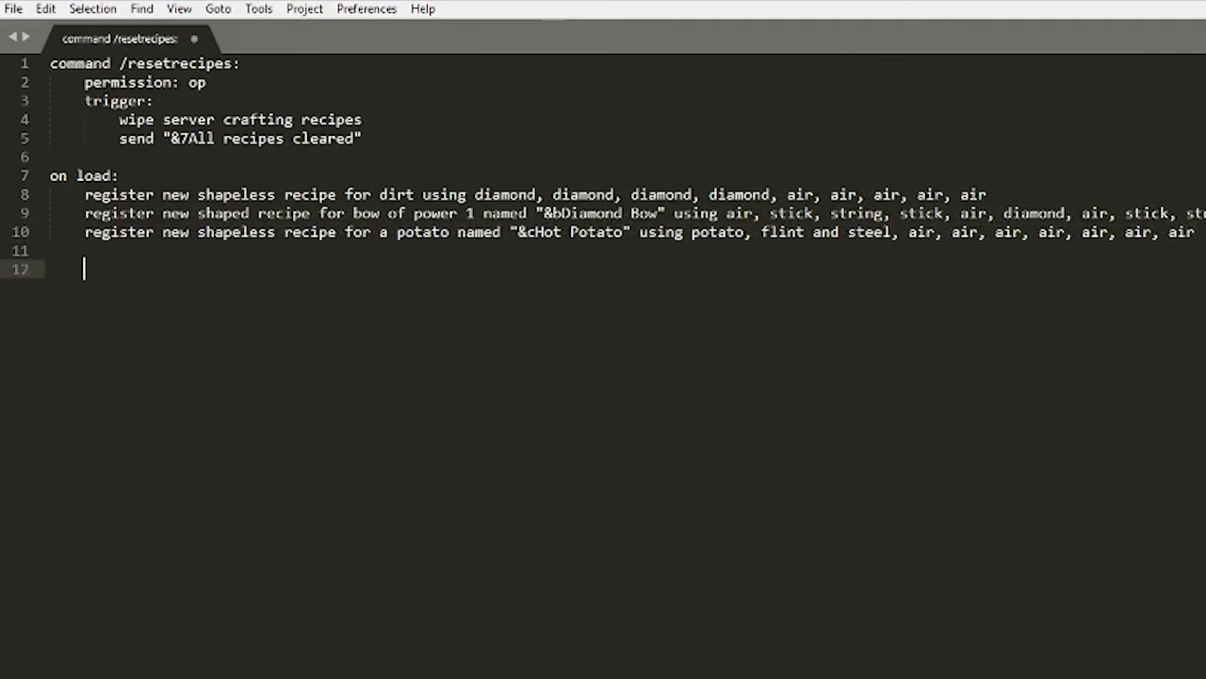
# Start an 'on craft:' event checking the player's inventory contains a potato named Hot Potato.
pyautogui.write('on cr')
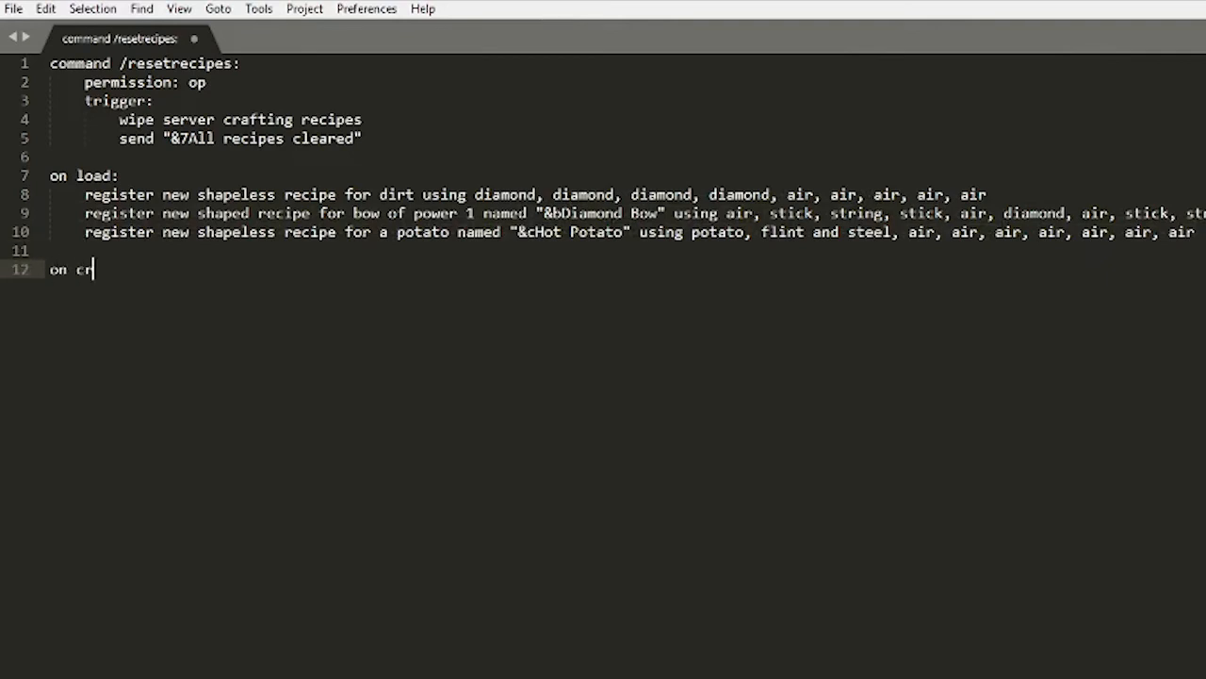
pyautogui.write('aft:')
pyautogui.write('player')
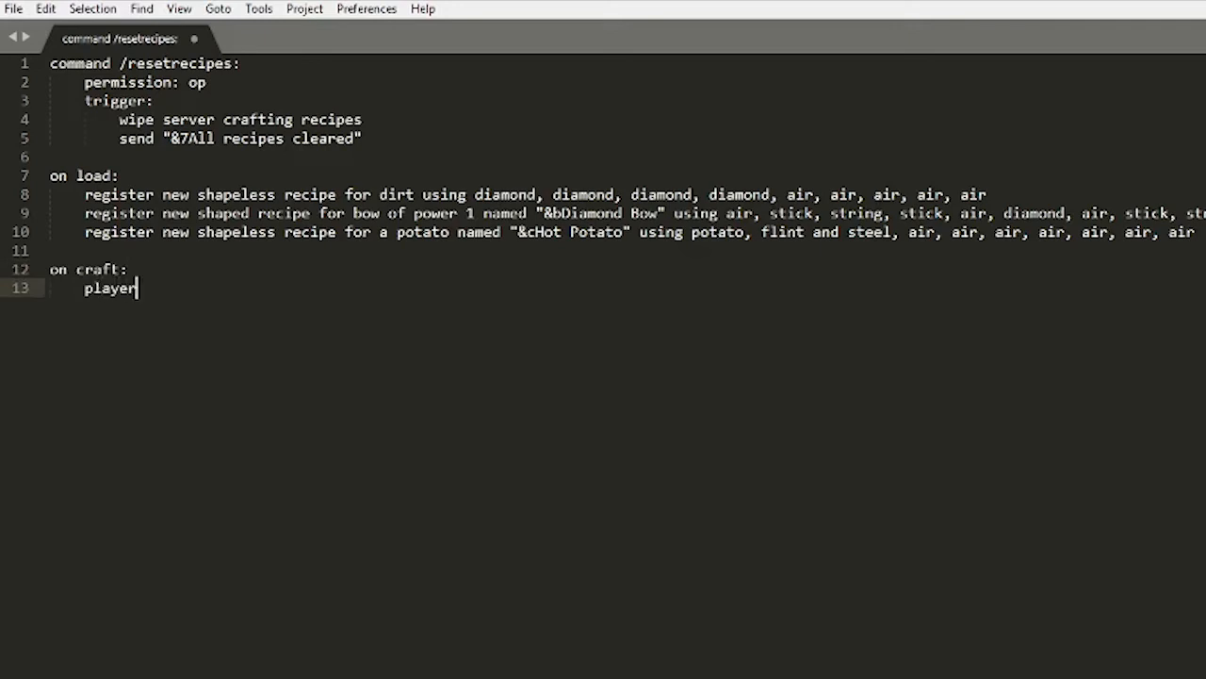
pyautogui.write("'s inventoryu")
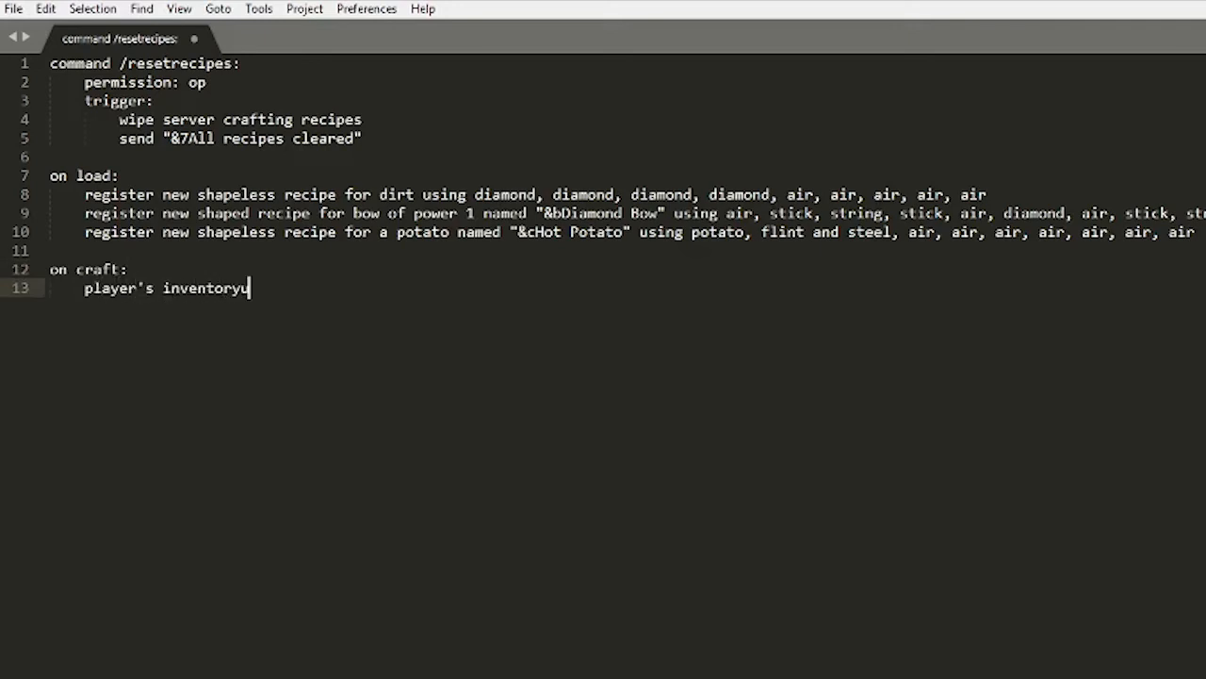
pyautogui.write('contain')
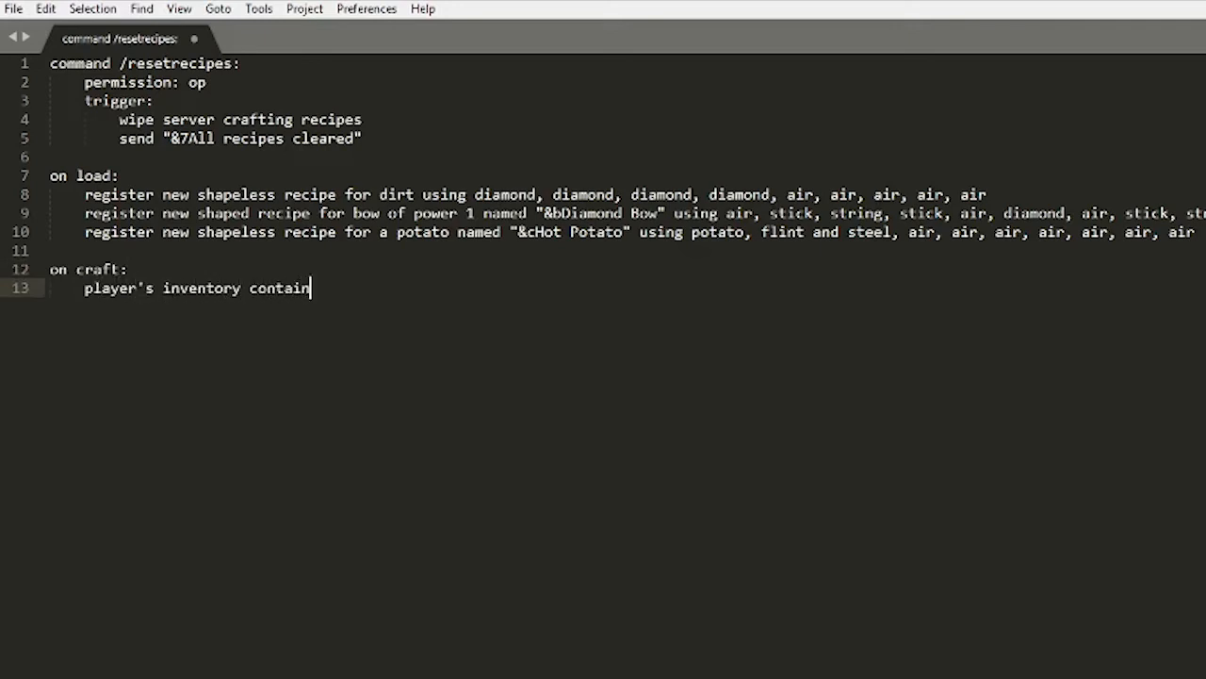
pyautogui.write('s potato named "&cHot Potato')
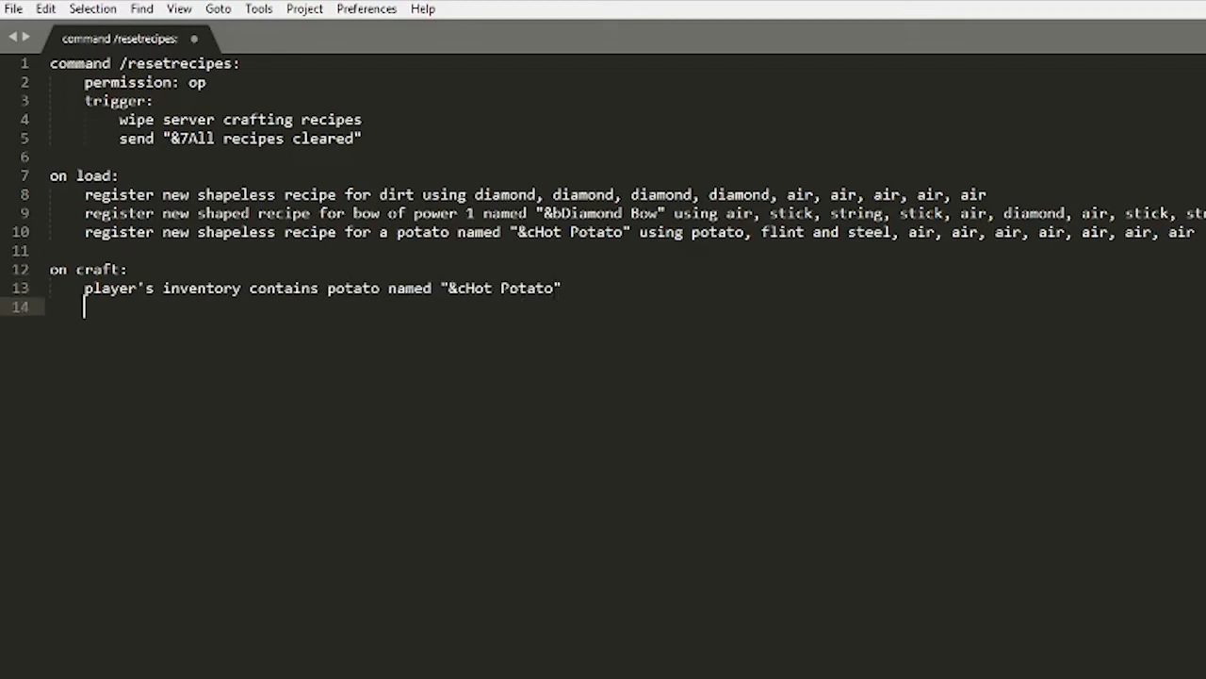
# Add the line igniting the player for 10 seconds.
pyautogui.write('ignire')
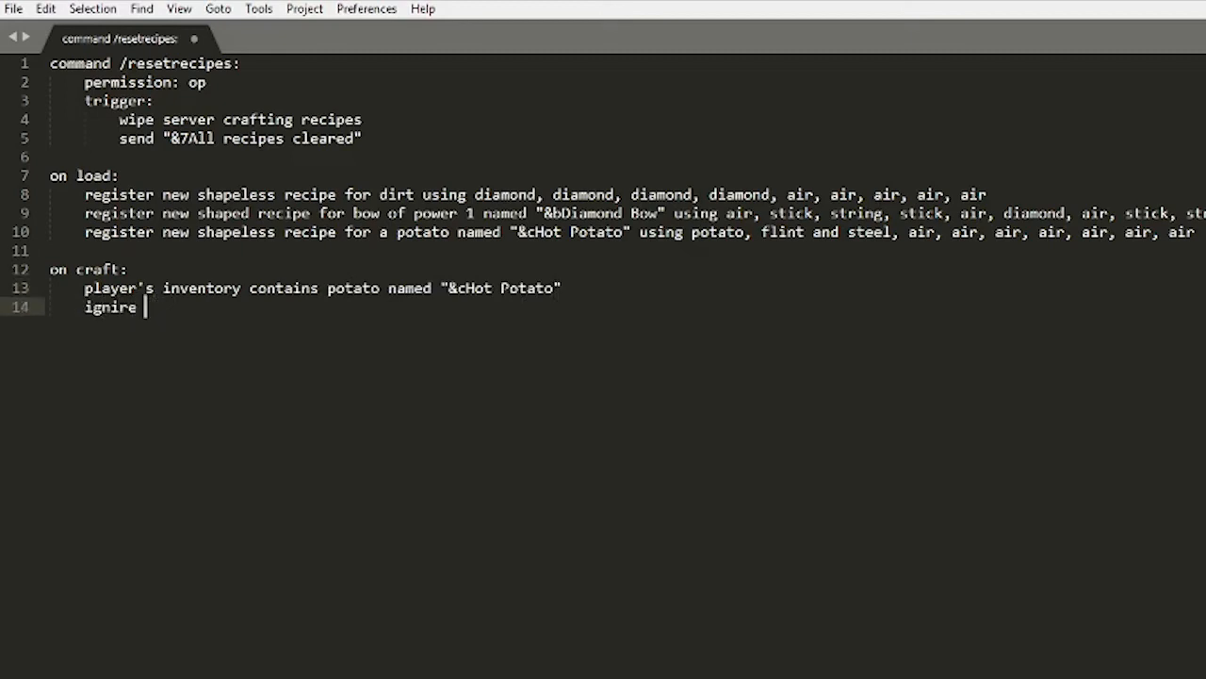
pyautogui.write('player for 10 se')
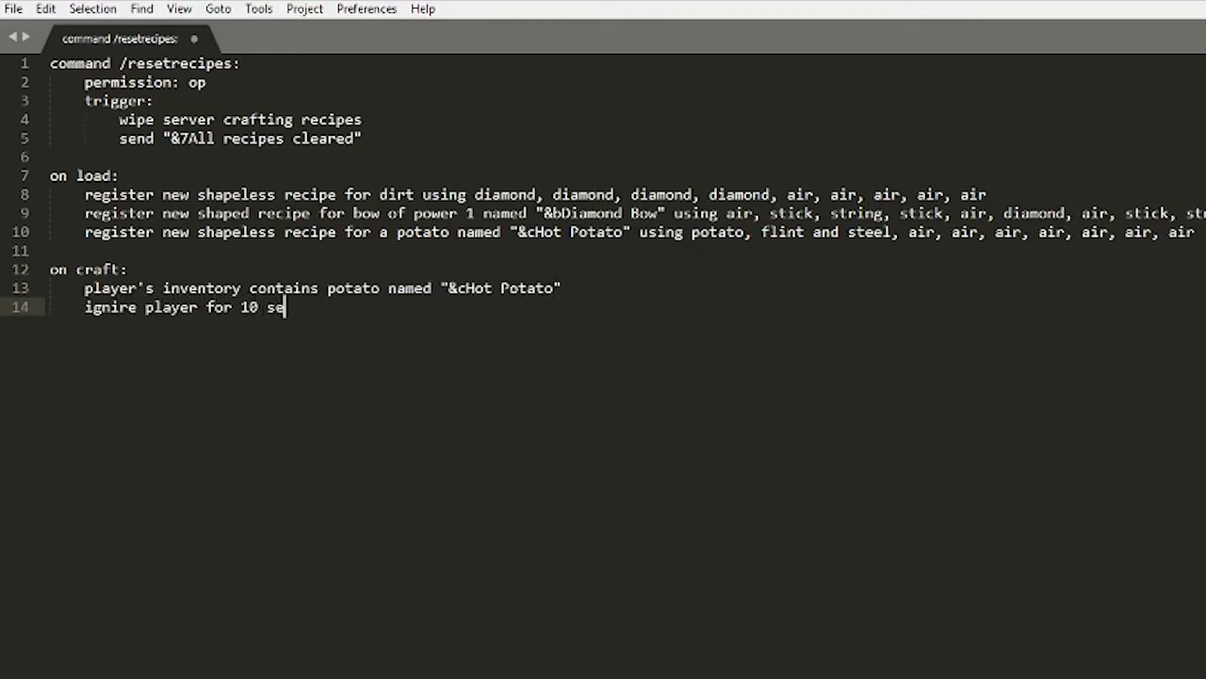
pyautogui.write('conds')
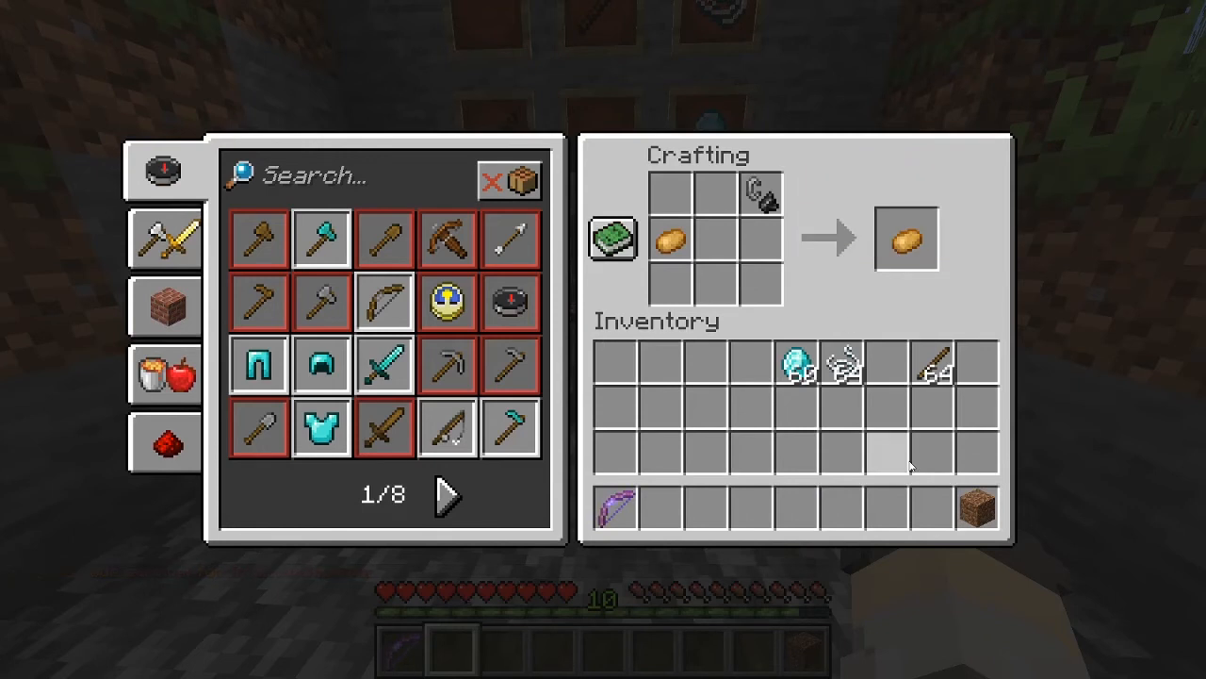
pyautogui.moveTo(764, 198)
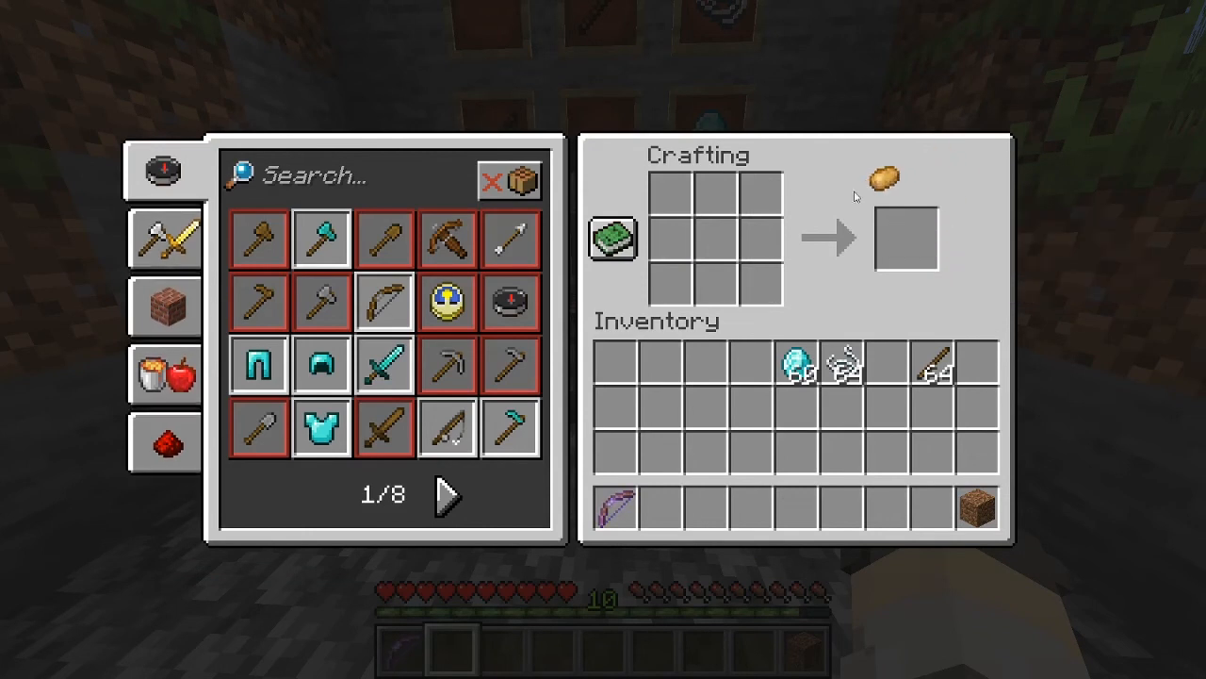
pyautogui.moveTo(694, 411)
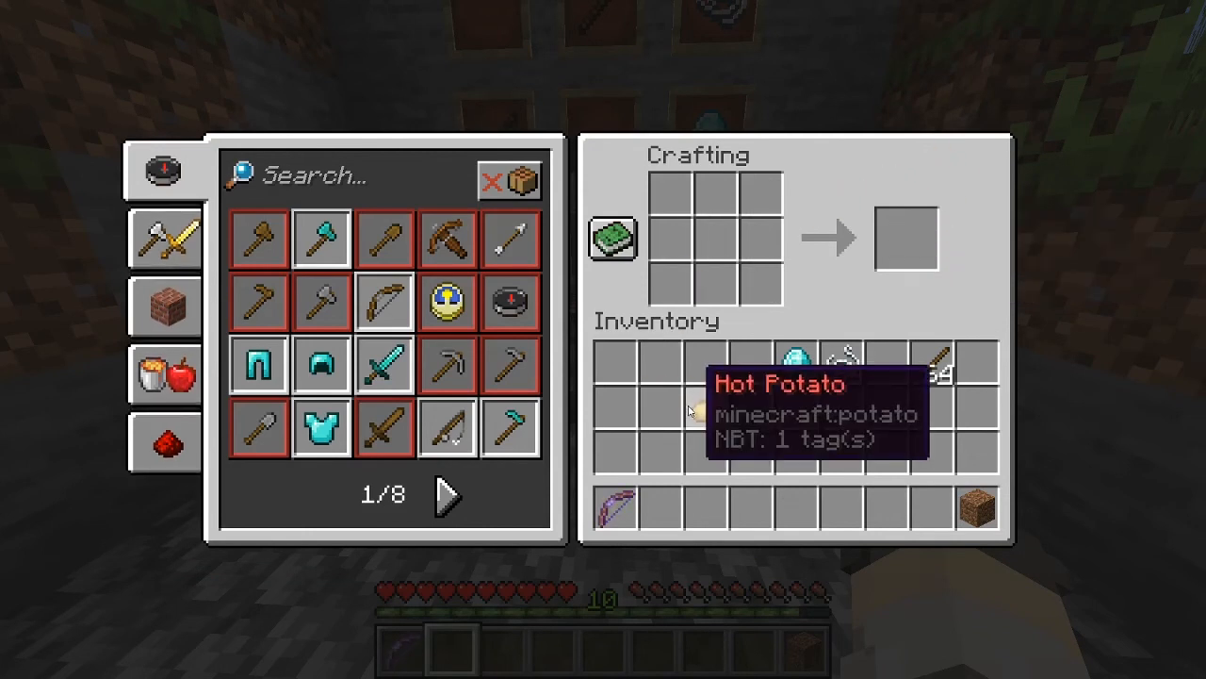
# Craft a Hot Potato from flint and steel plus a potato, then leave the crafting screen.
pyautogui.press('Escape')
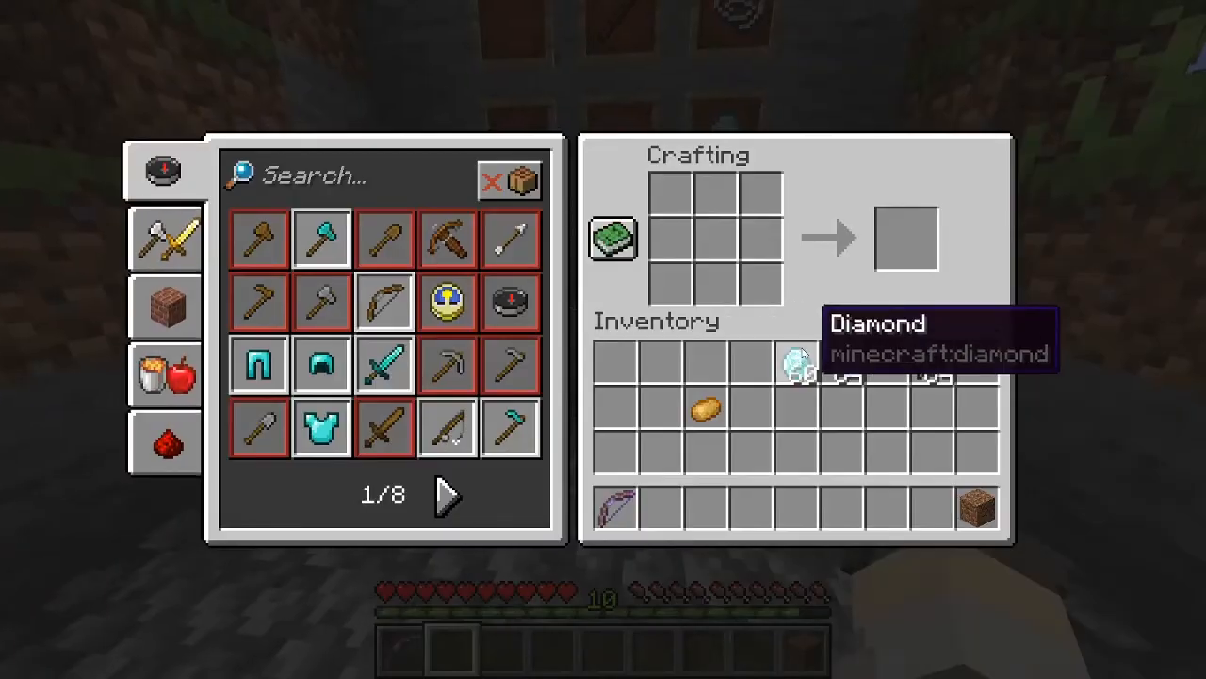
pyautogui.press('Escape')
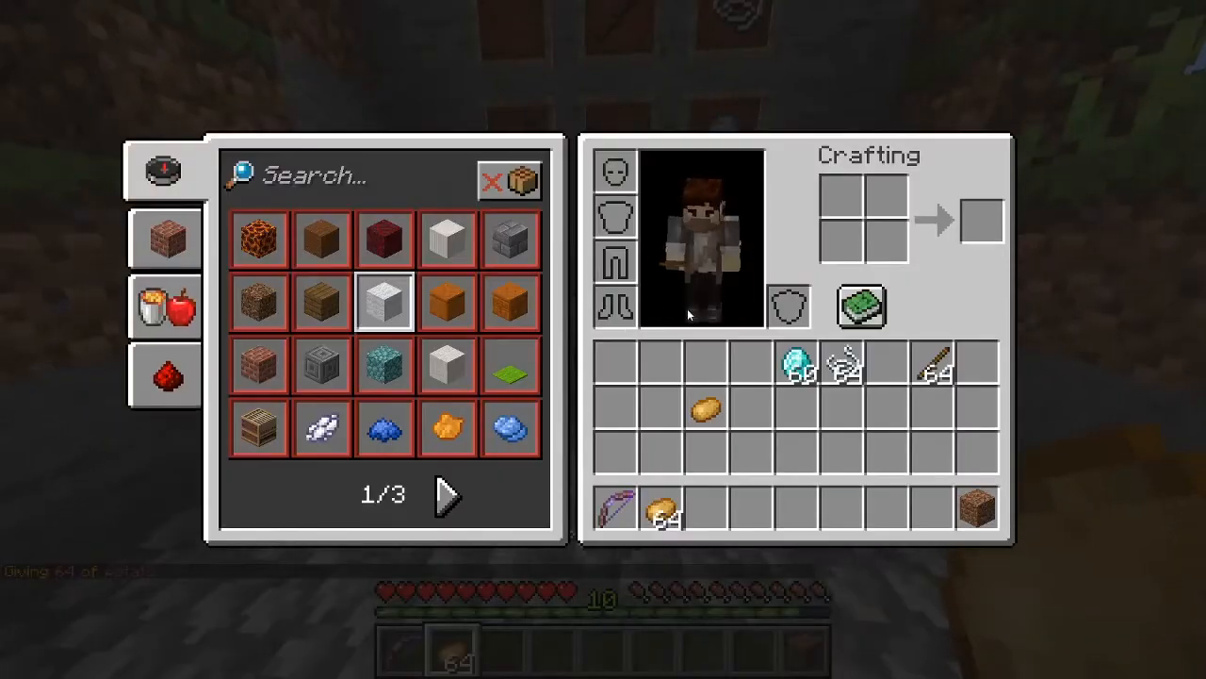
pyautogui.press('Escape')
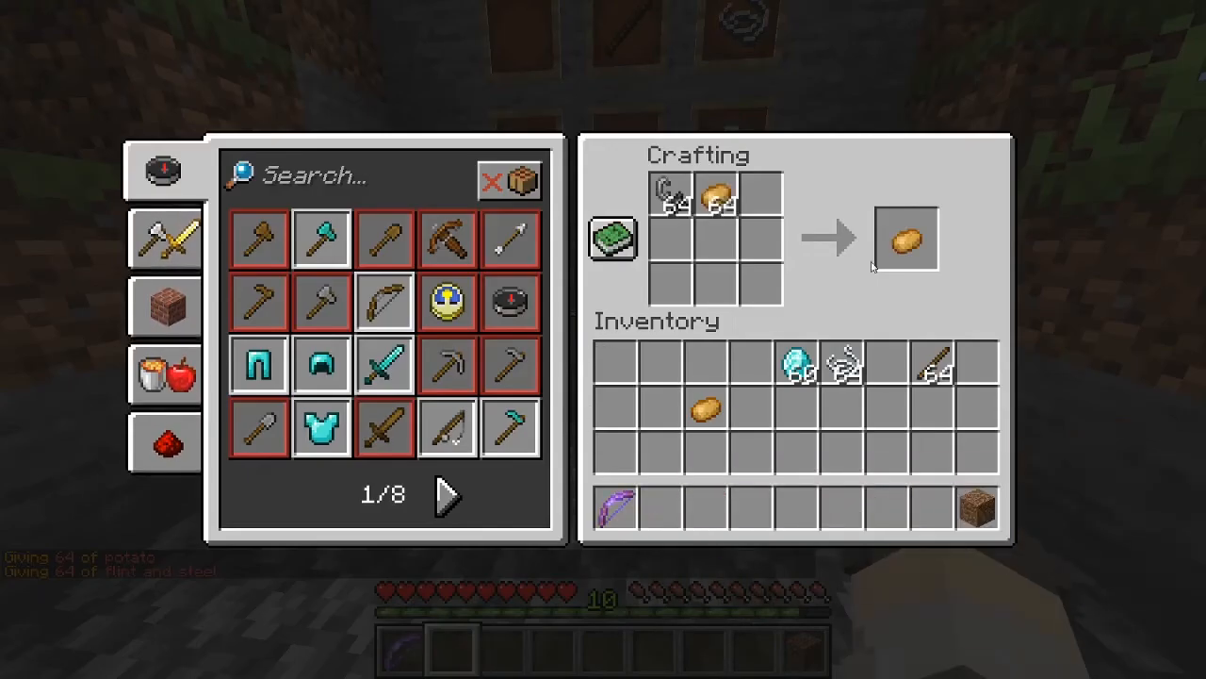
pyautogui.moveTo(716, 192)
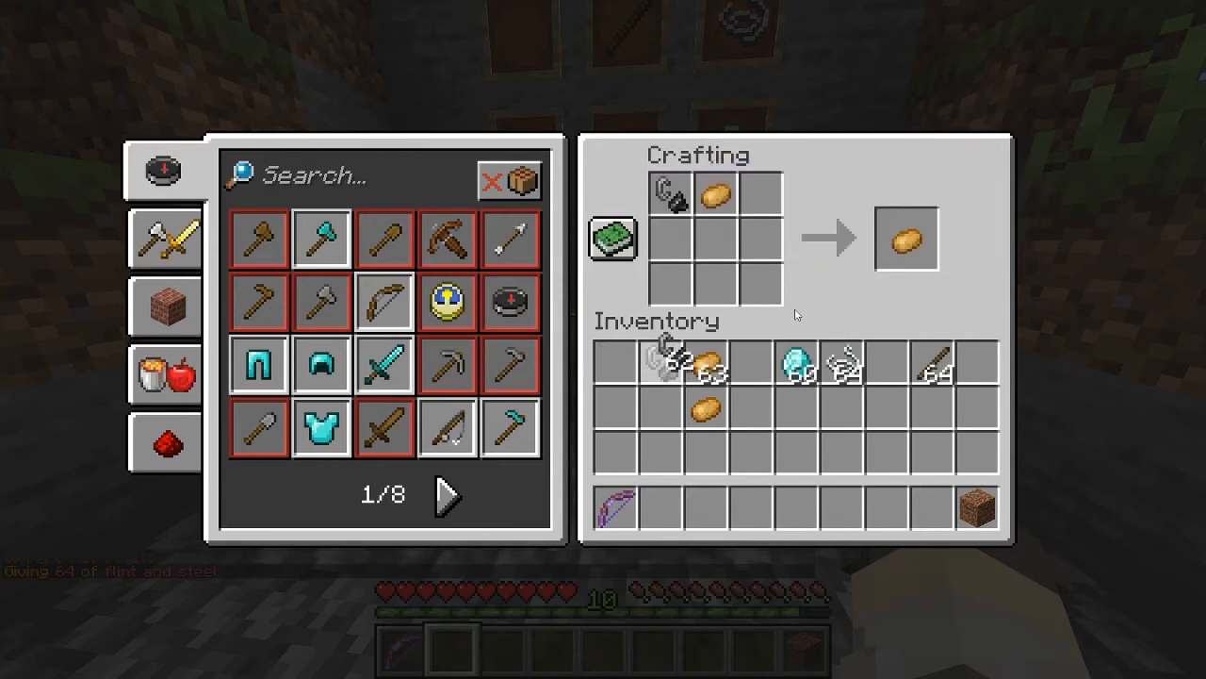
pyautogui.moveTo(905, 241)
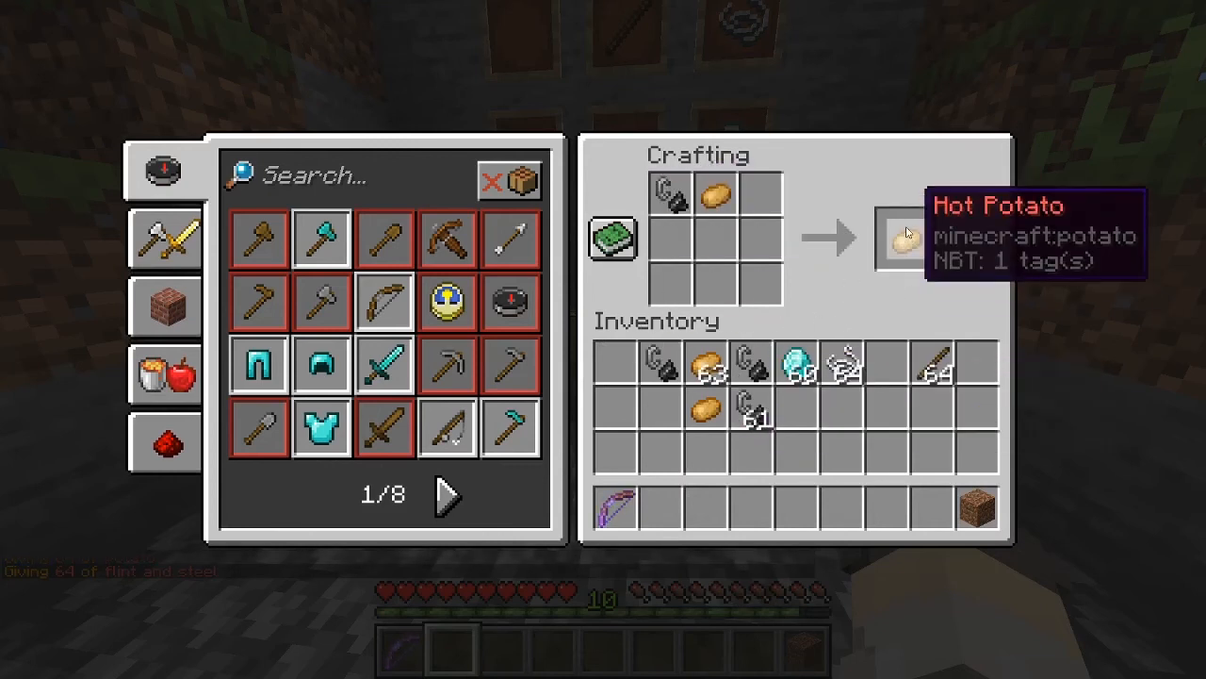
pyautogui.press('Escape')
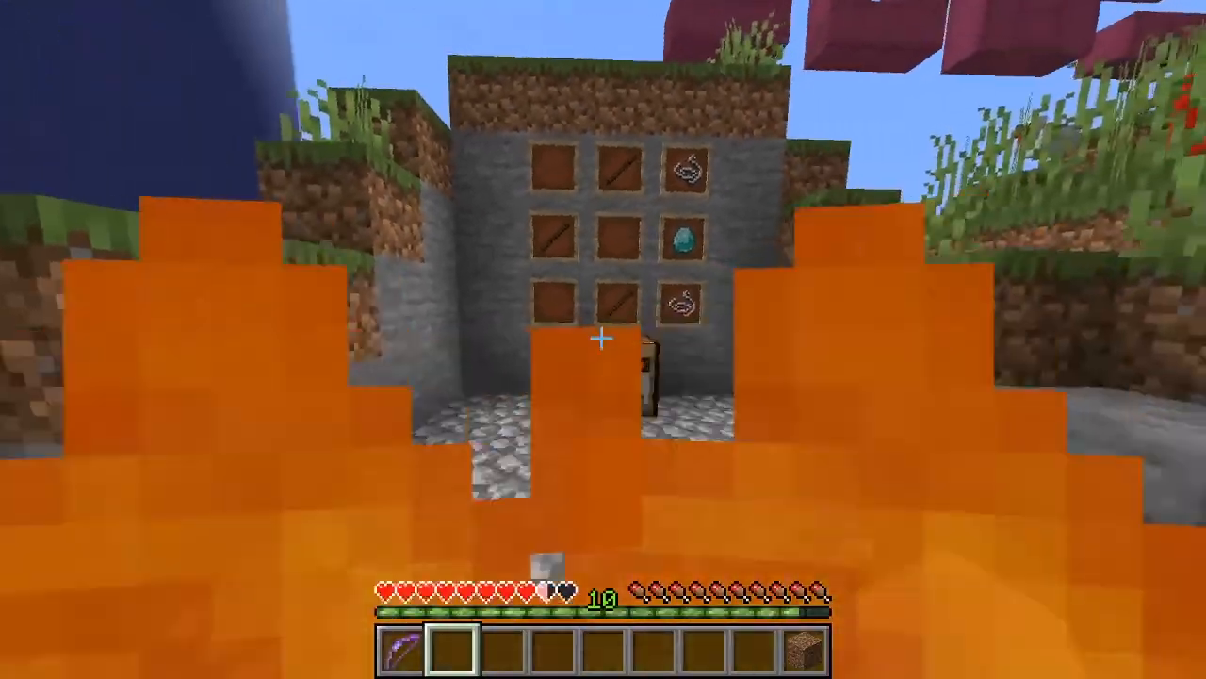
pyautogui.moveTo(603, 339)
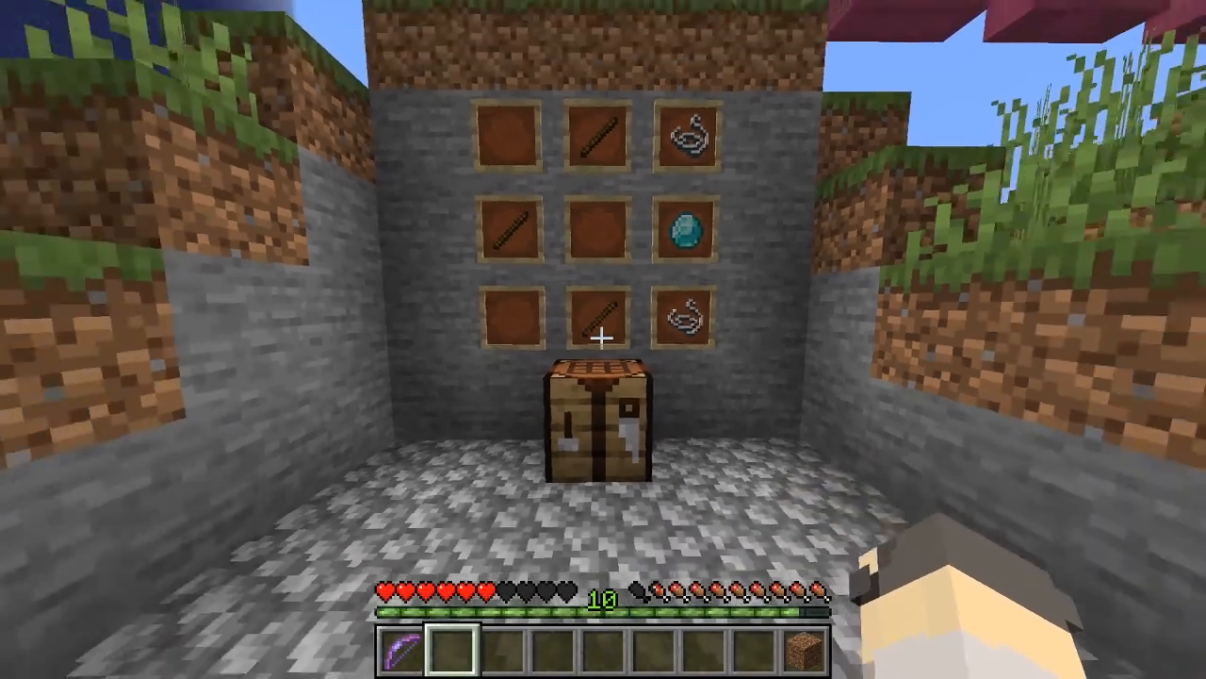
pyautogui.moveTo(603, 339)
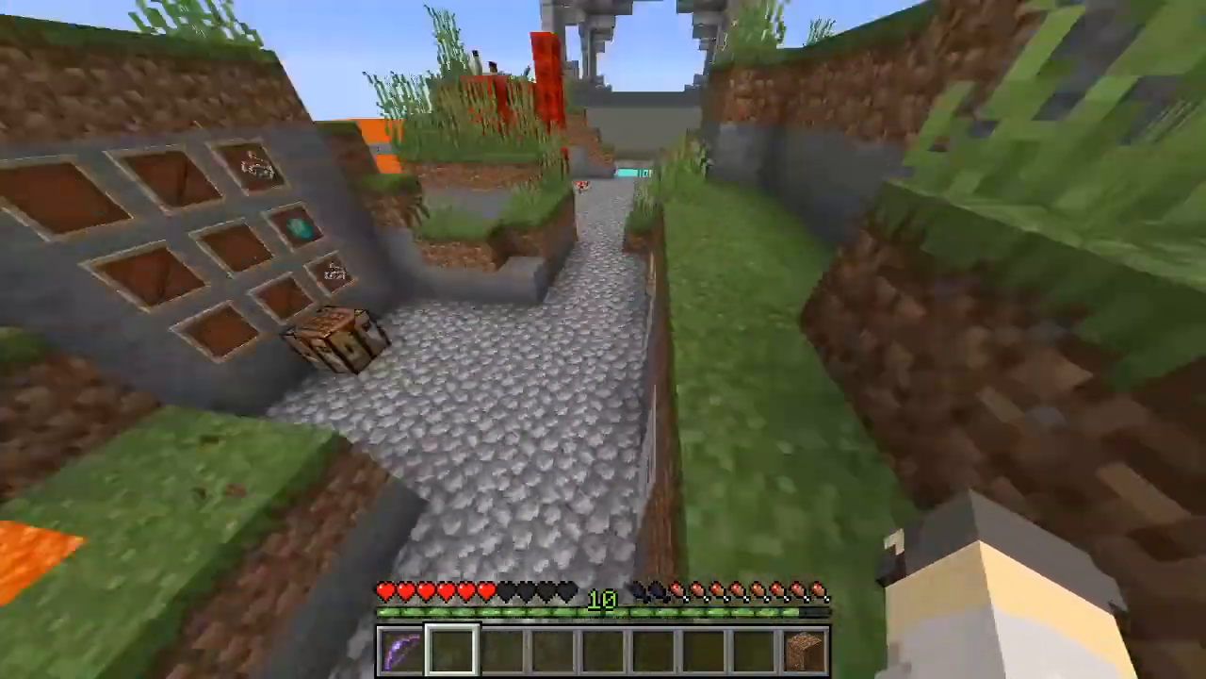
pyautogui.moveTo(603, 339)
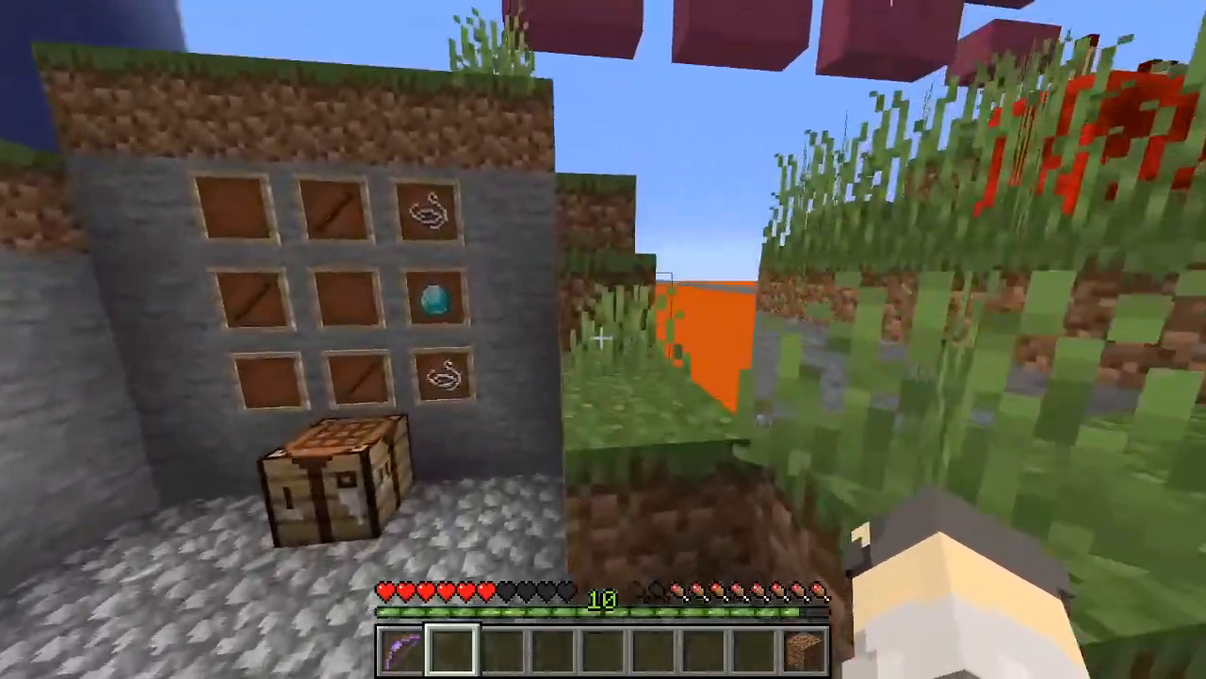
pyautogui.moveTo(604, 340)
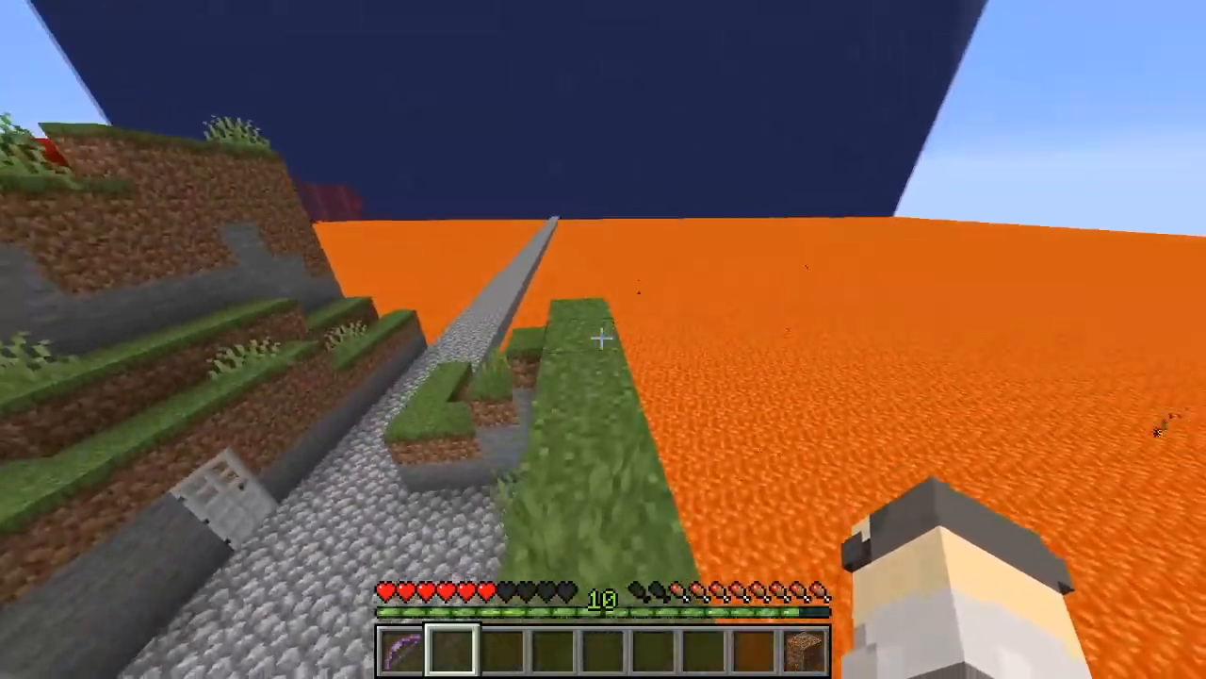
pyautogui.moveTo(603, 339)
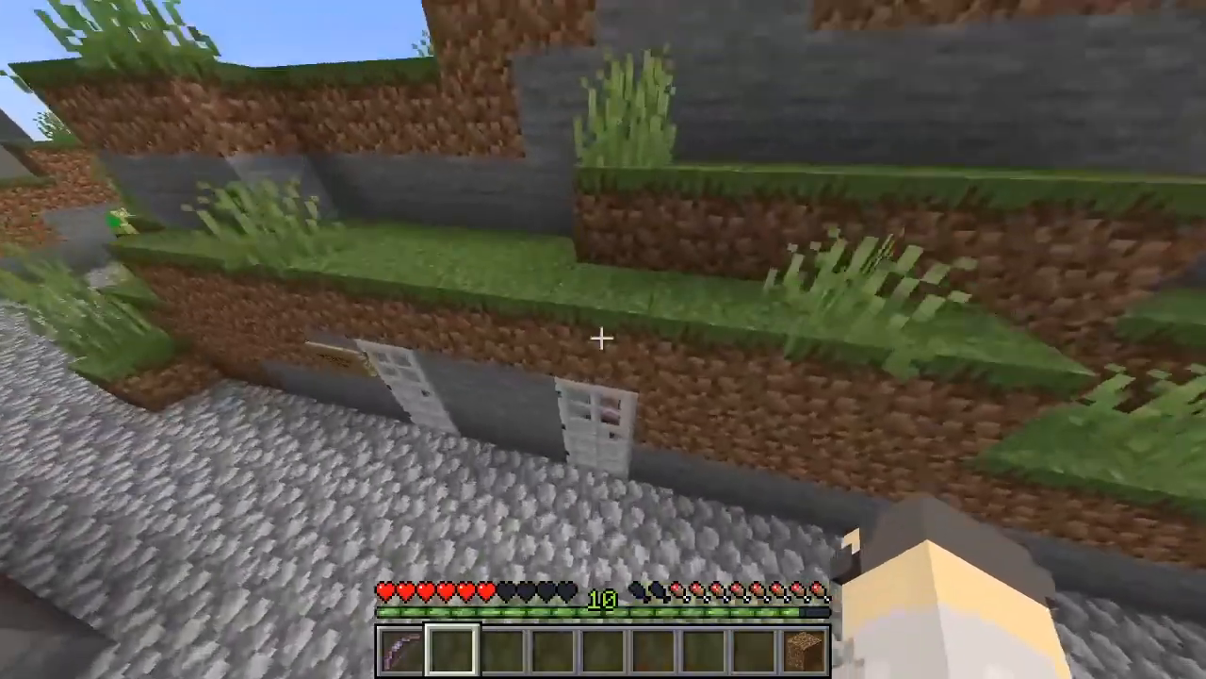